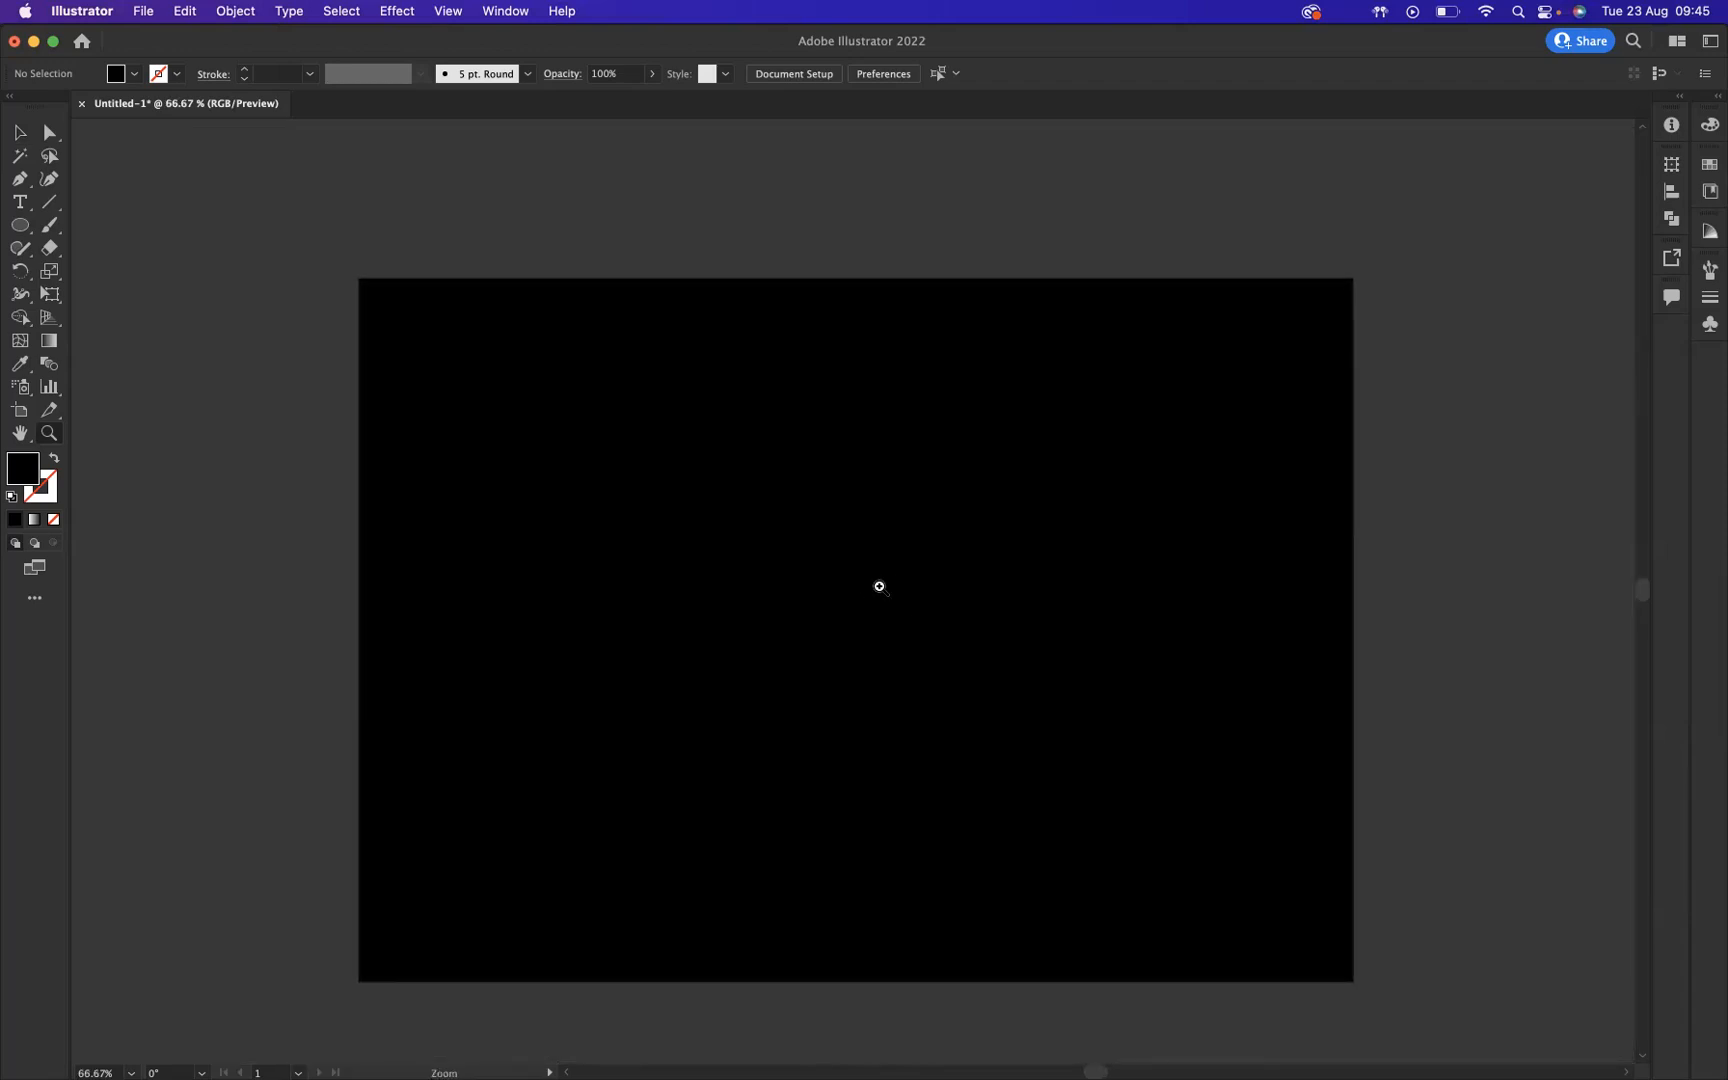
mouse_move(149, 311)
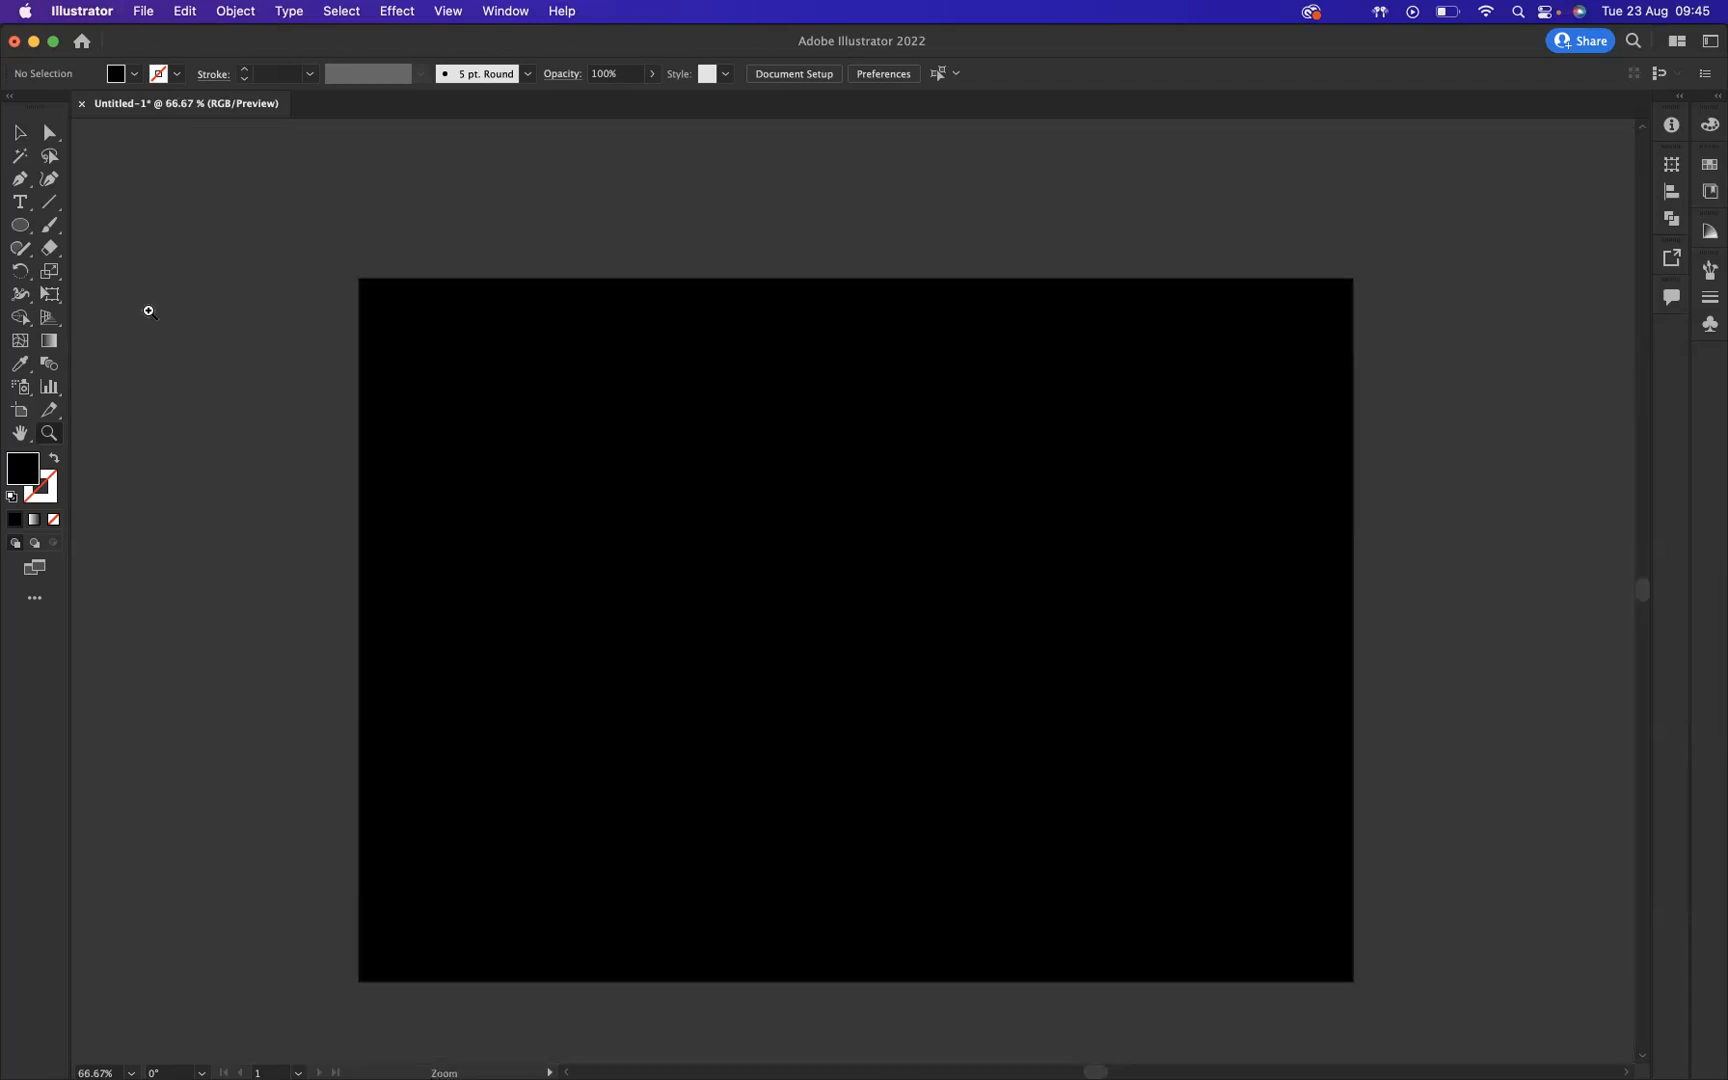
Step: Type 'BLUE SKY GRAPHICS' in white Lemon Milk Bold on the artboard's left side
left_click(575, 666)
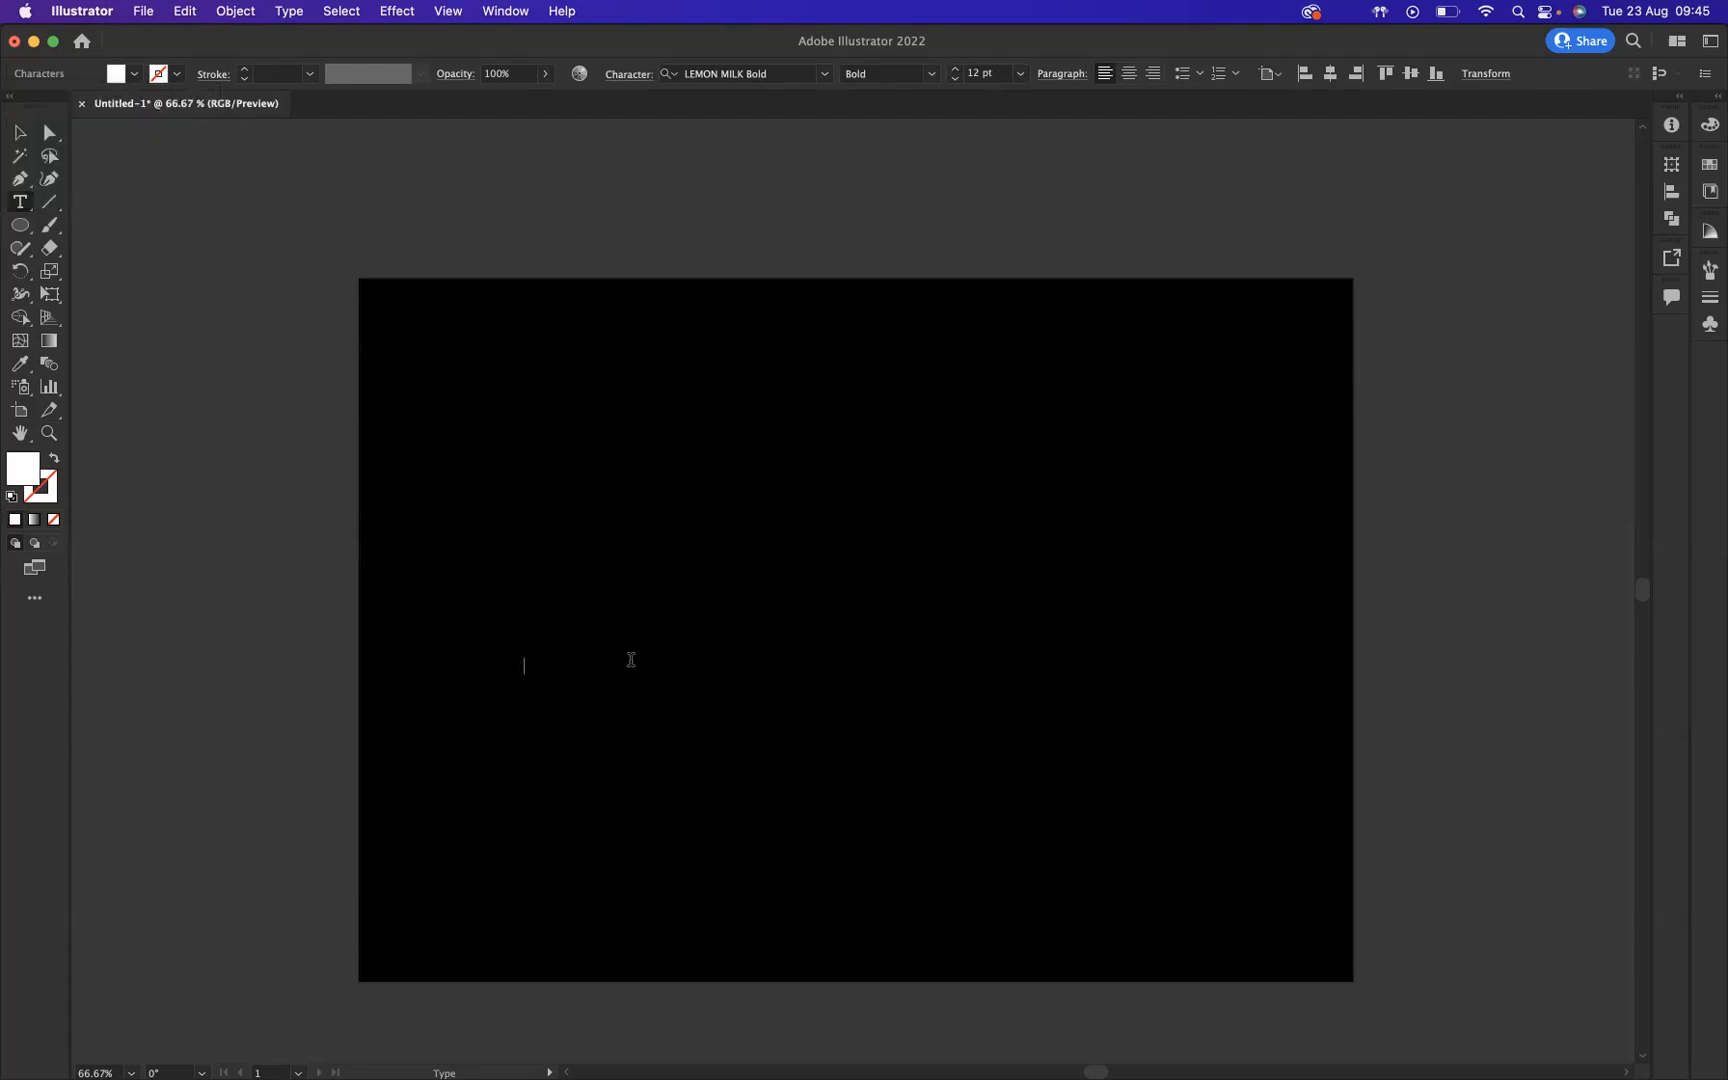
type("BLUE SK")
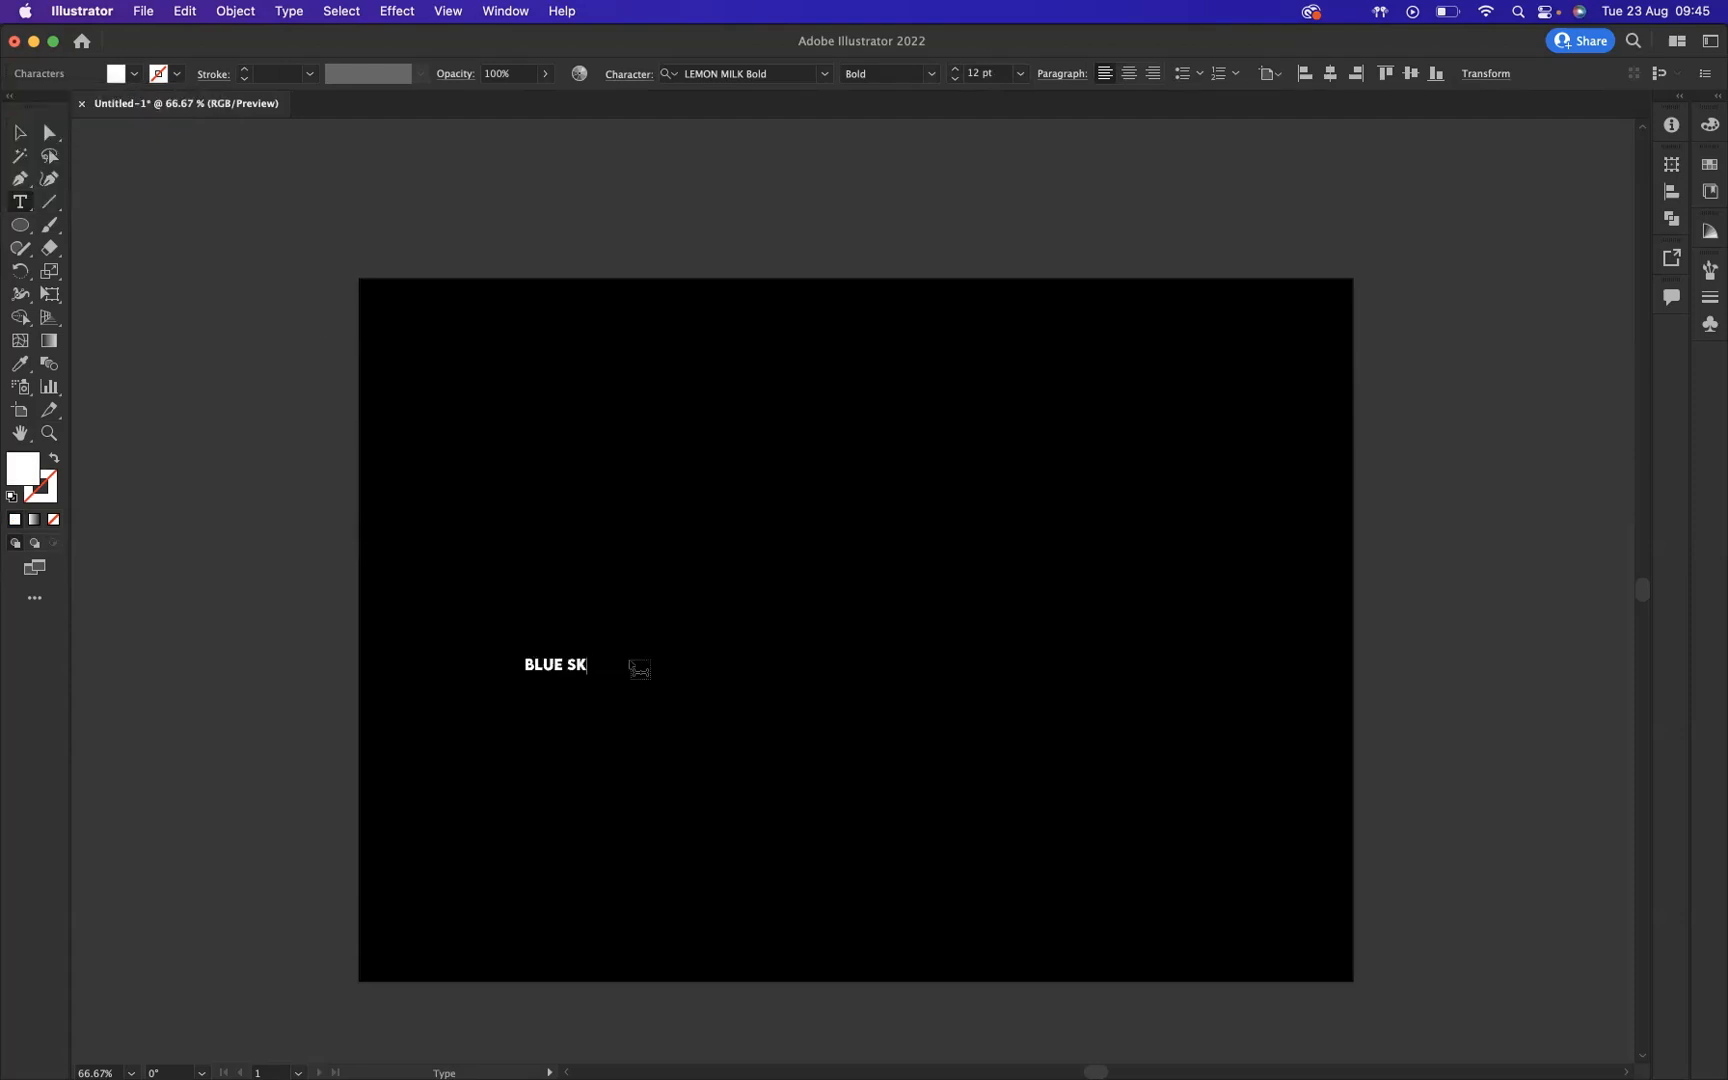
type("Y GRAPHICS")
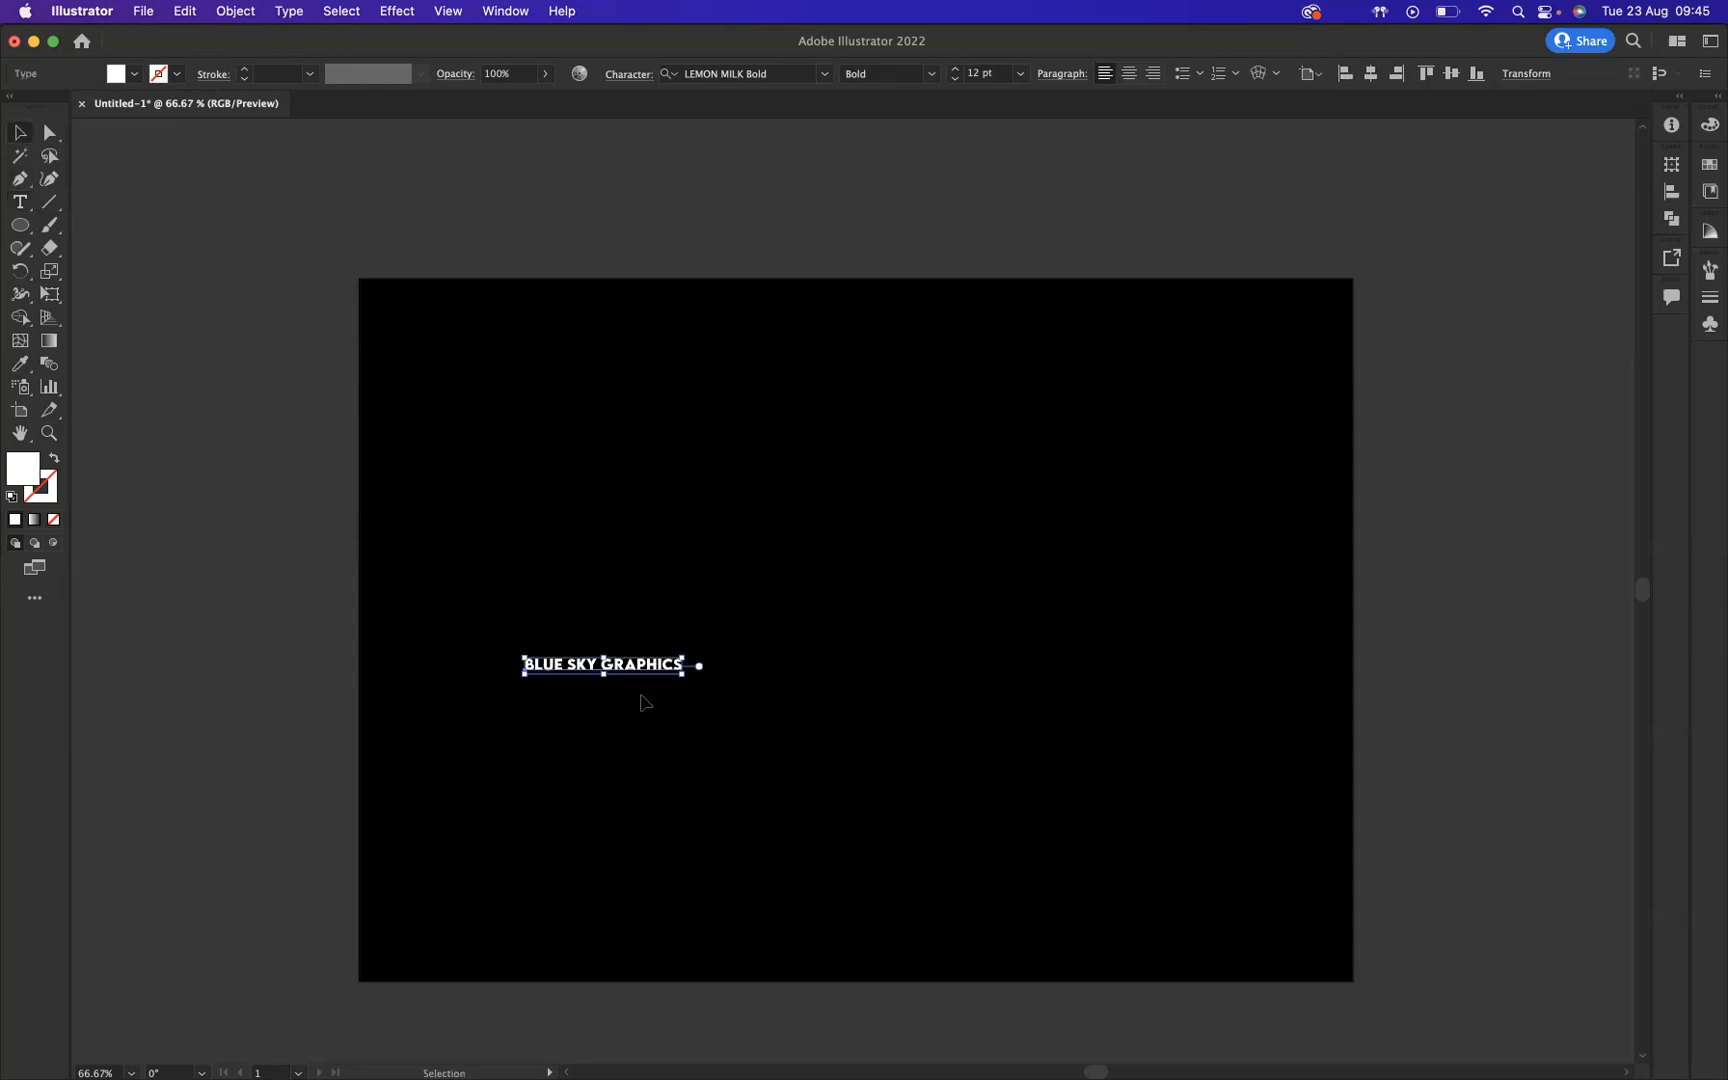
Step: Move the text up-left, scale it to about 20 pt, and stack five copies
left_click_drag(602, 665, 530, 506)
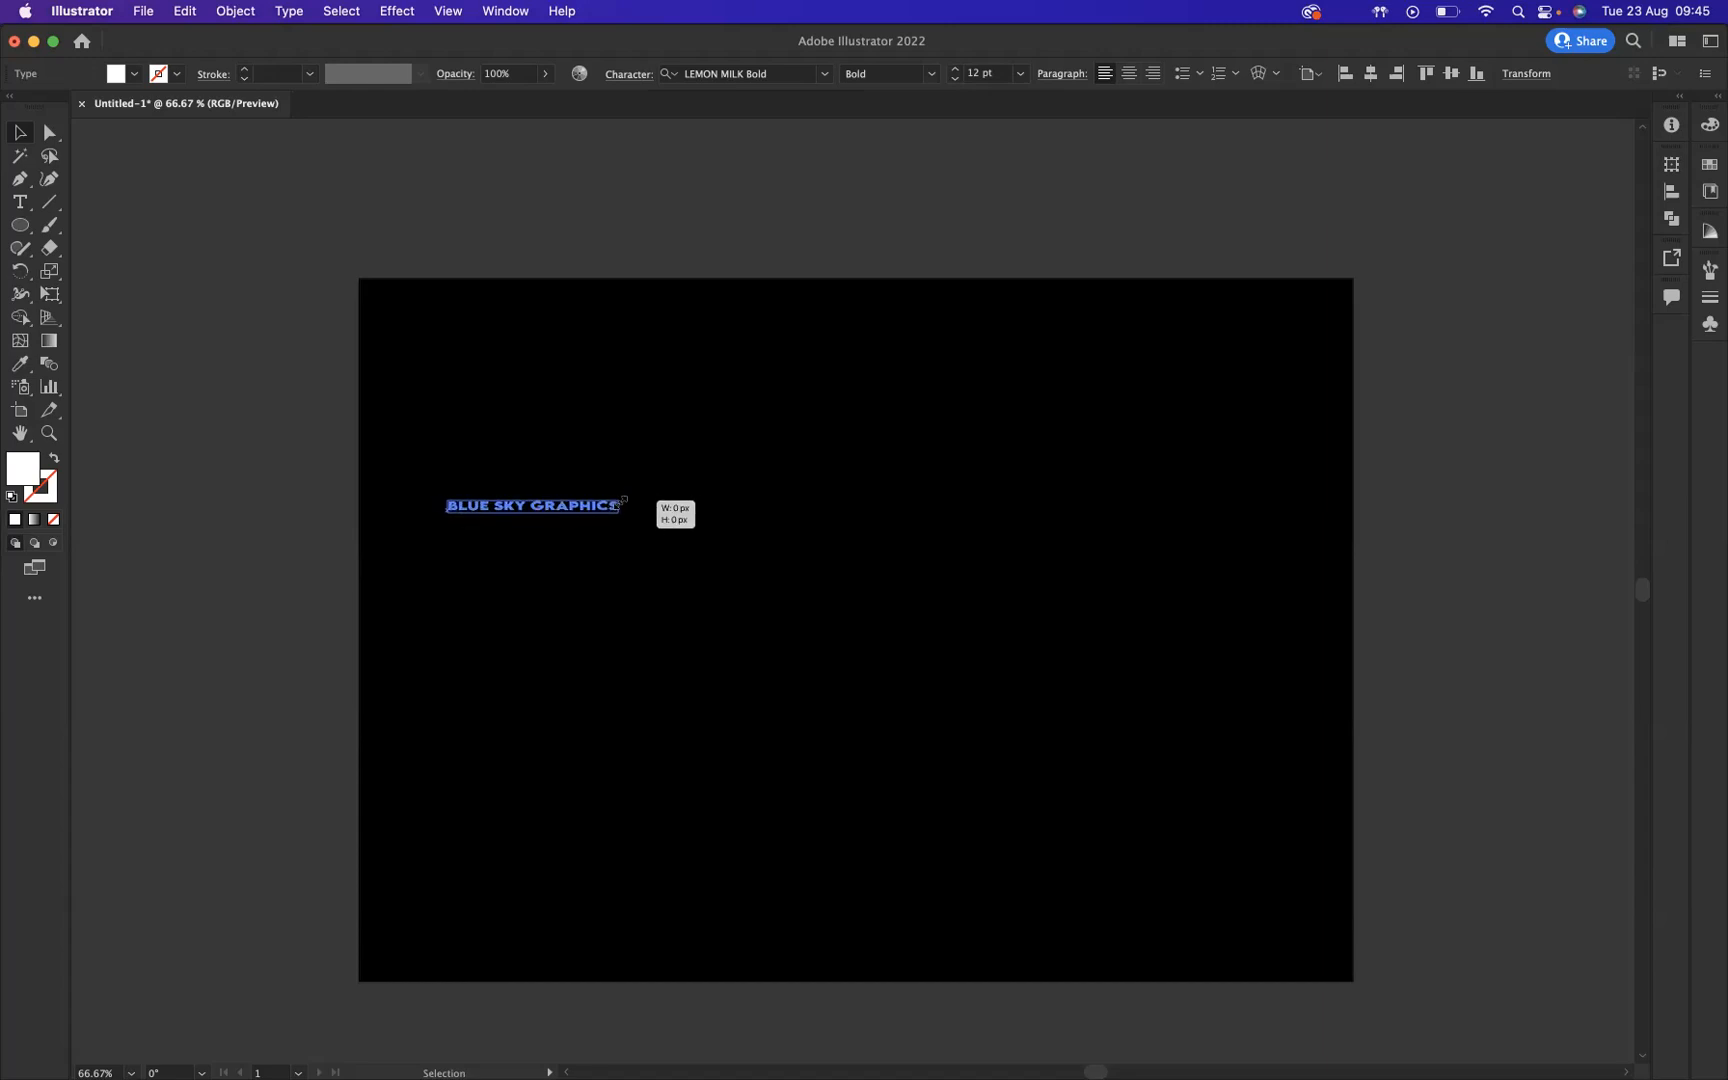
left_click_drag(625, 498, 665, 487)
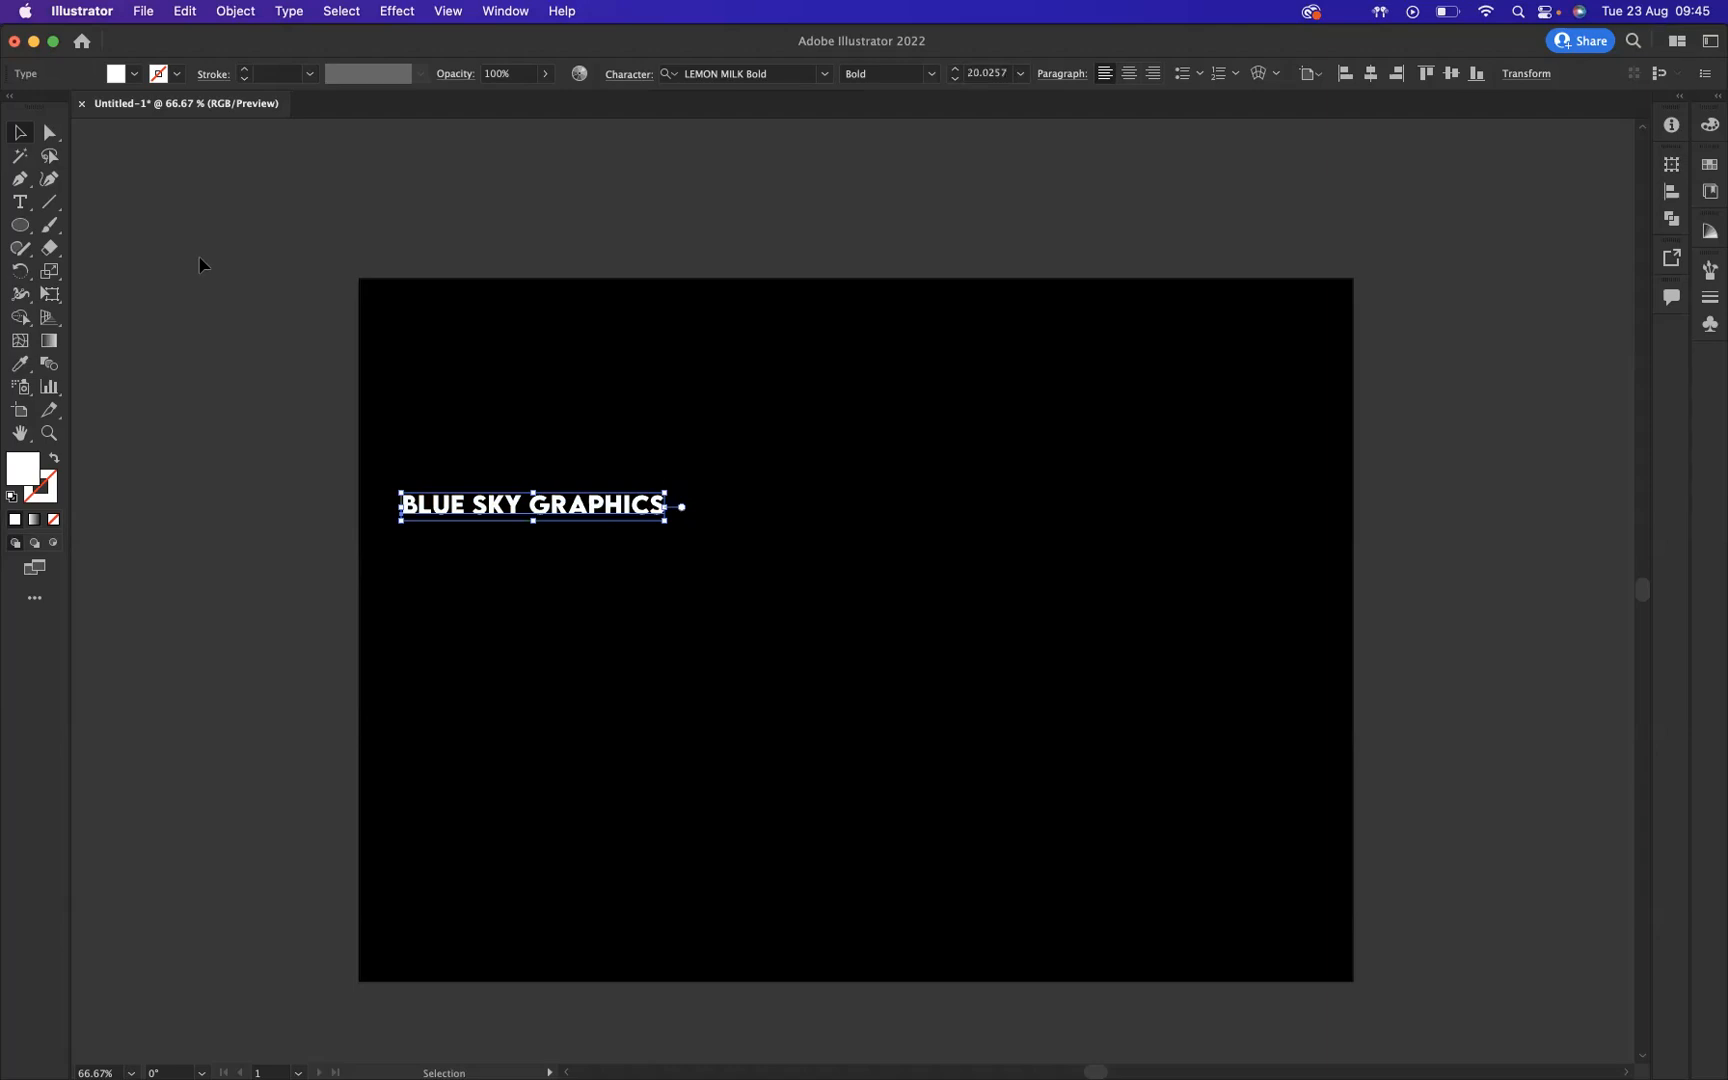
mouse_move(101, 273)
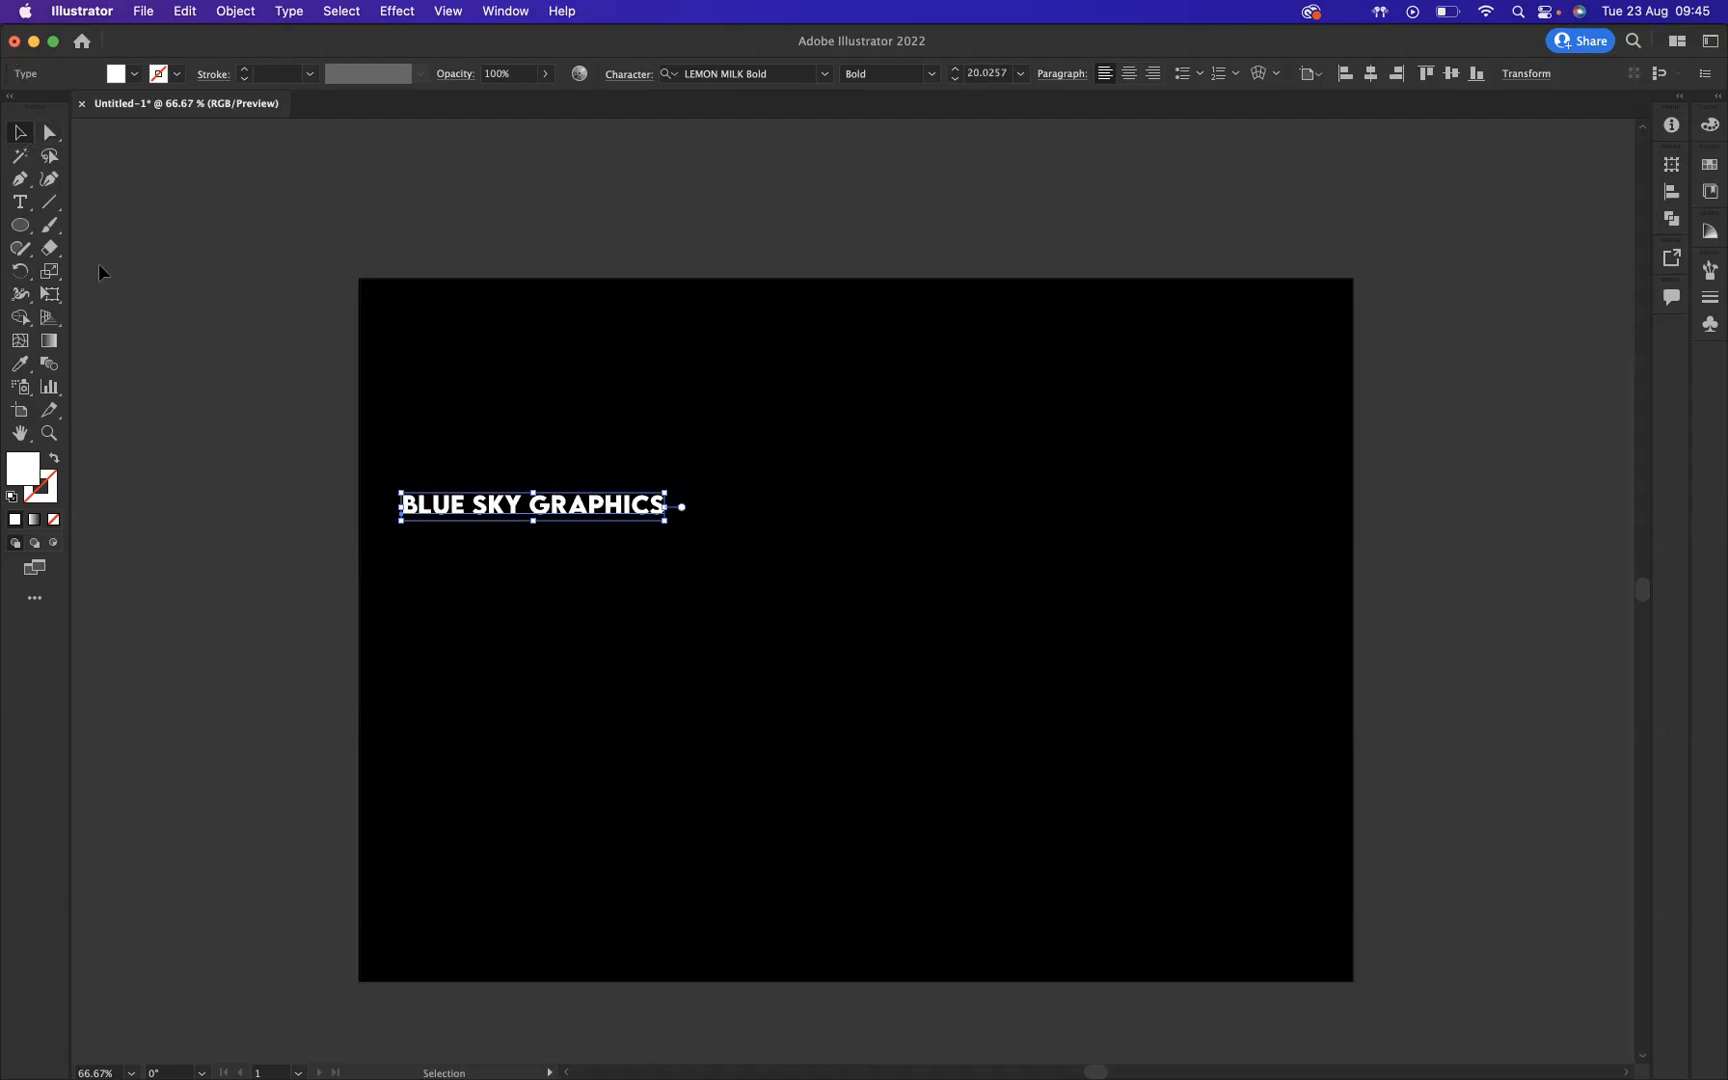
mouse_move(527, 550)
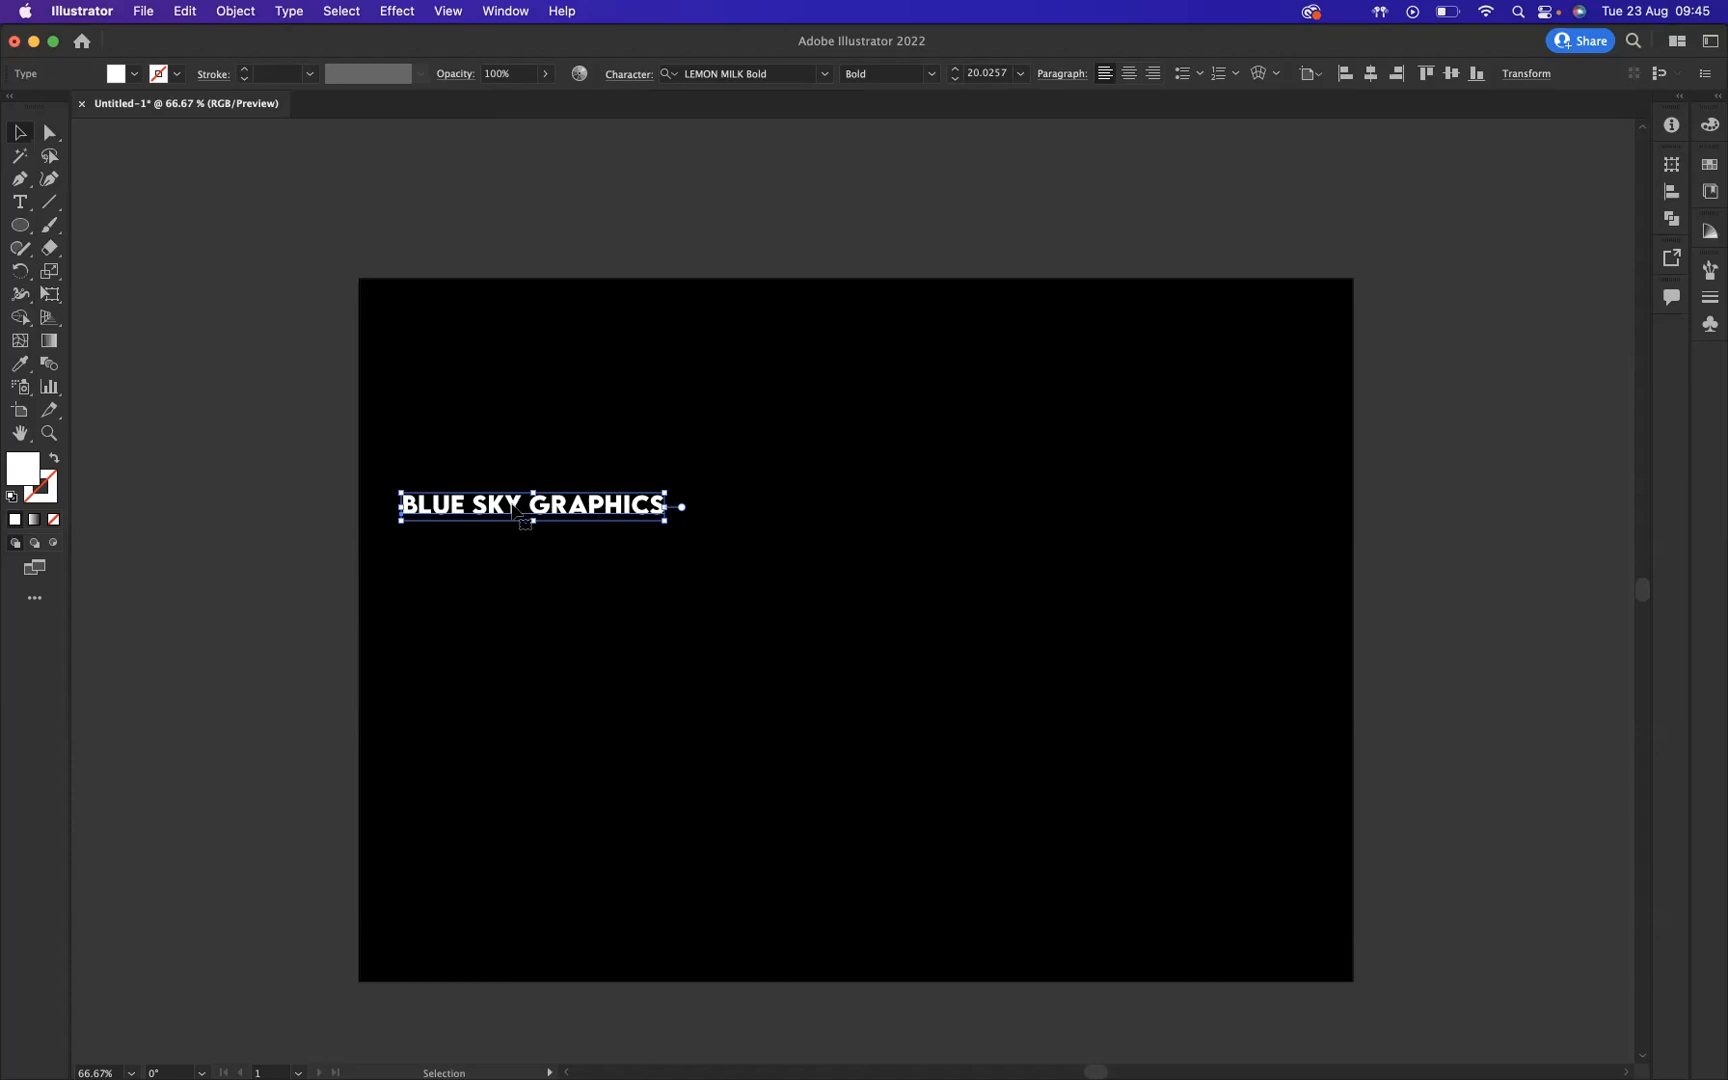
left_click_drag(532, 505, 532, 532)
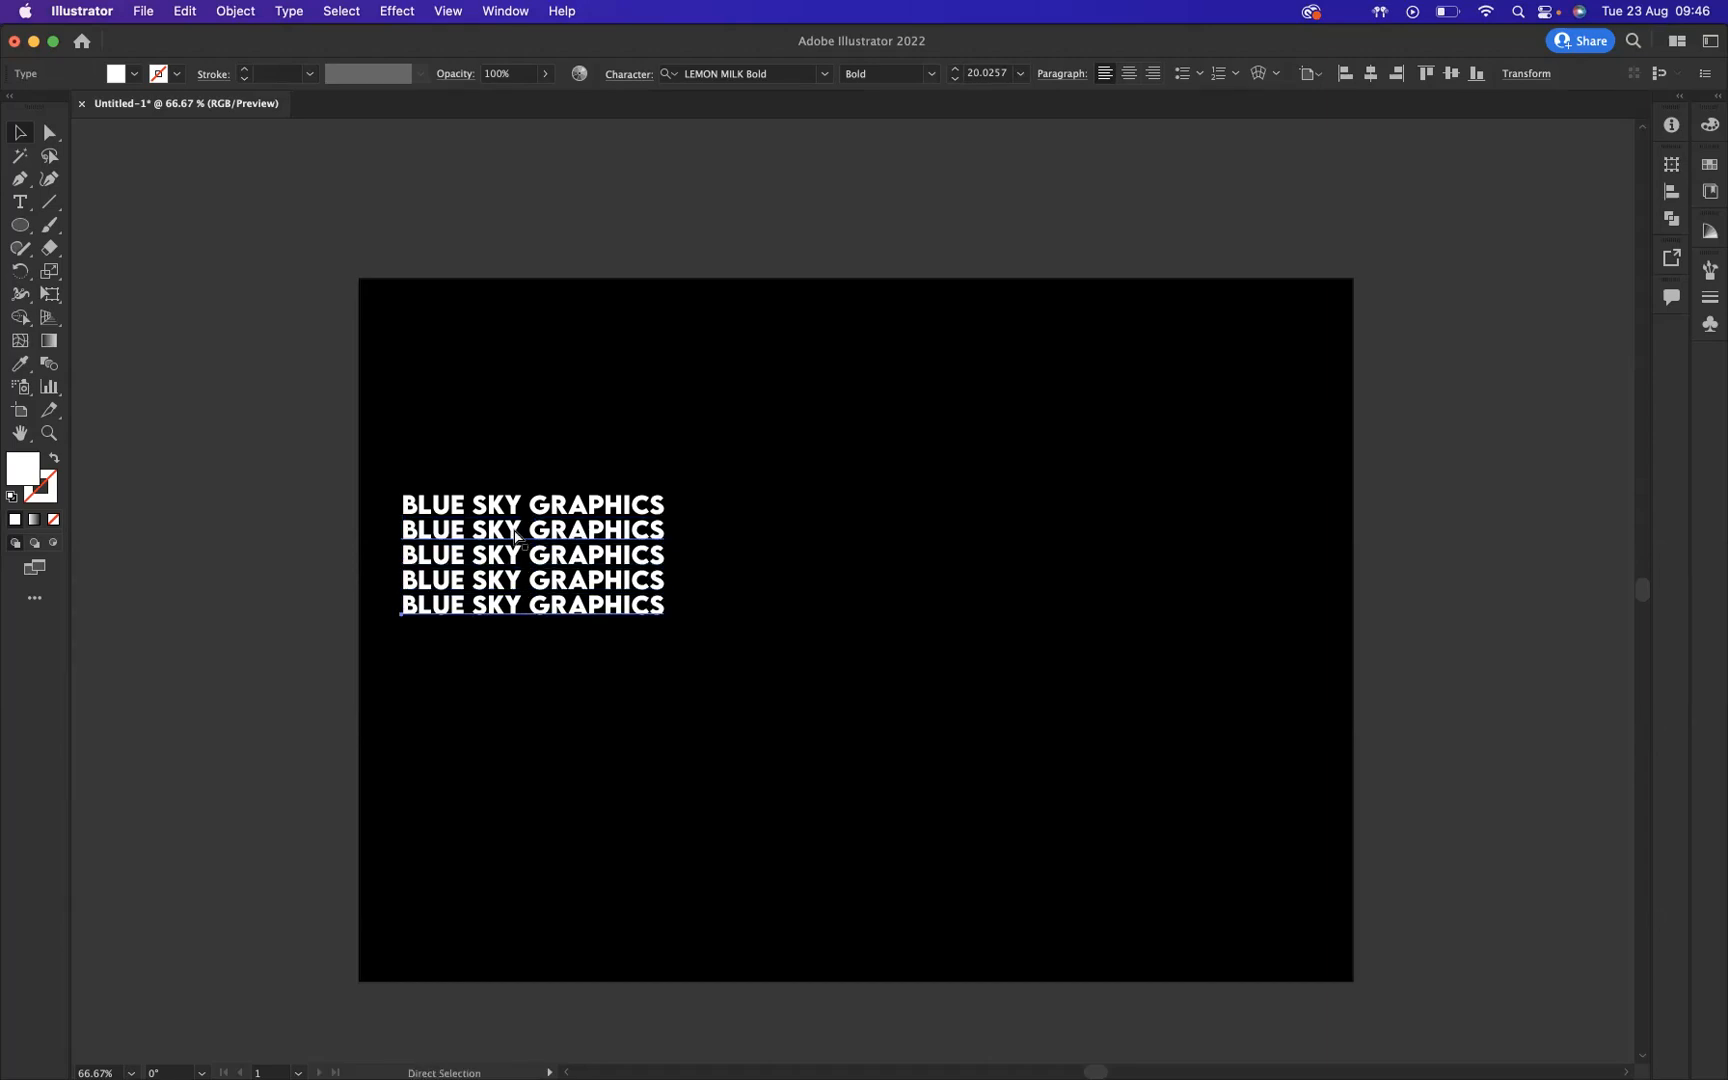
Step: Duplicate the five-line text column sideways twice into three columns, then deselect
left_click(532, 605)
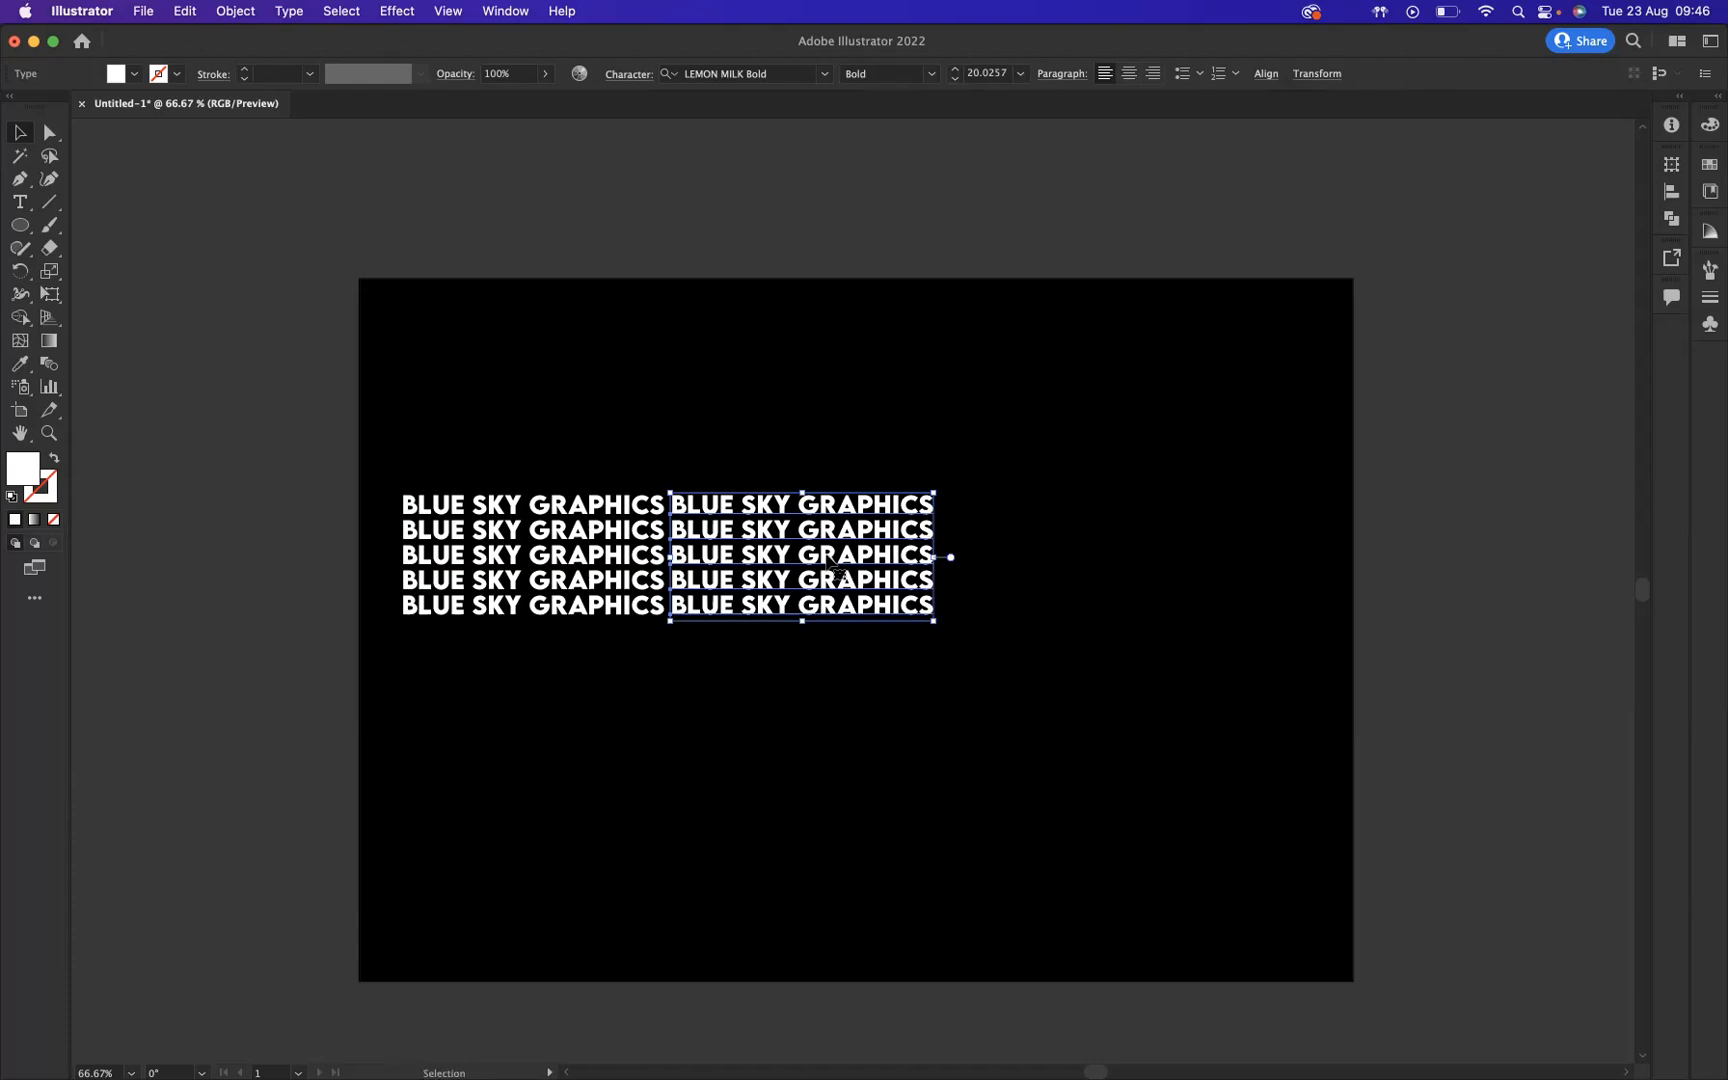
left_click_drag(801, 557, 1069, 557)
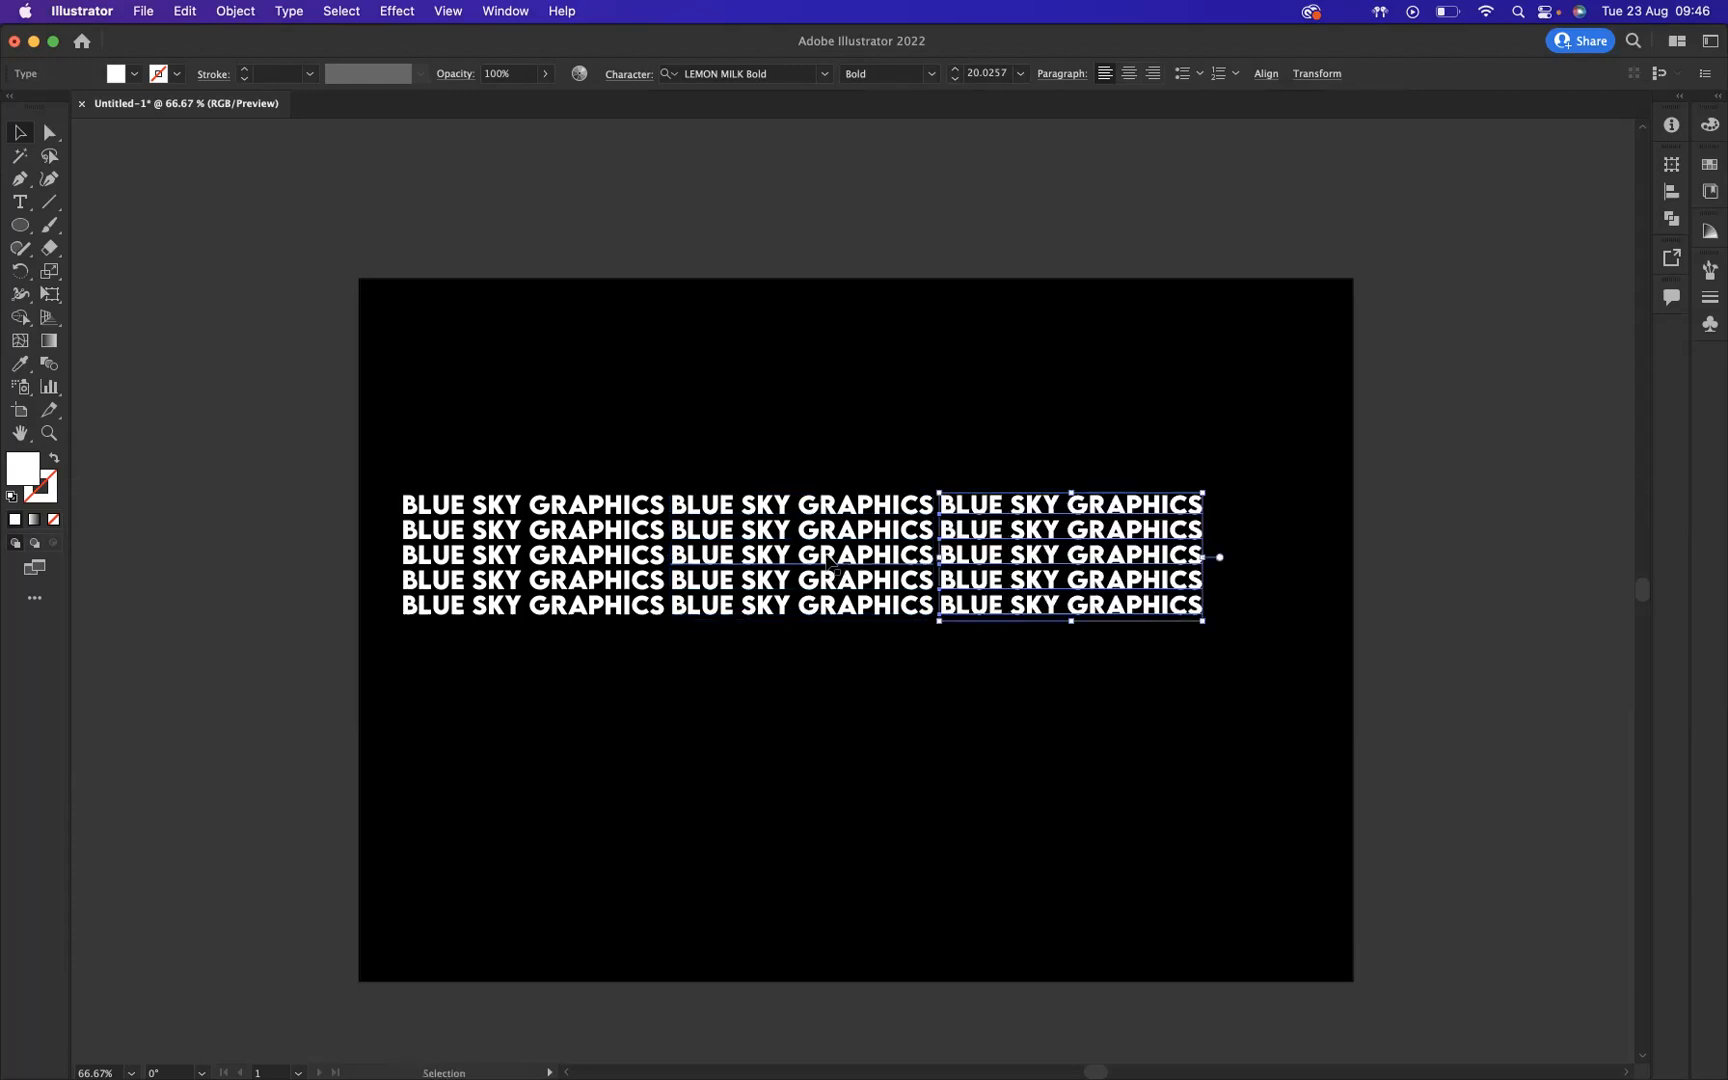
mouse_move(562, 382)
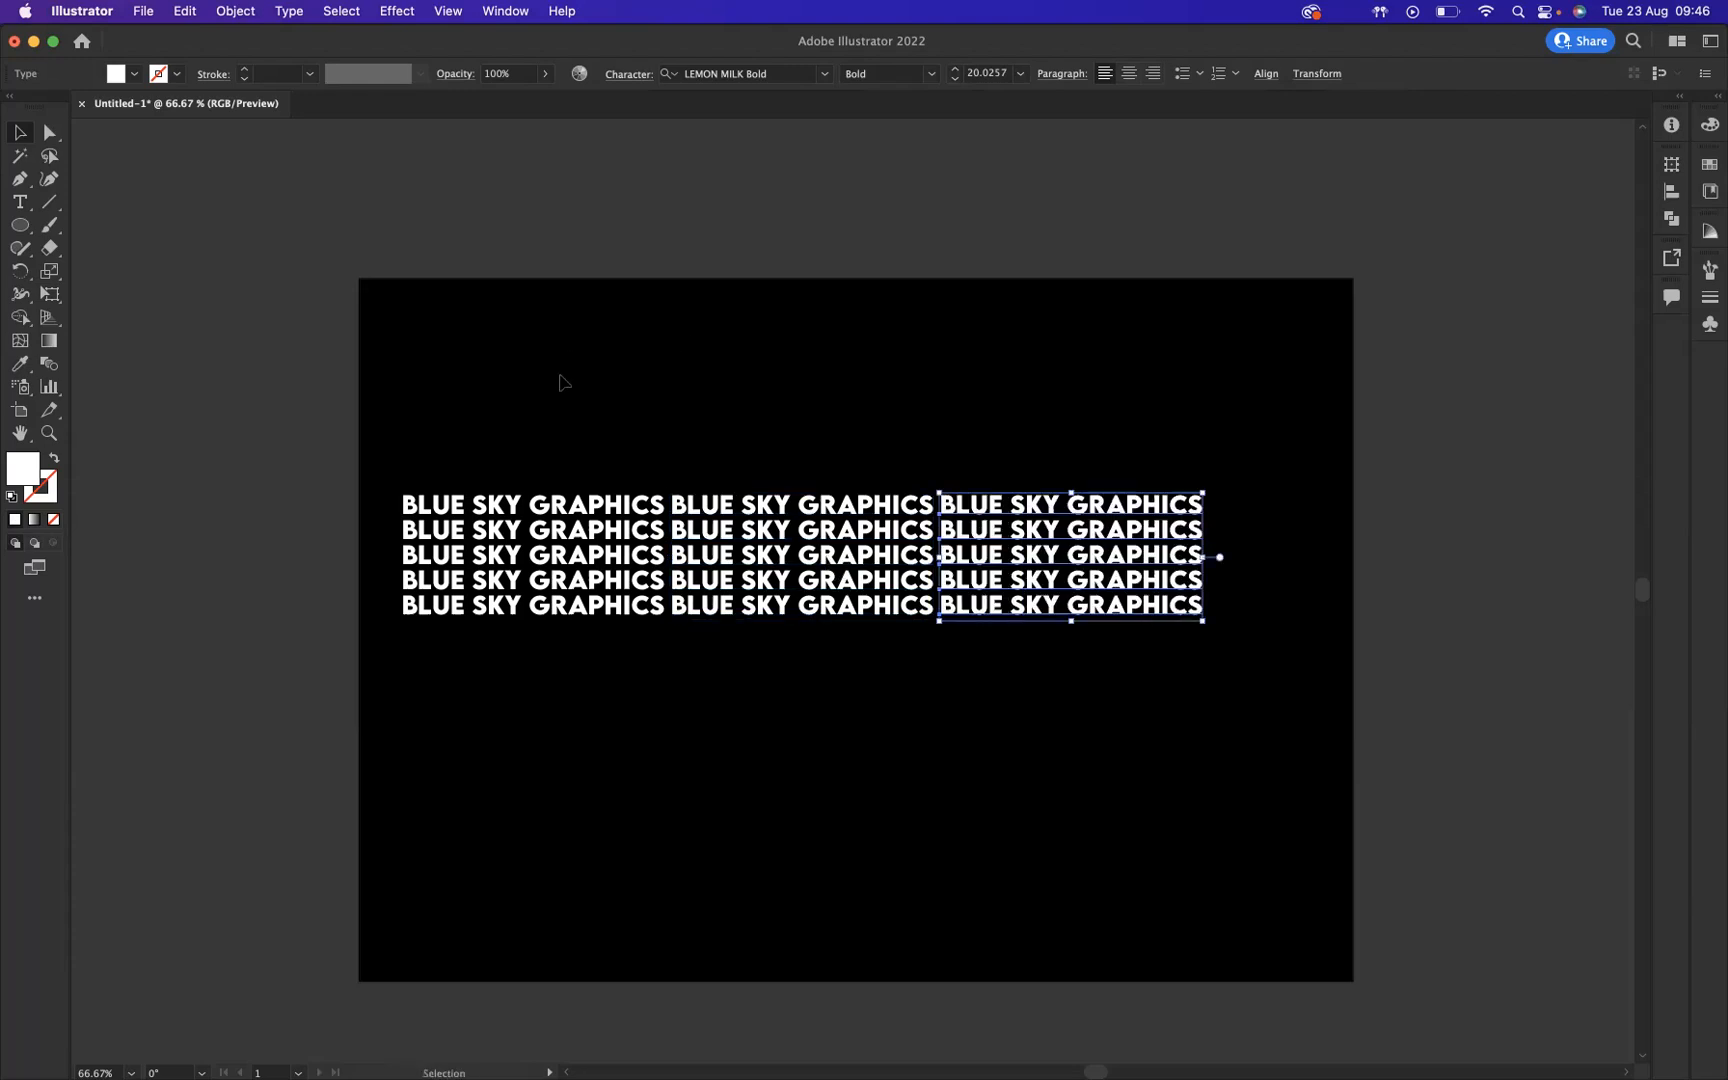
left_click(562, 382)
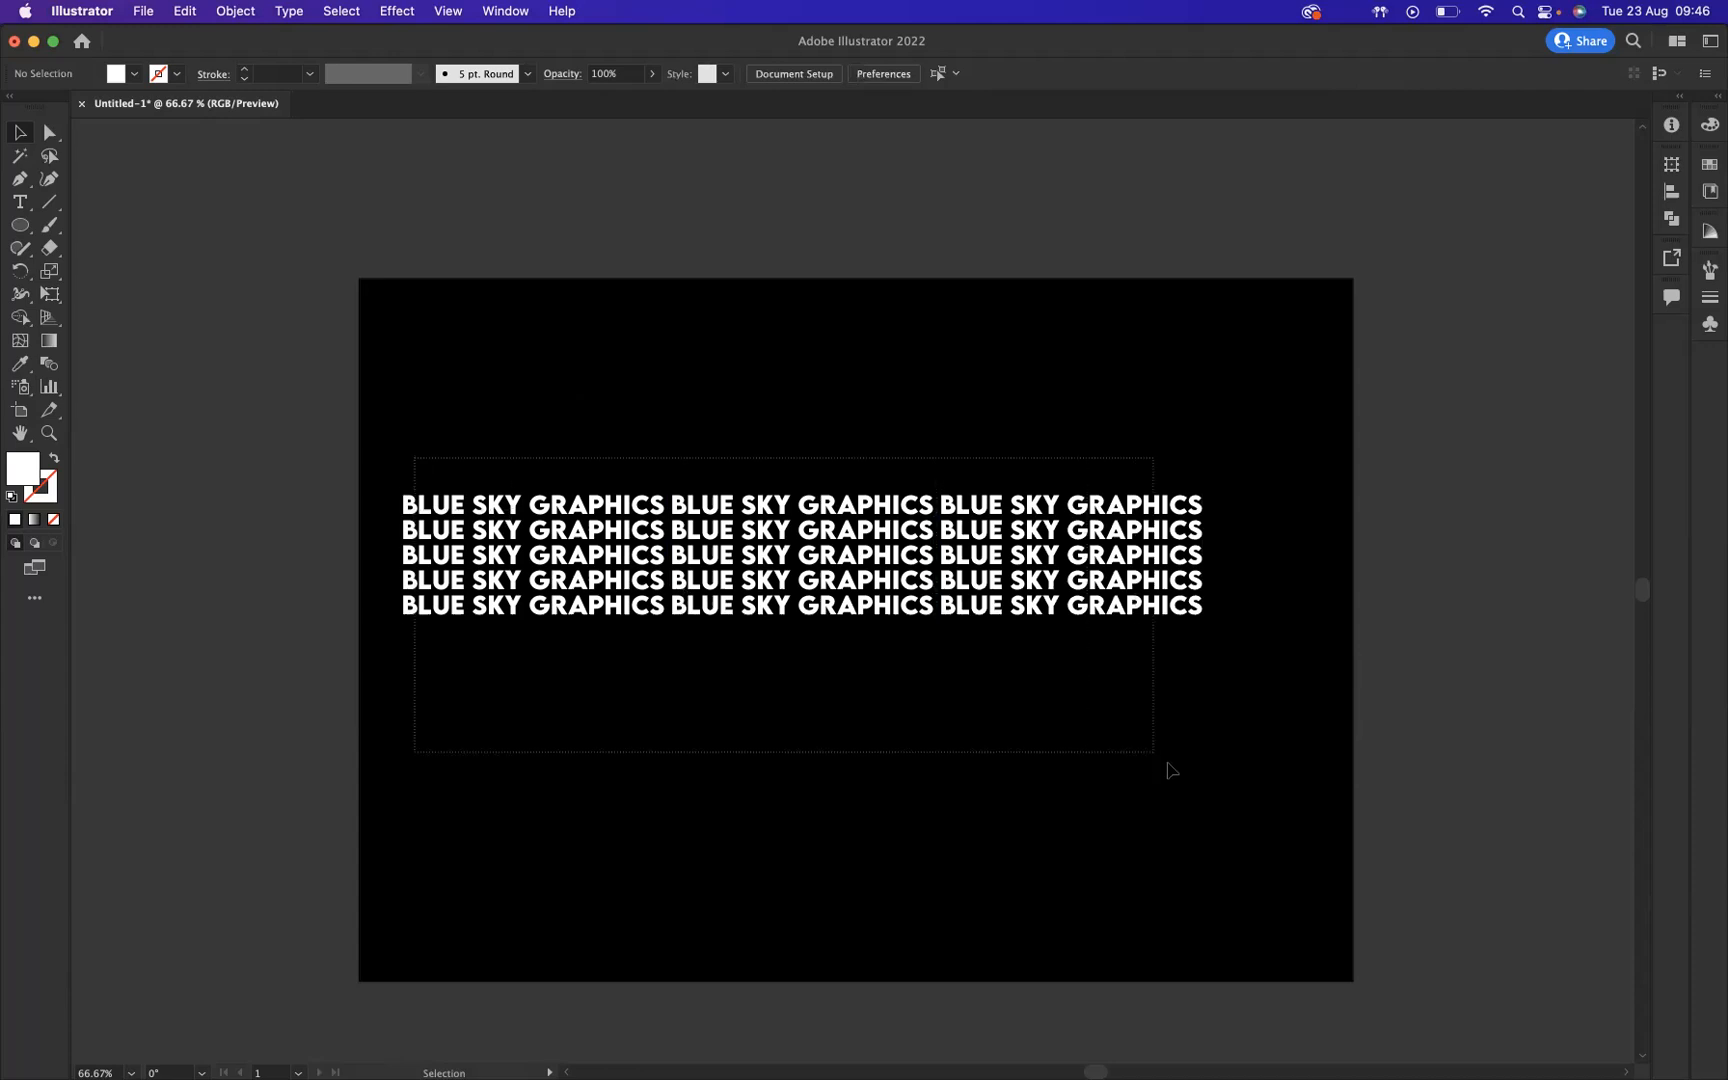
Step: Save the text grid as symbol 'blue sky graphics' and delete it from the artboard
left_click(505, 11)
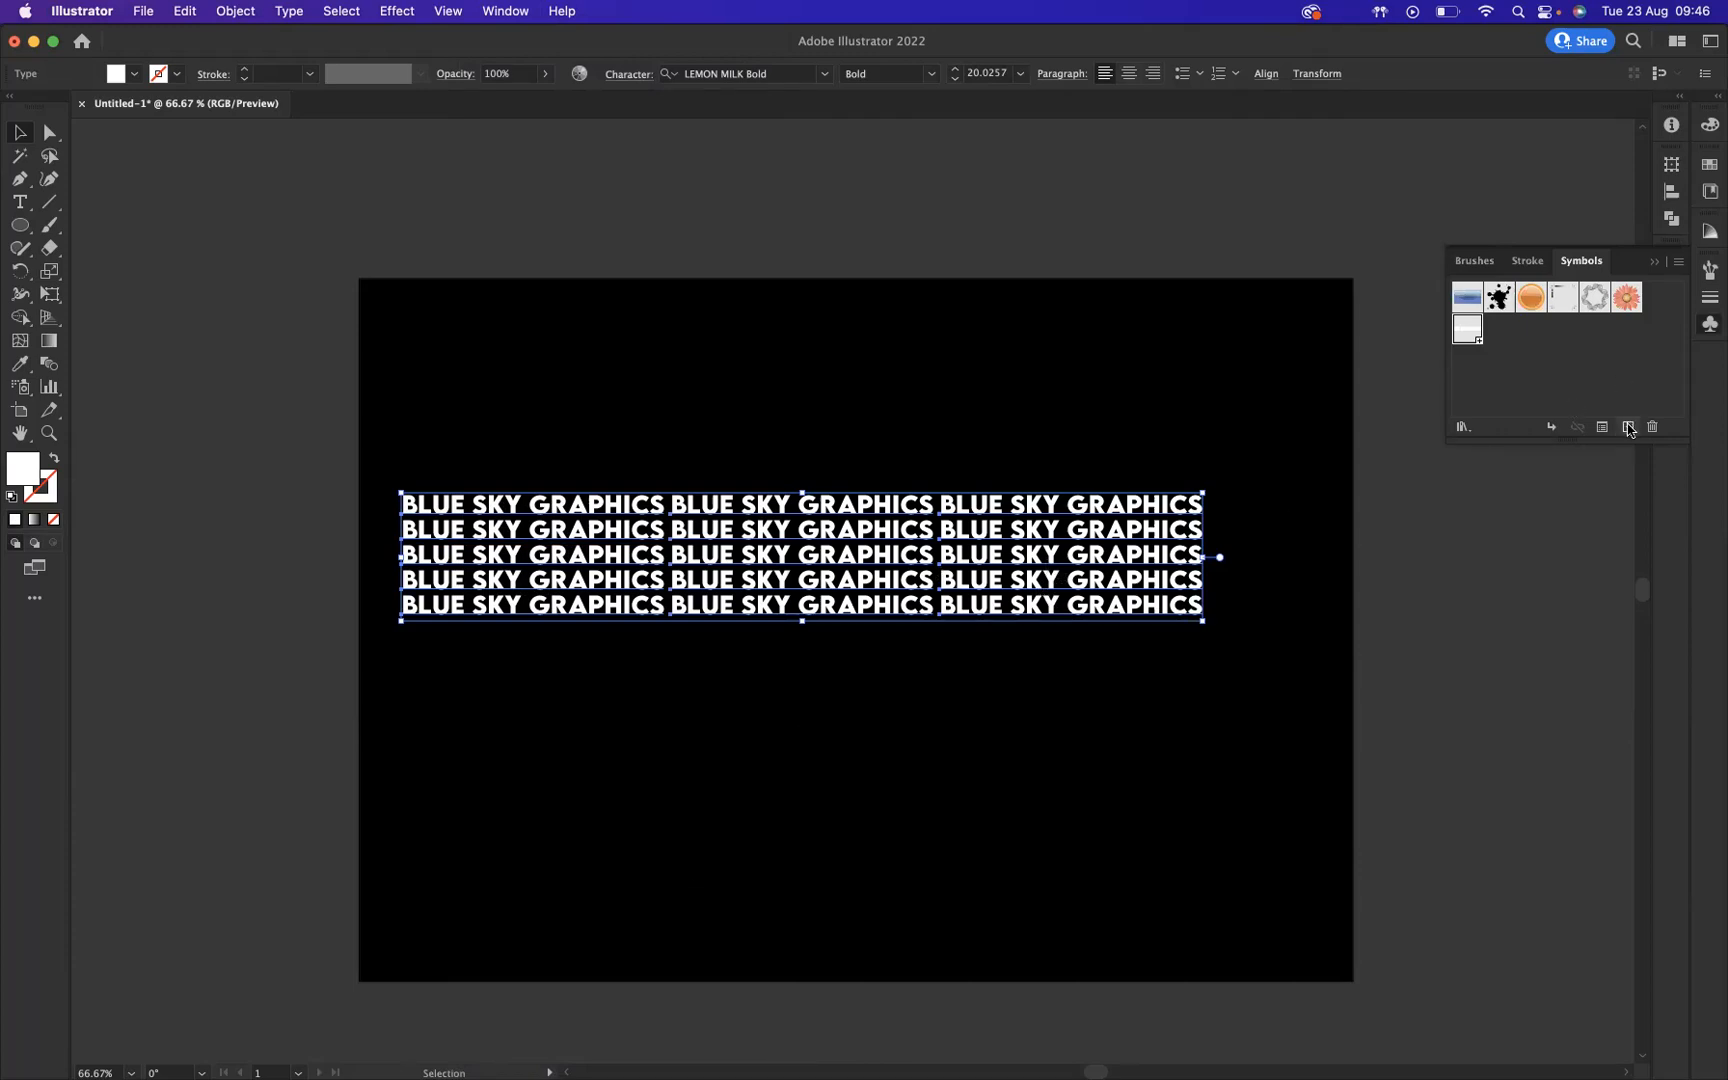
left_click(1628, 428)
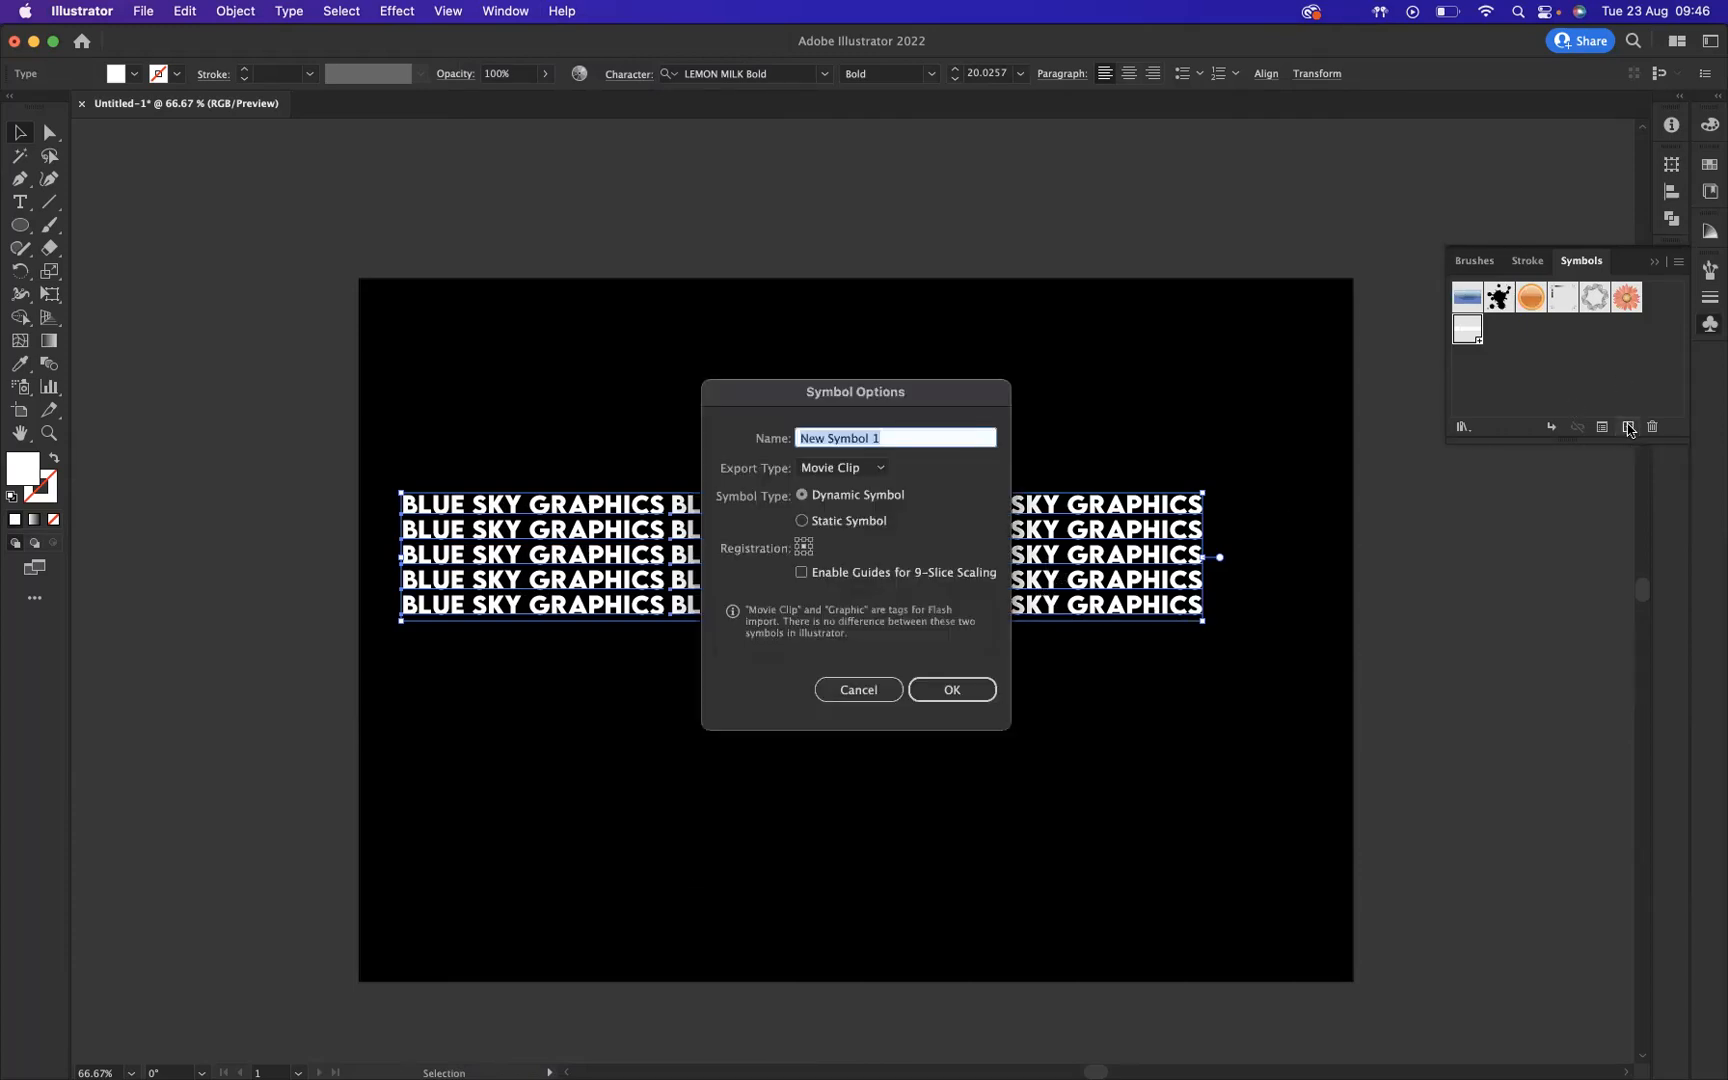
type("blue sky graphics")
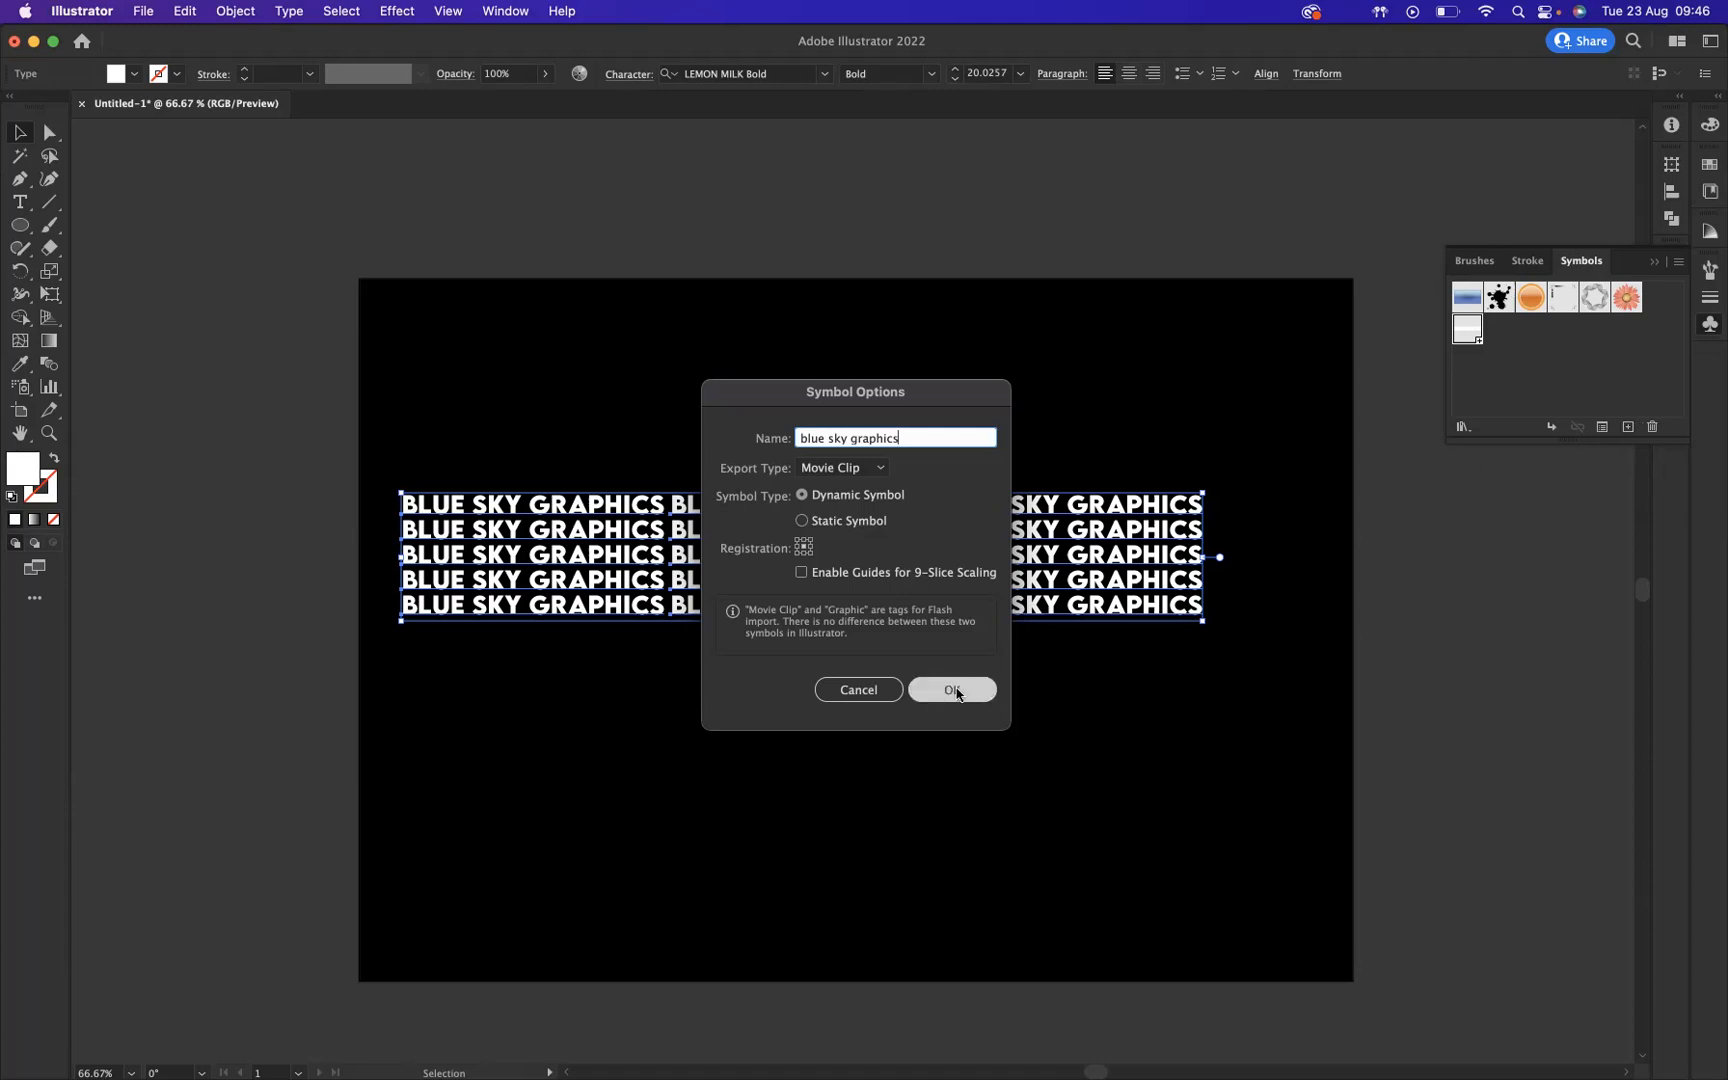
left_click(950, 689)
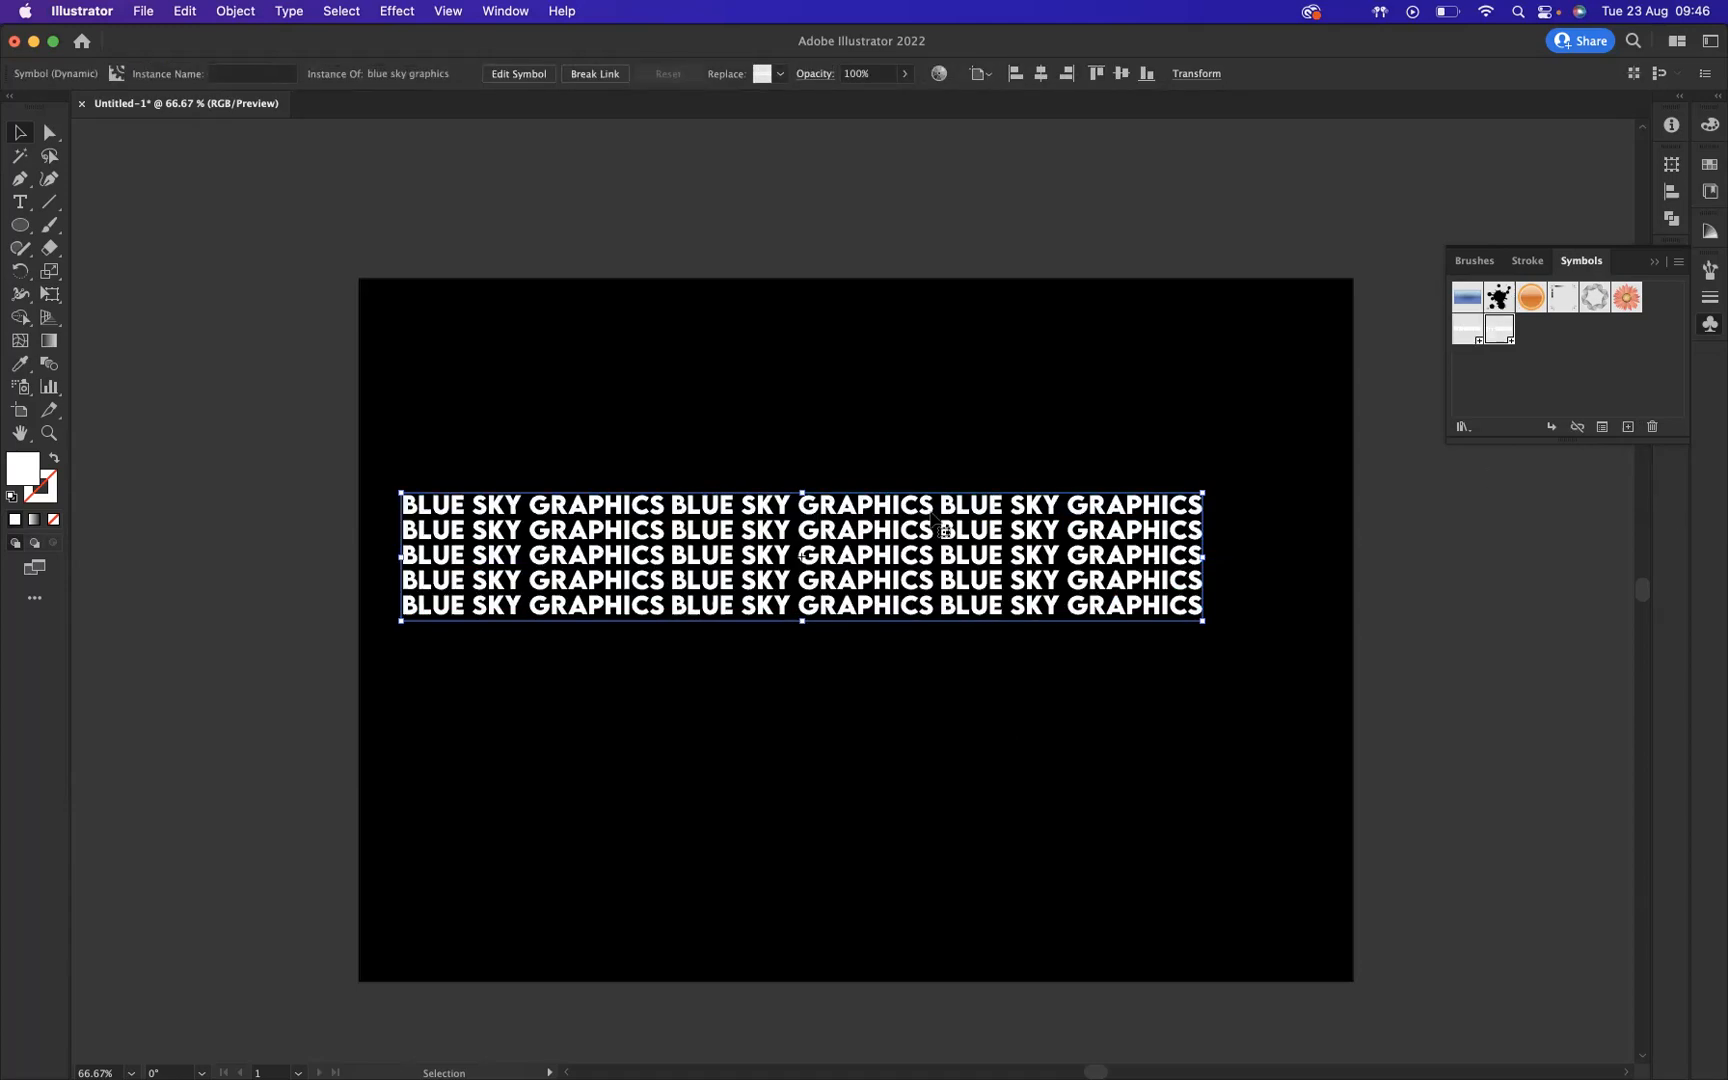
left_click(854, 793)
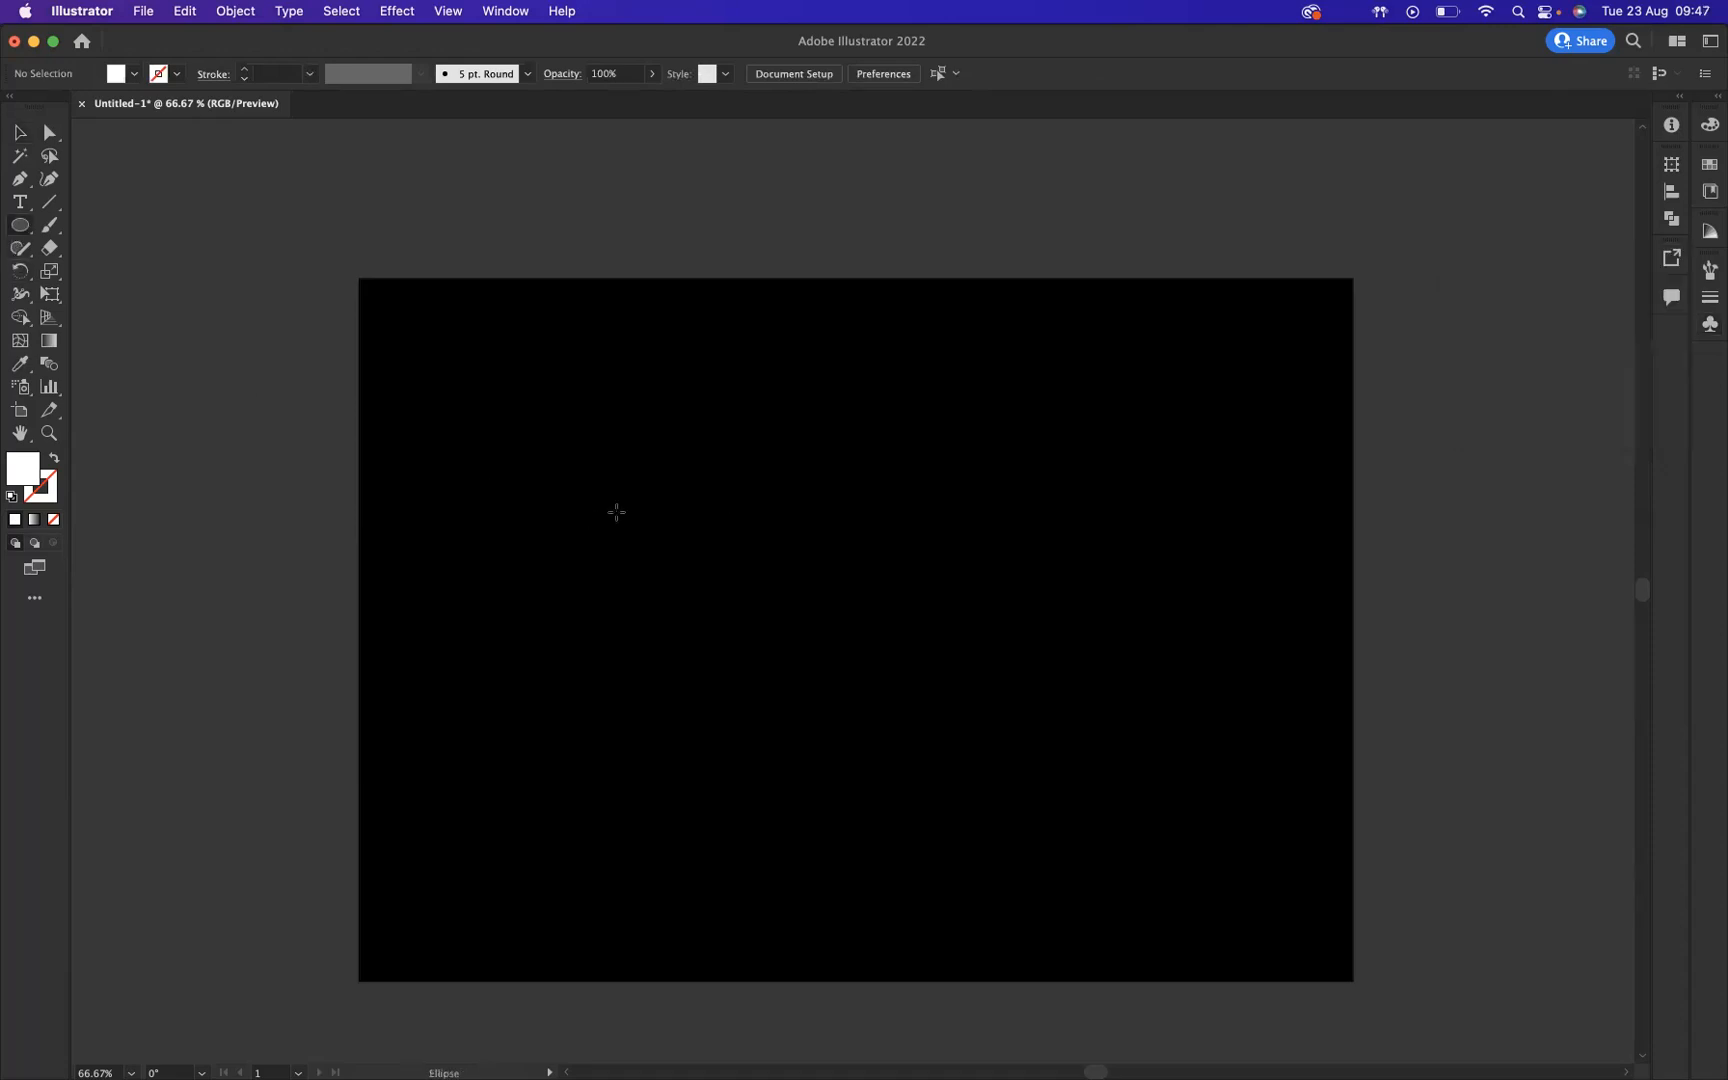
Step: Draw a white circle about 95 px wide near the artboard's top centre
left_click_drag(615, 511, 819, 419)
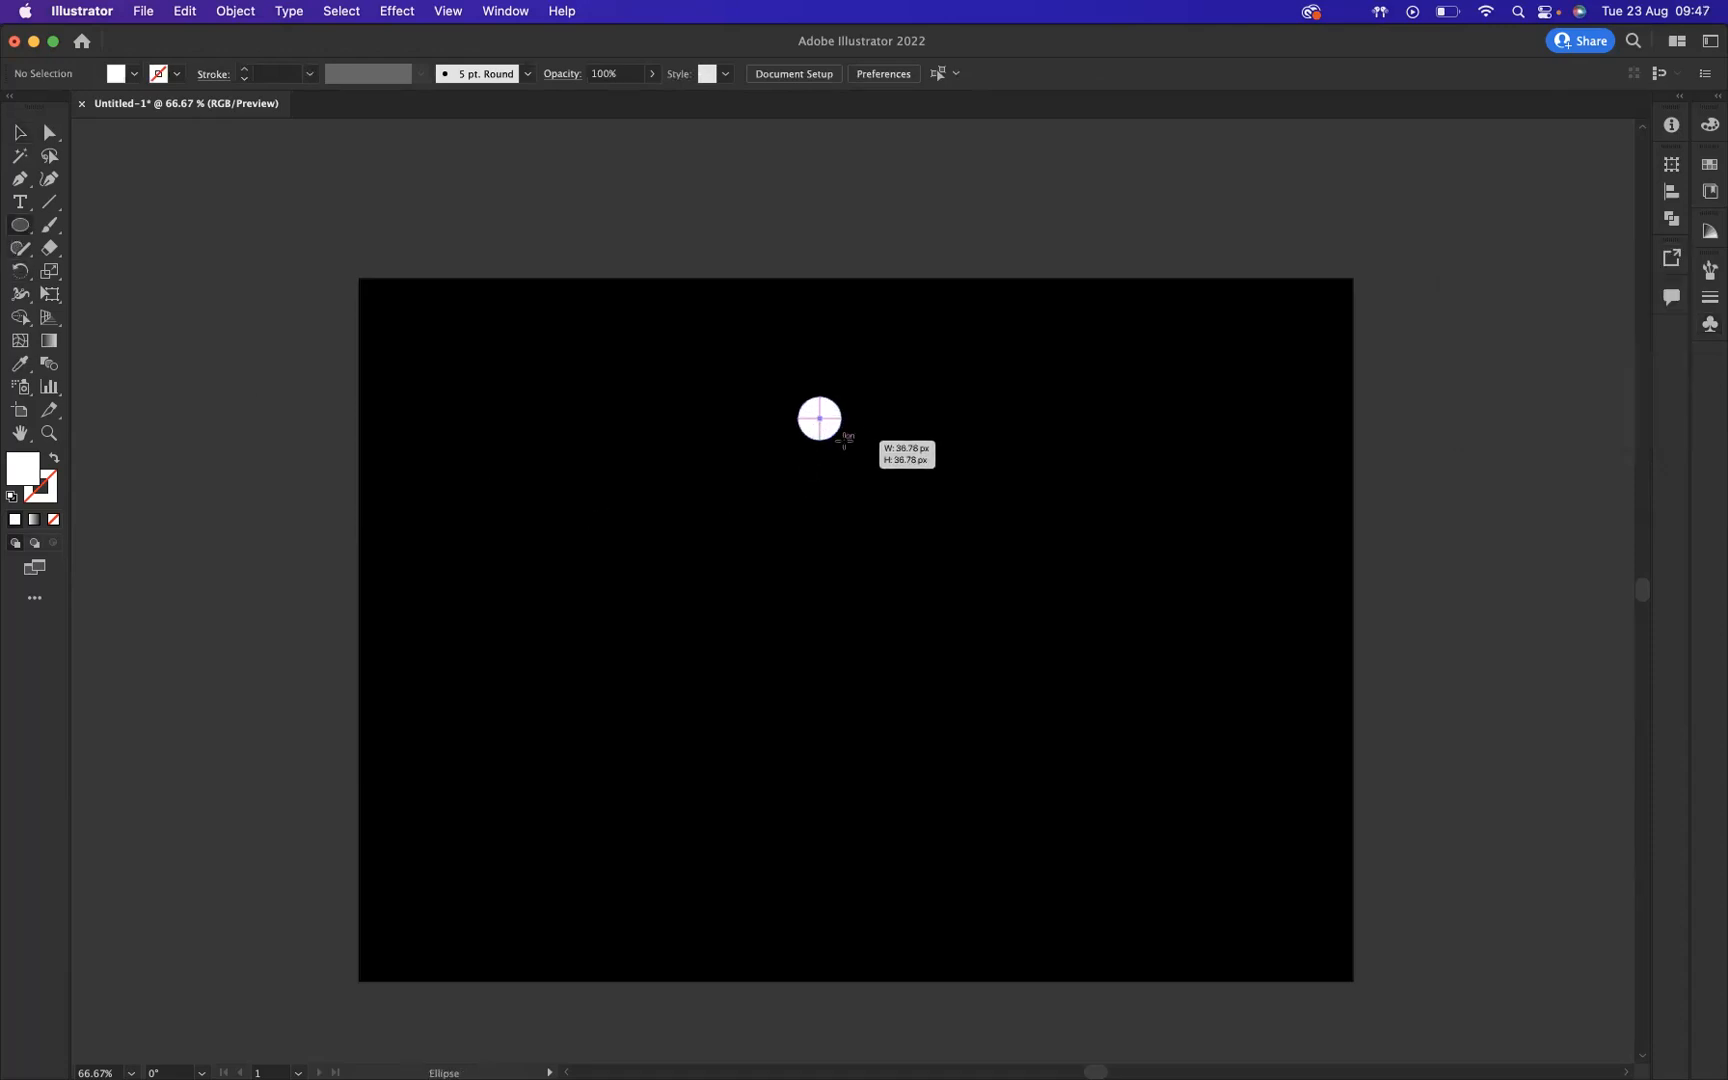
left_click_drag(819, 417, 871, 463)
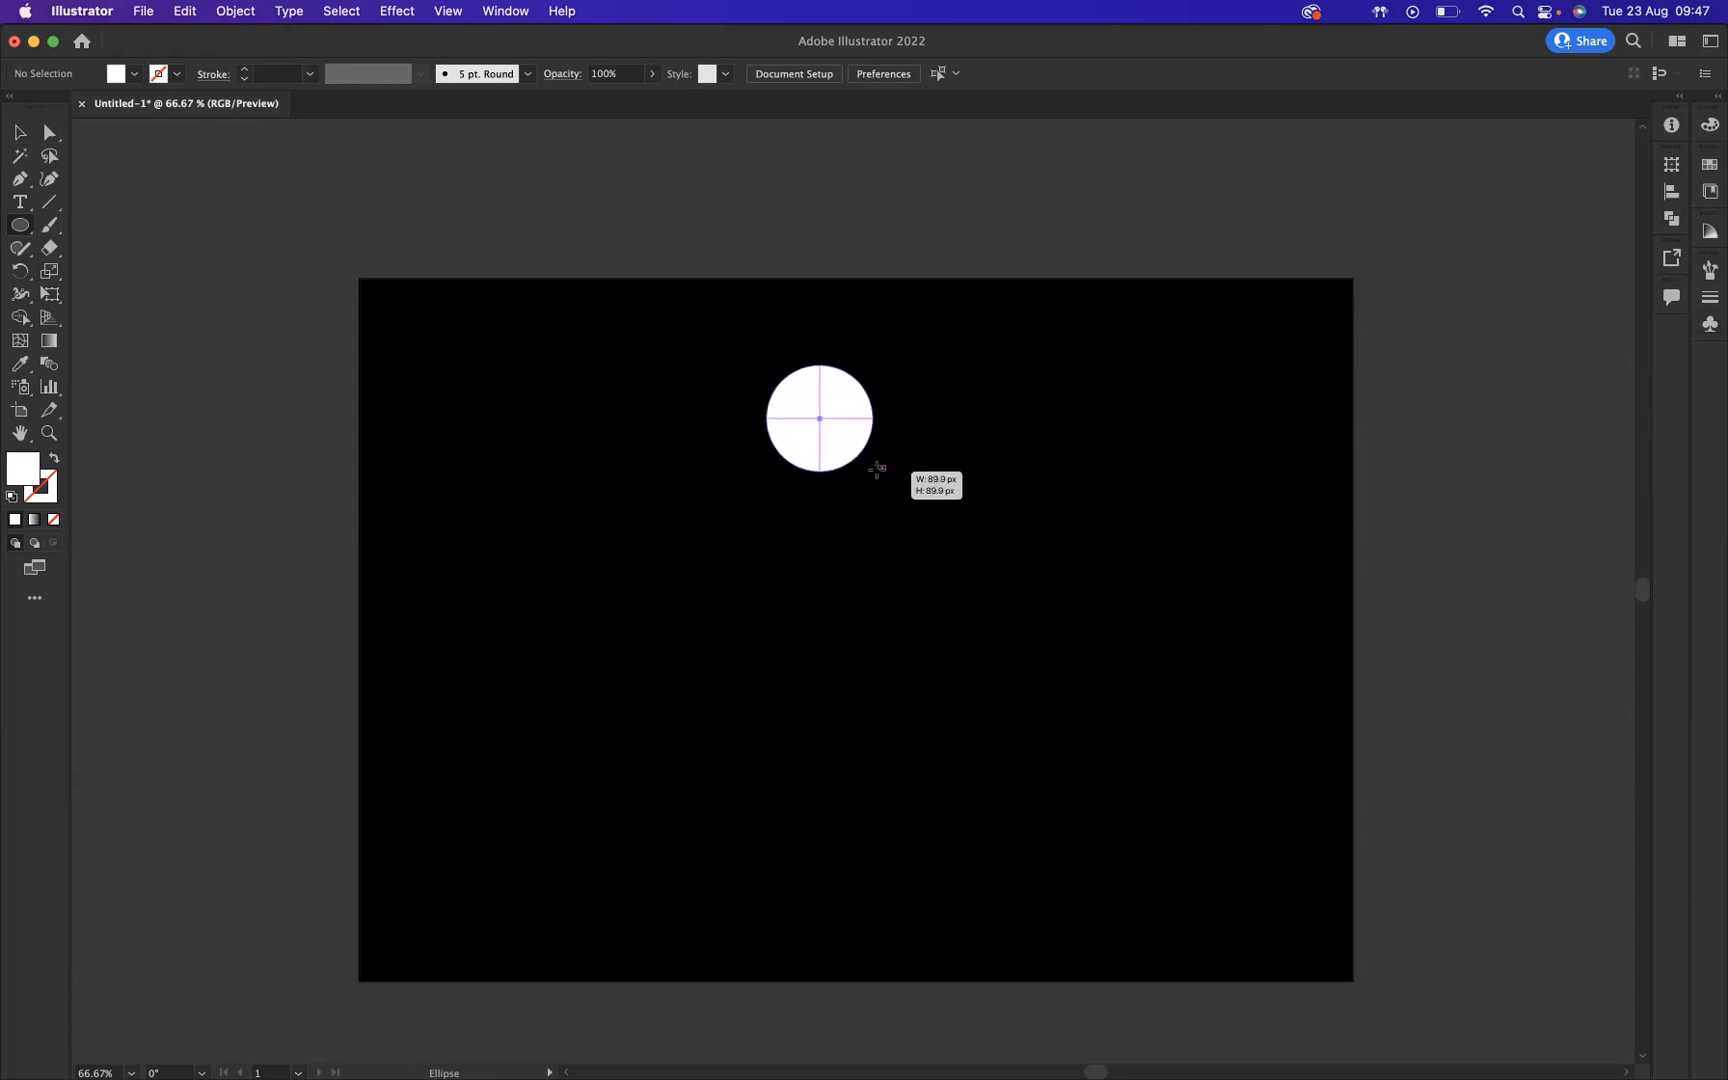
left_click_drag(820, 418, 878, 474)
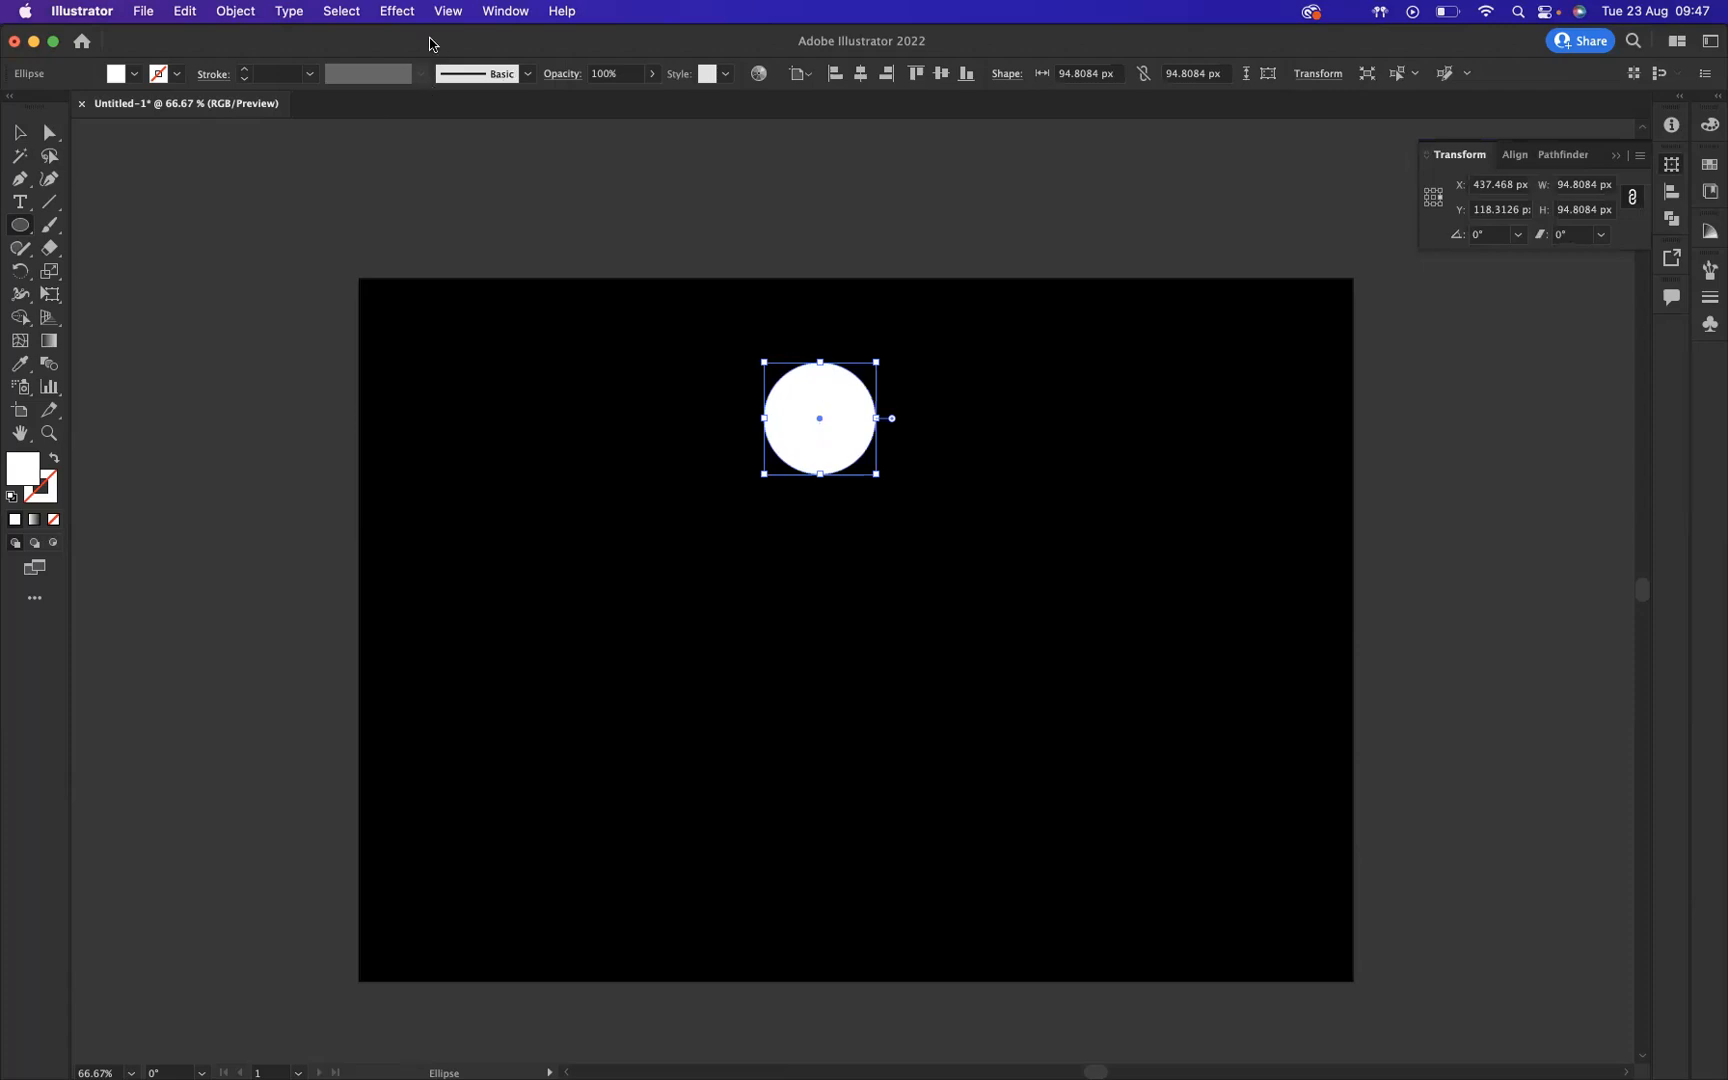
left_click(396, 11)
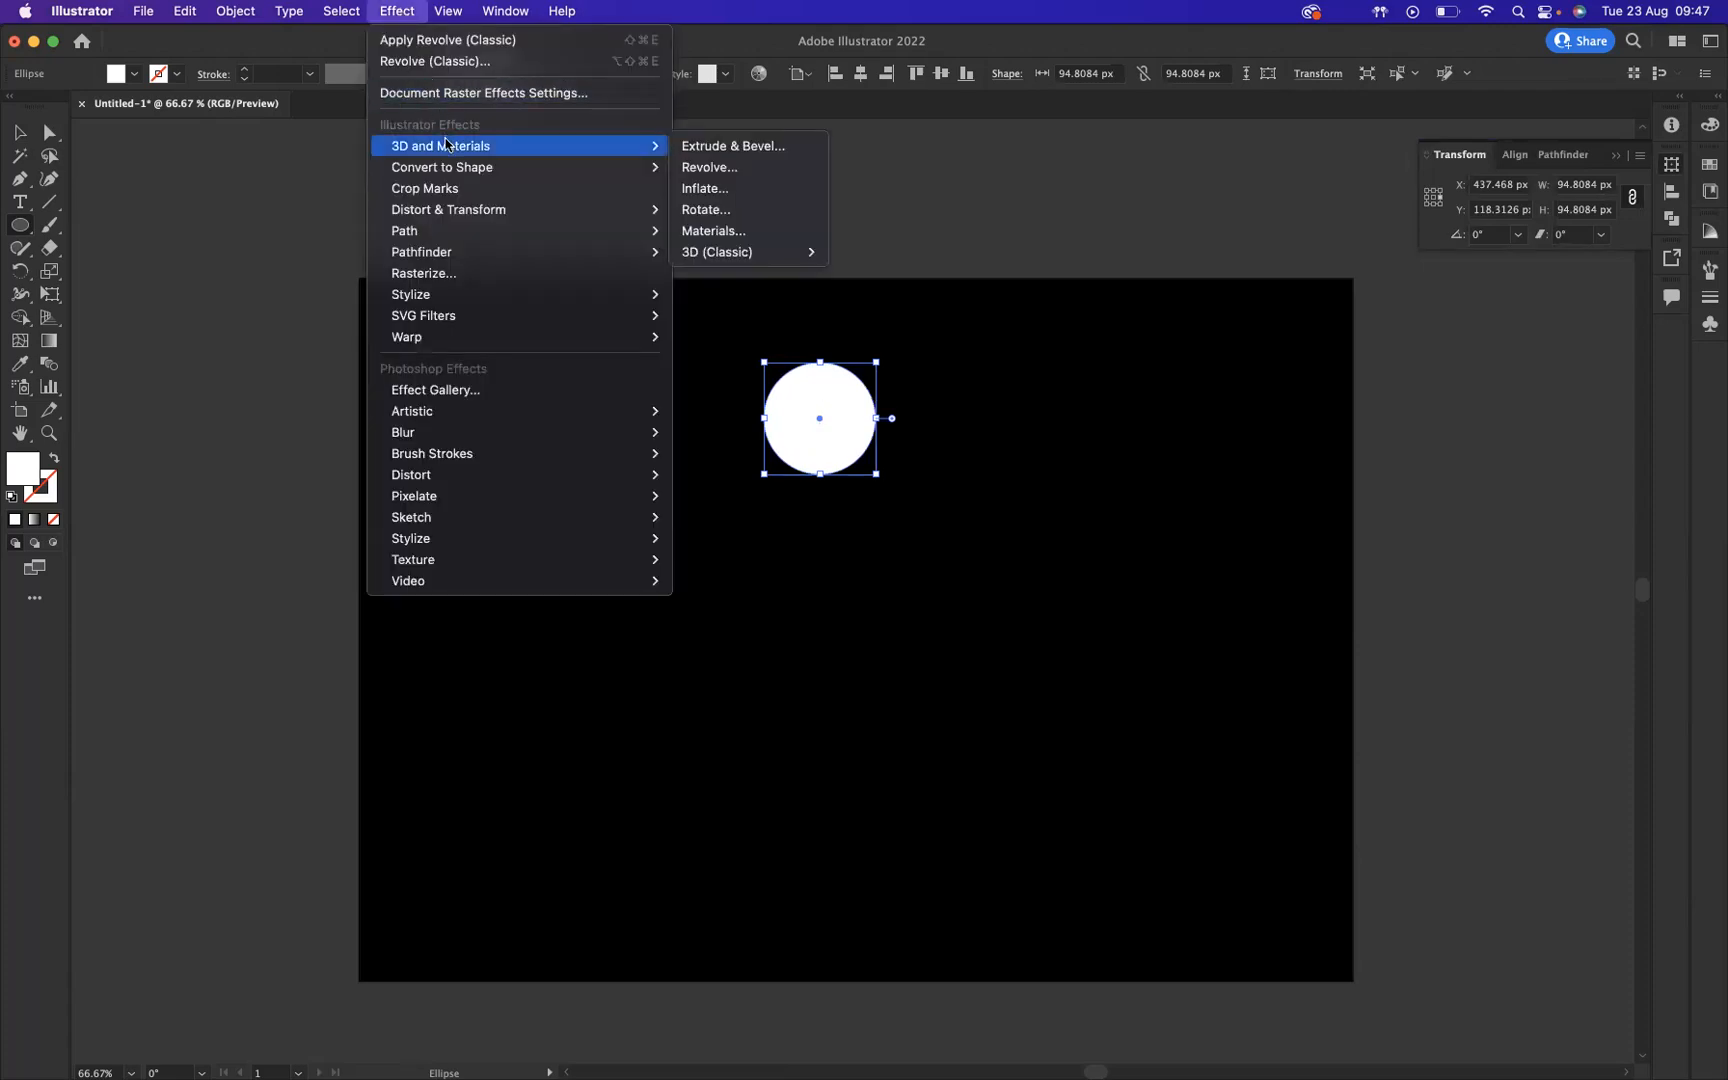
mouse_move(639, 147)
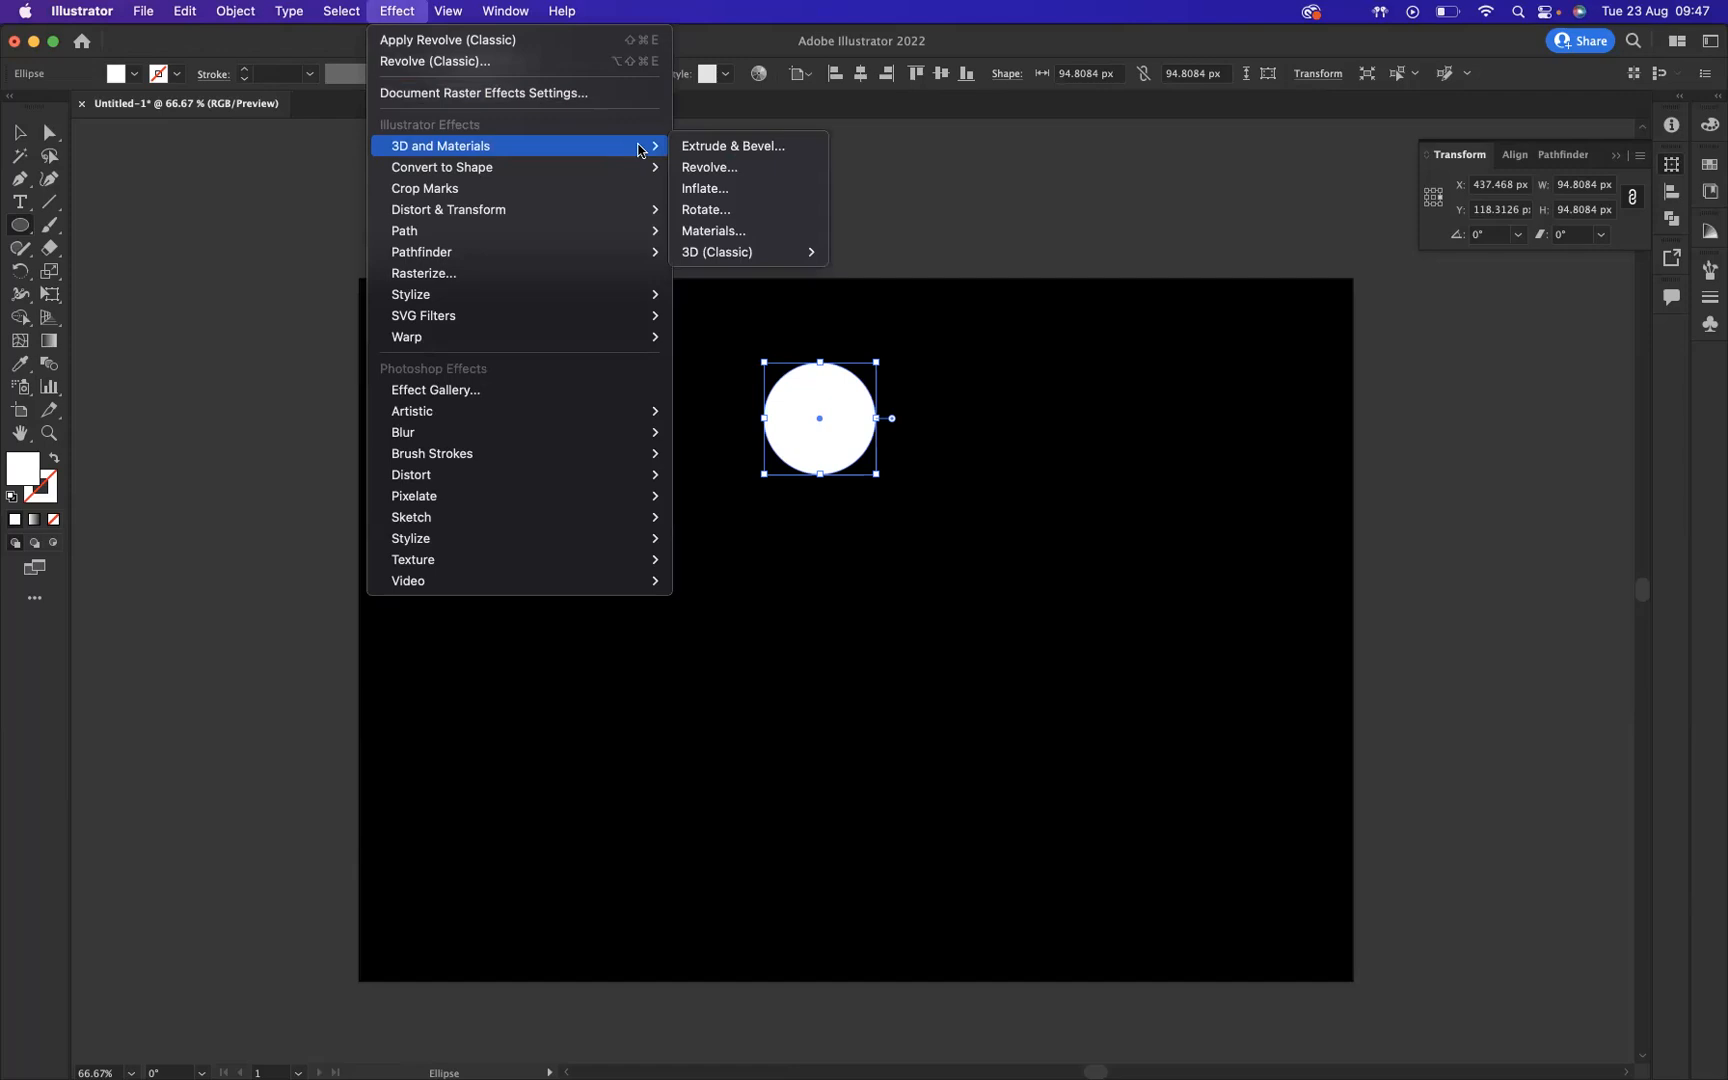
mouse_move(654, 152)
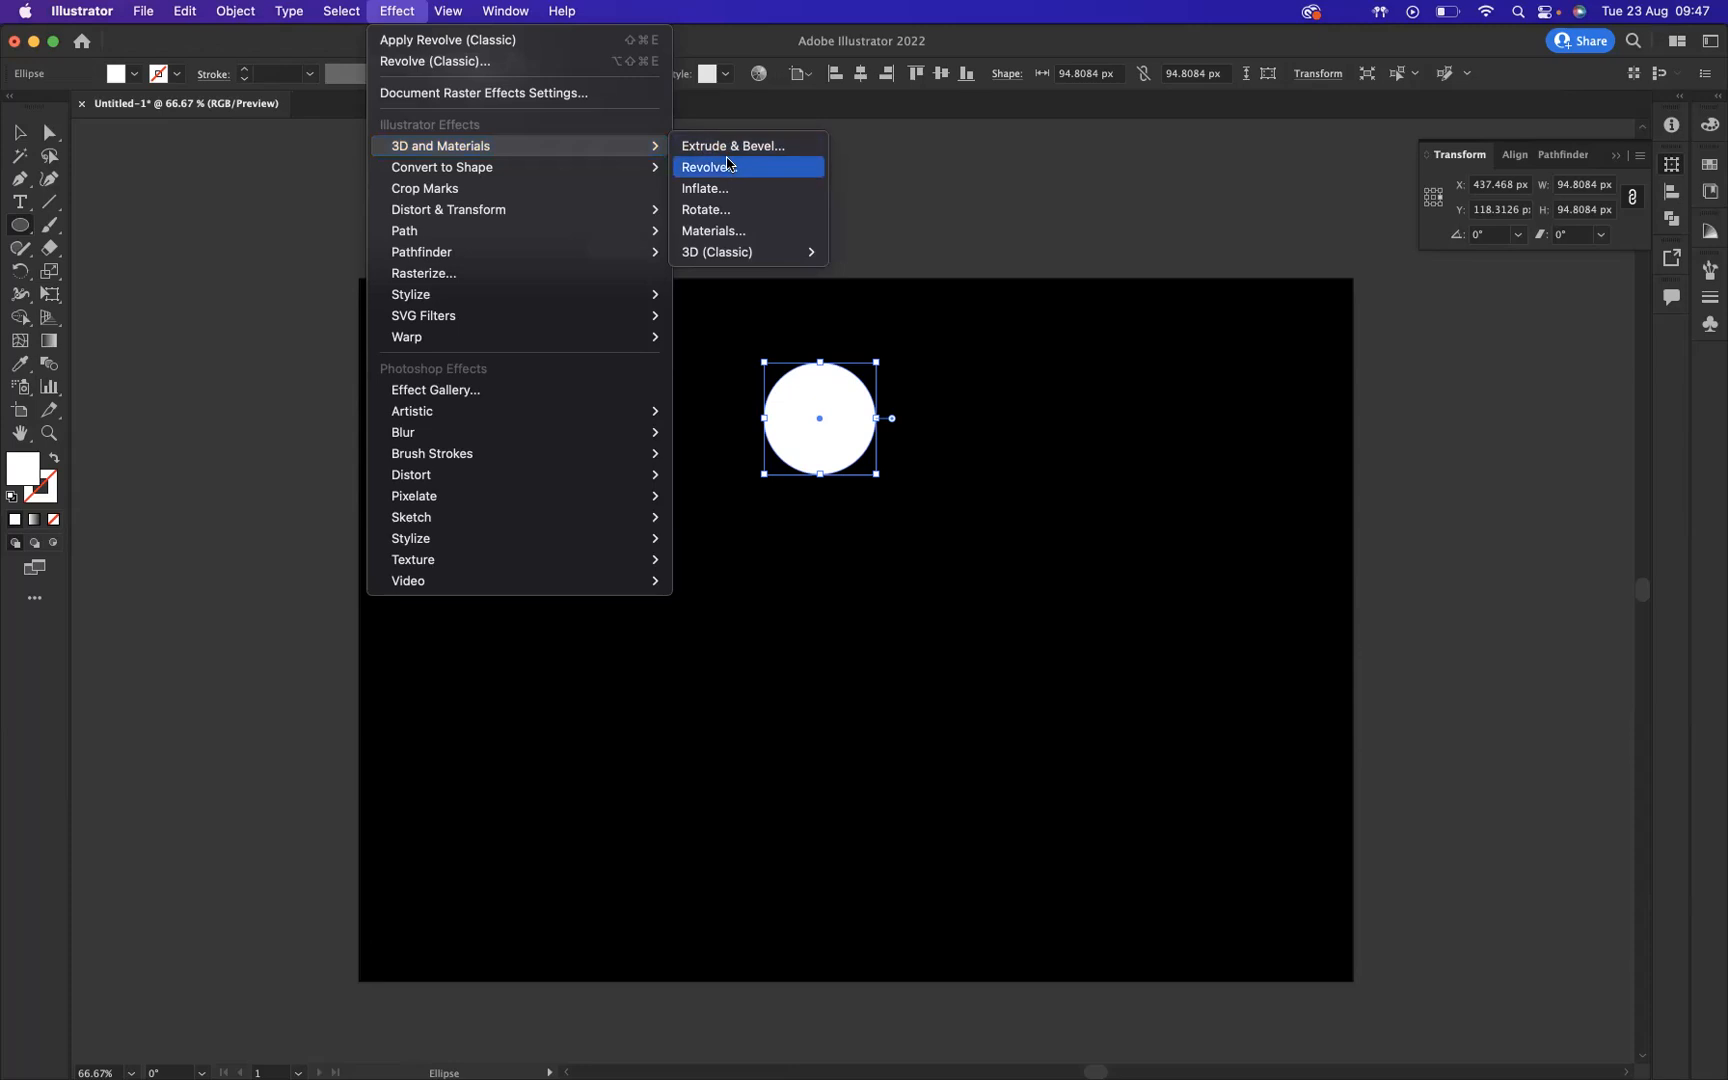
mouse_move(716, 251)
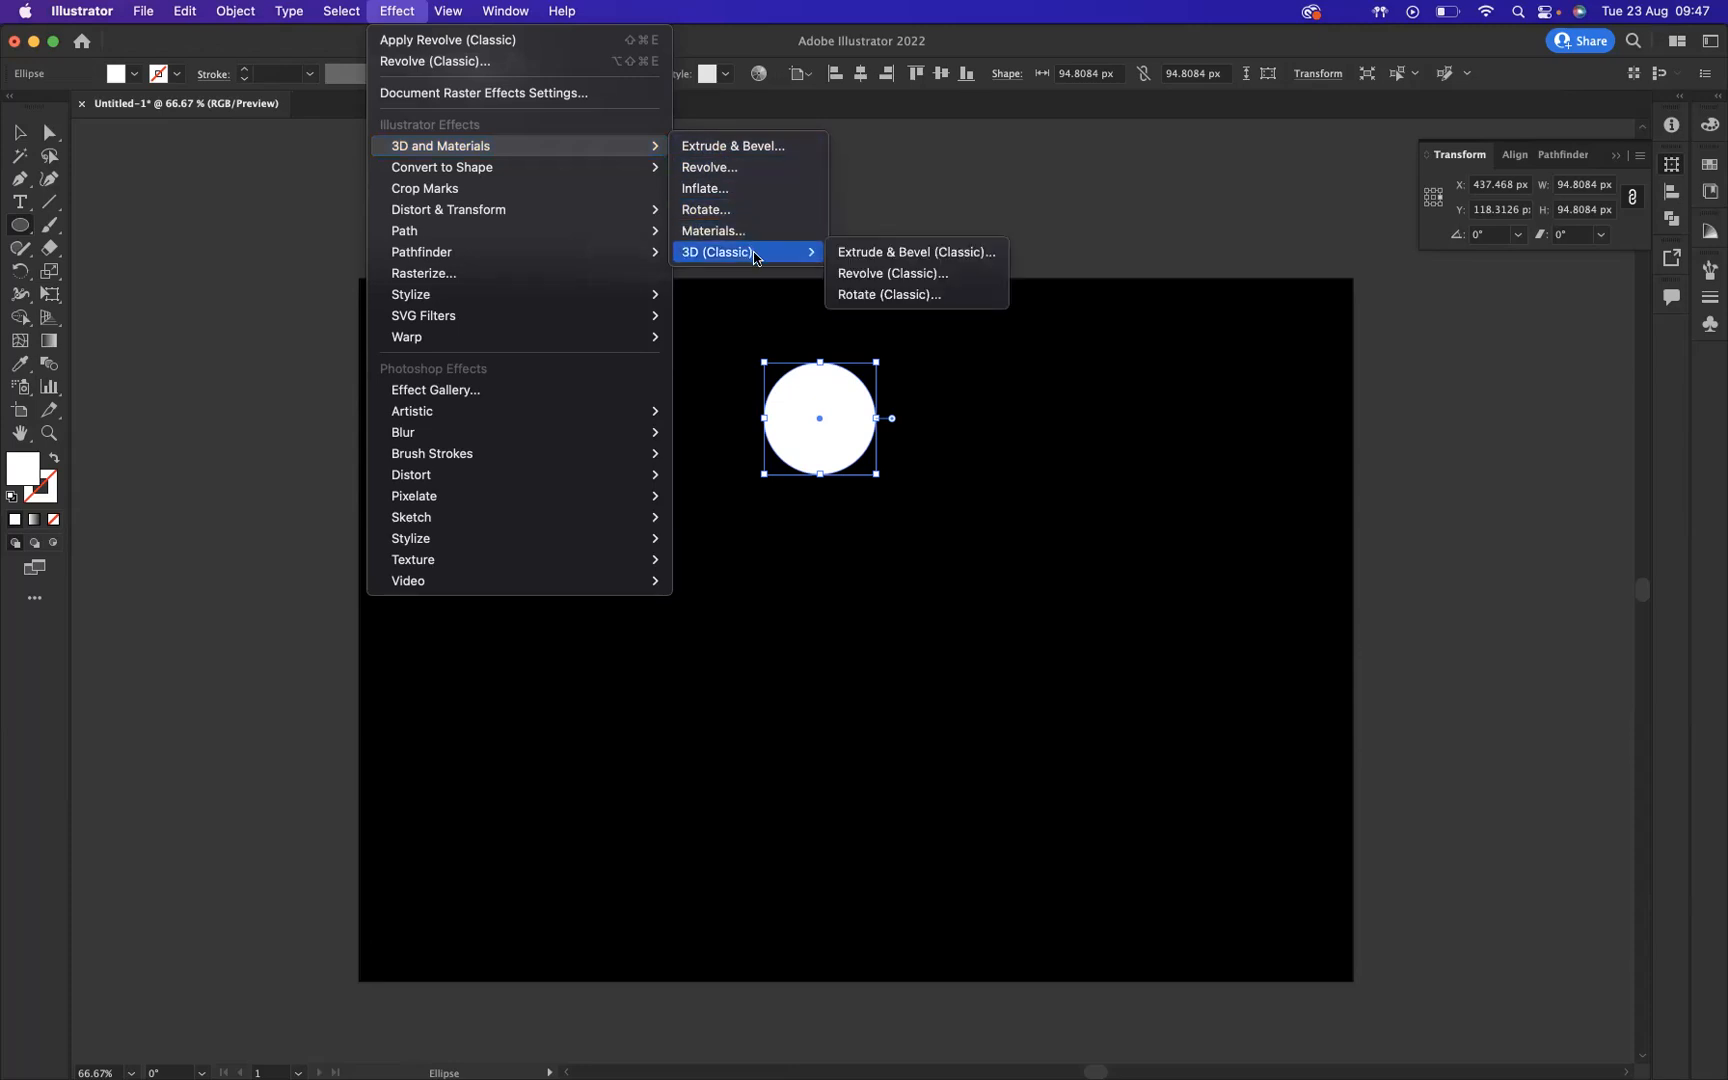
mouse_move(893, 273)
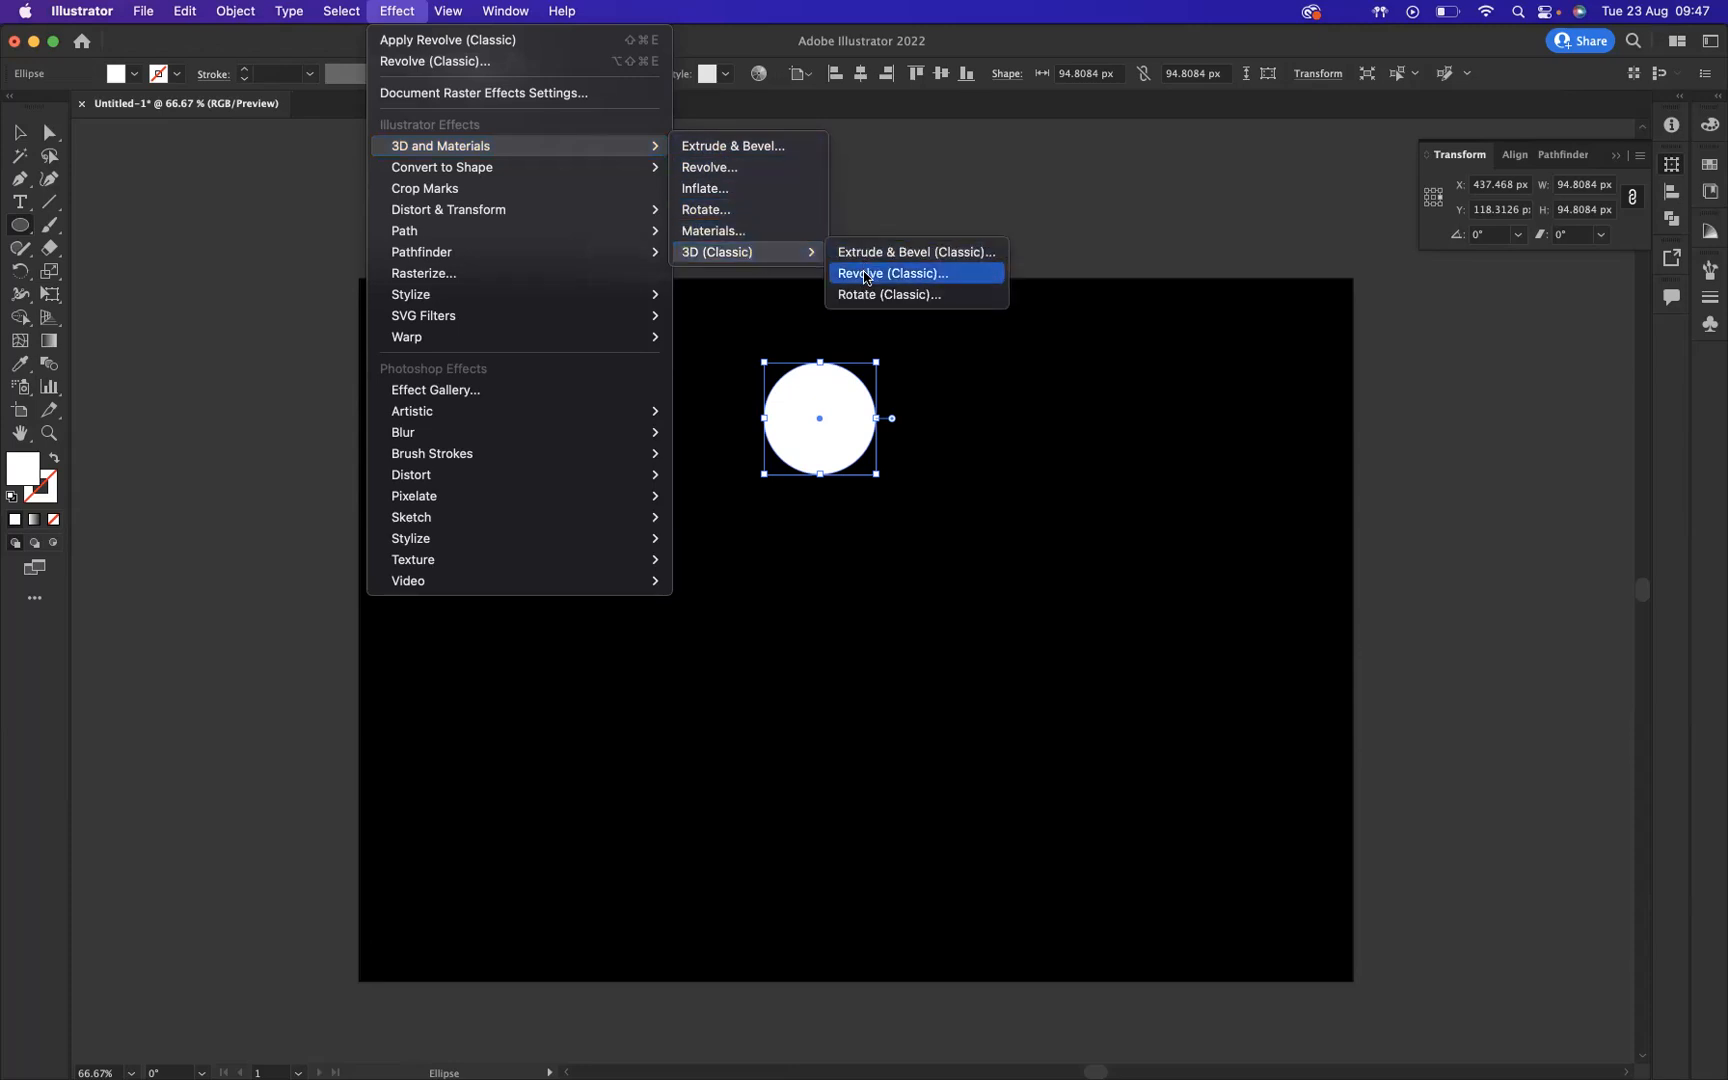
Step: Apply Revolve (Classic) to the circle with an offset of about 222 pt
left_click(893, 273)
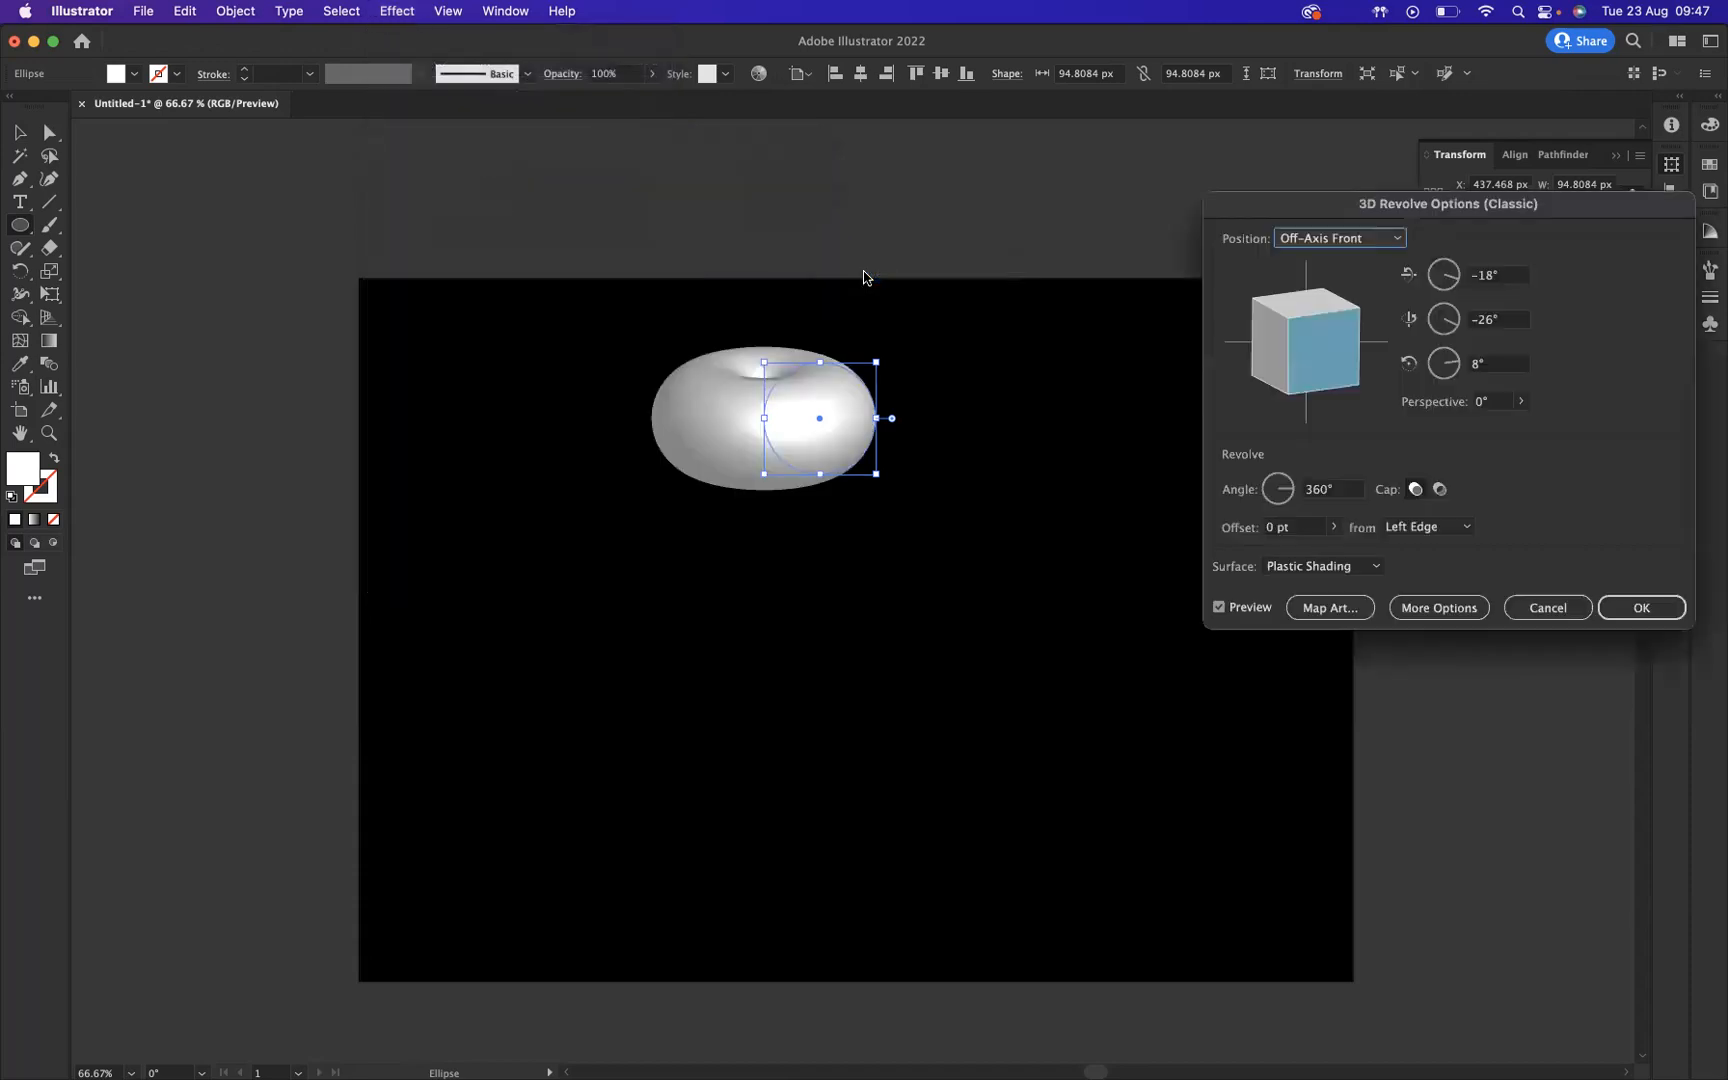
mouse_move(1058, 412)
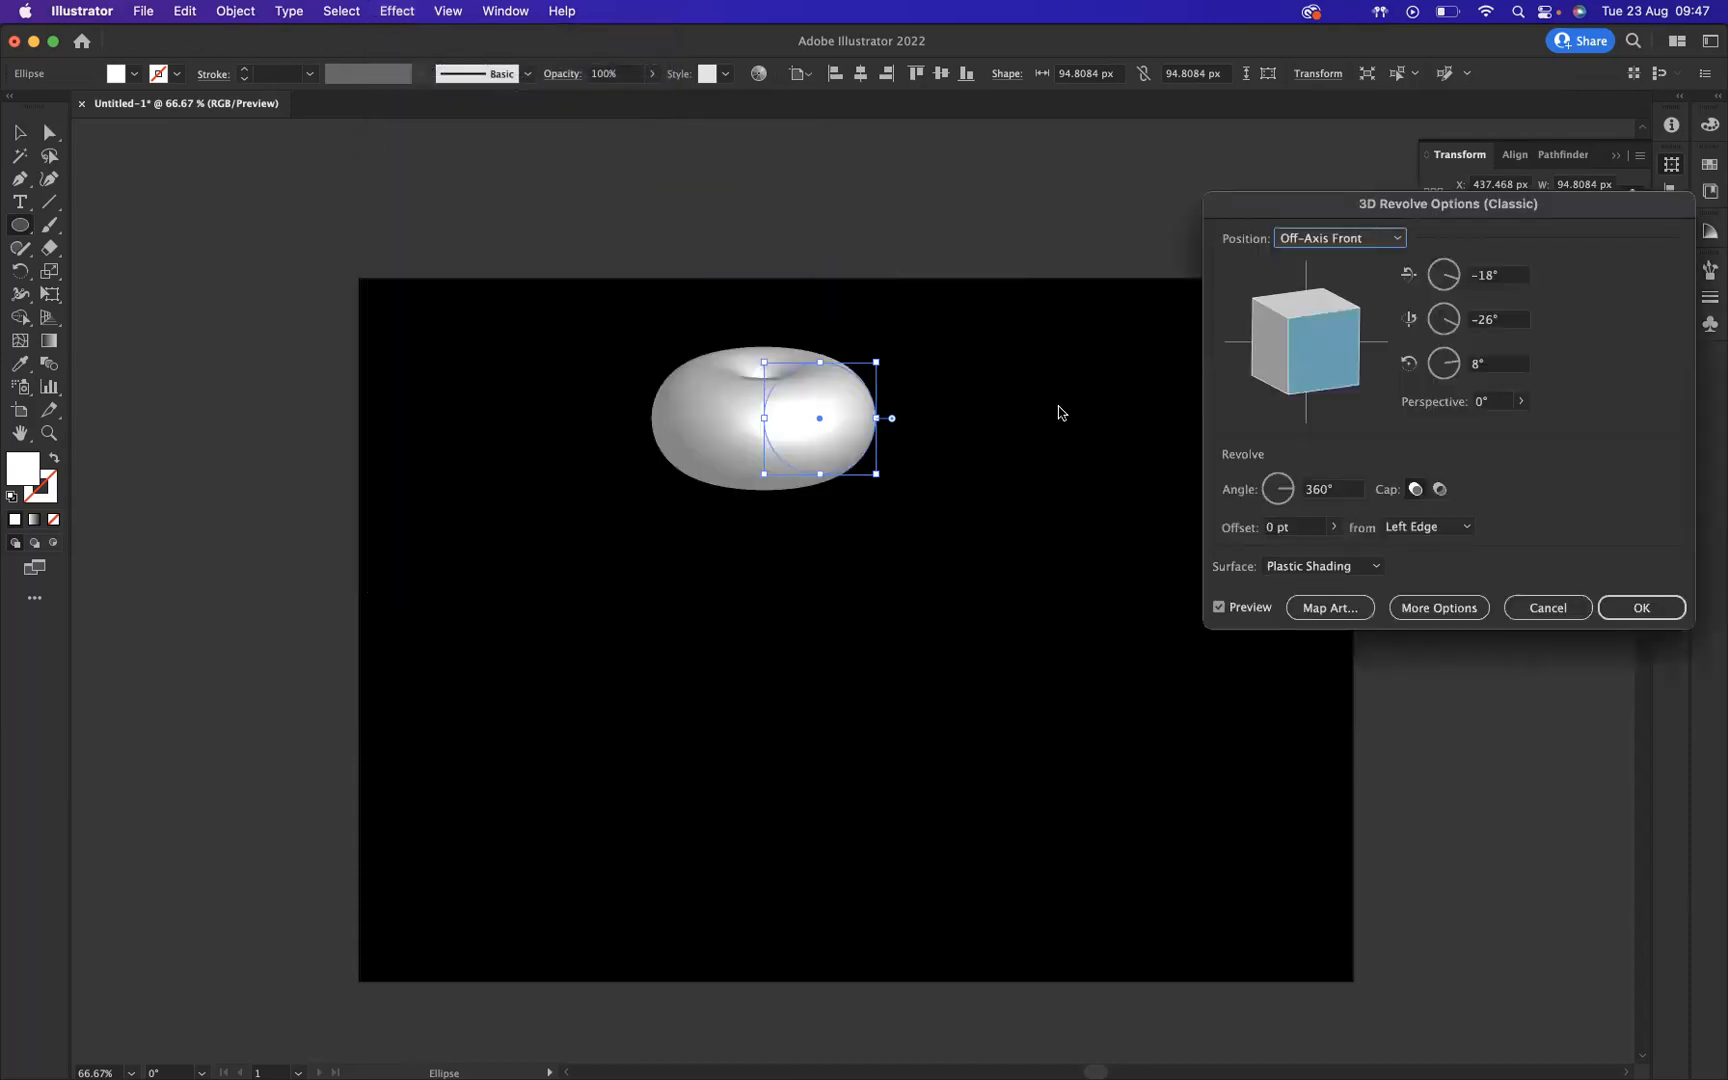
mouse_move(1396, 387)
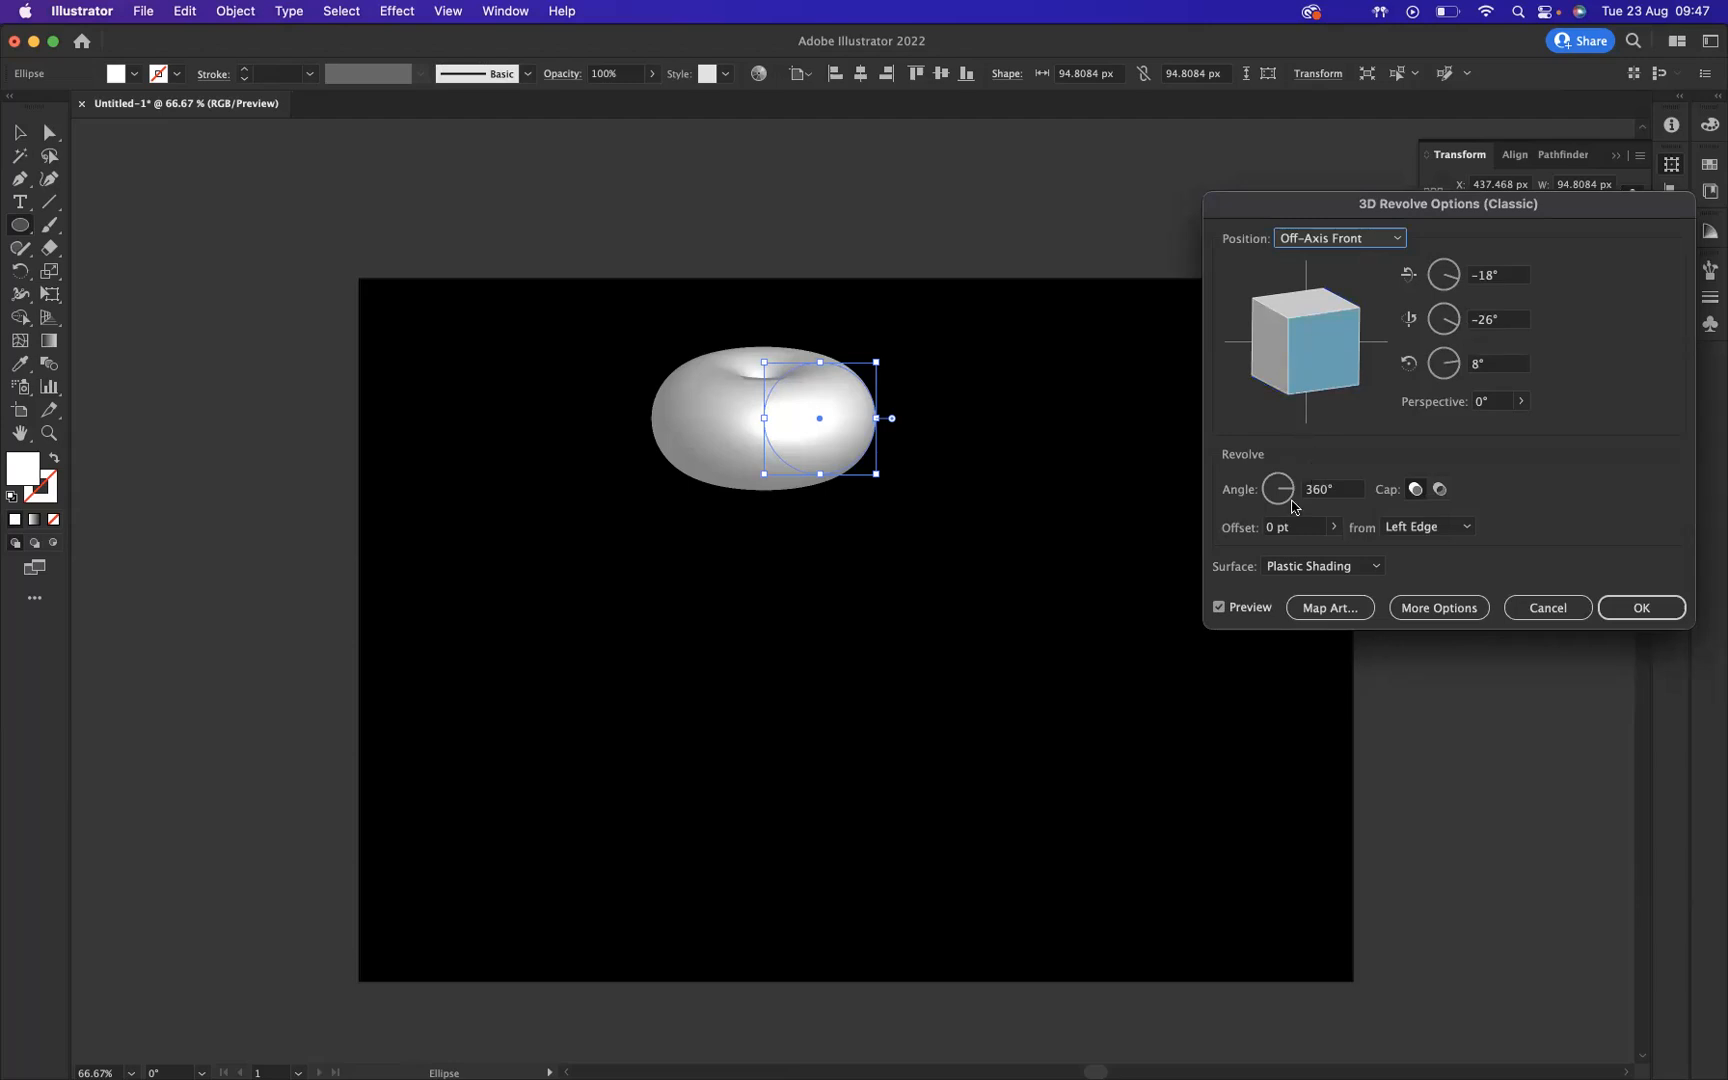
mouse_move(1289, 527)
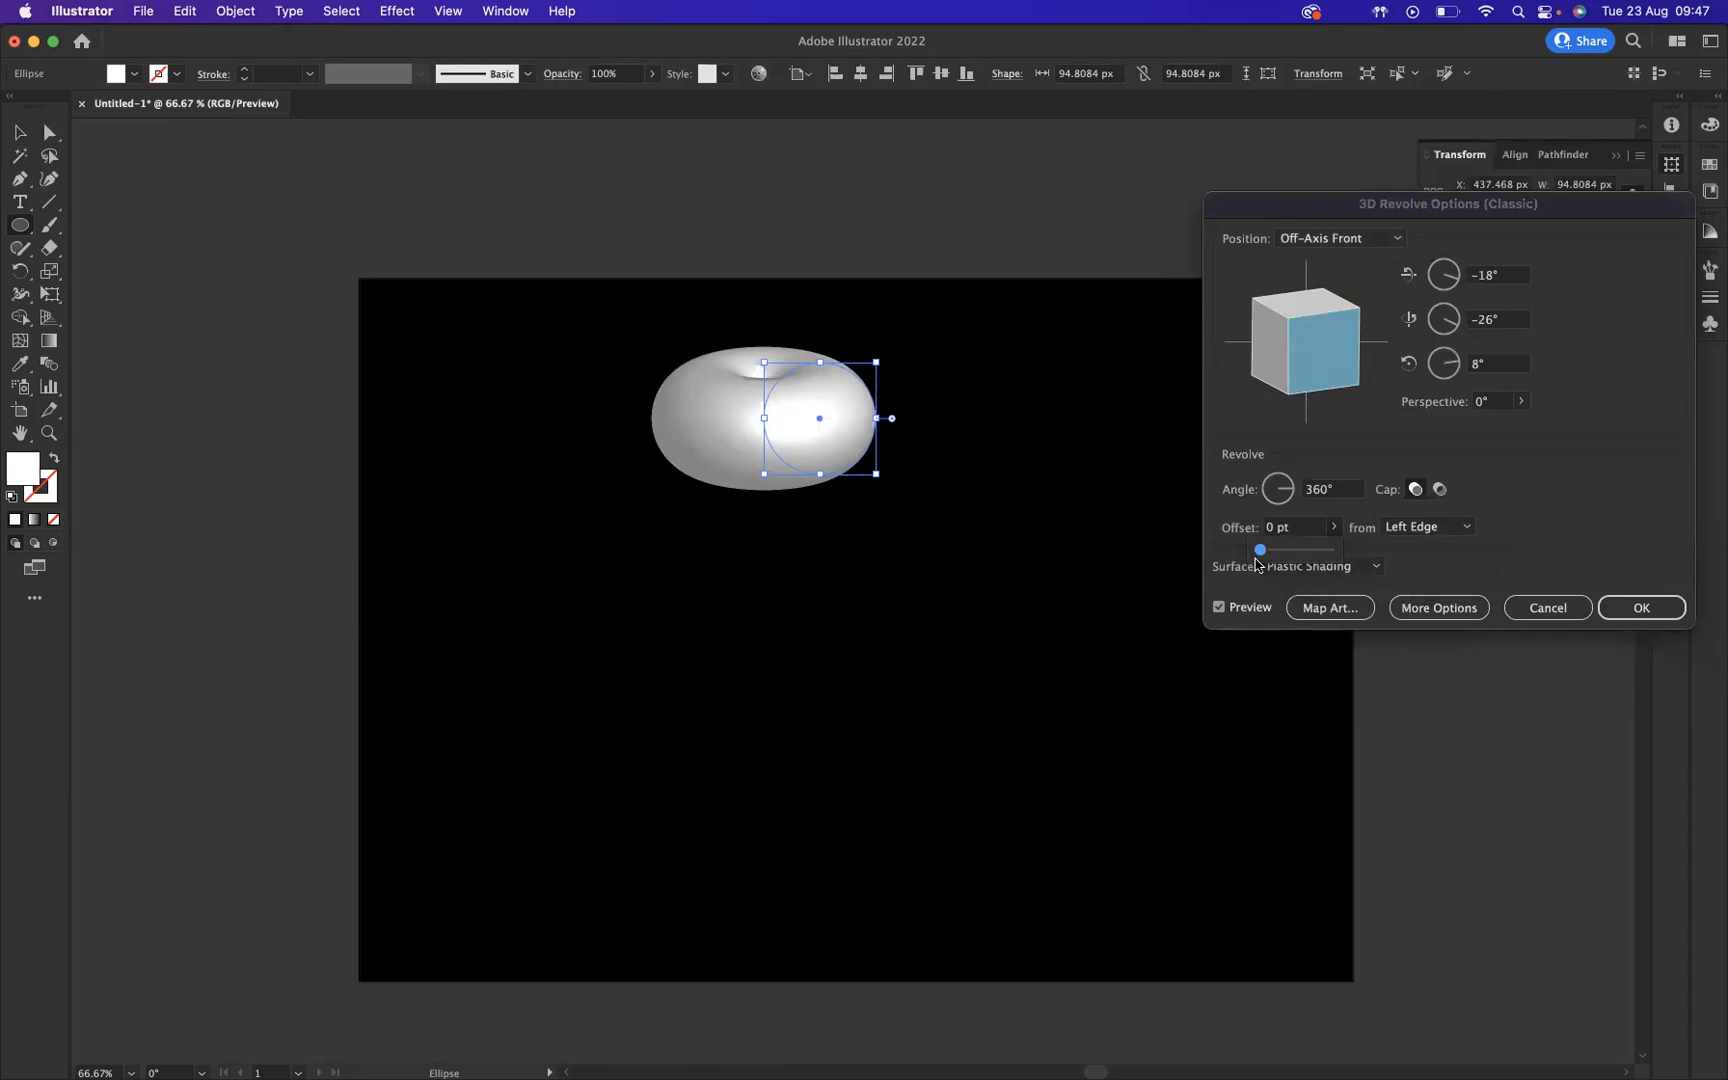
left_click_drag(1261, 550, 1275, 550)
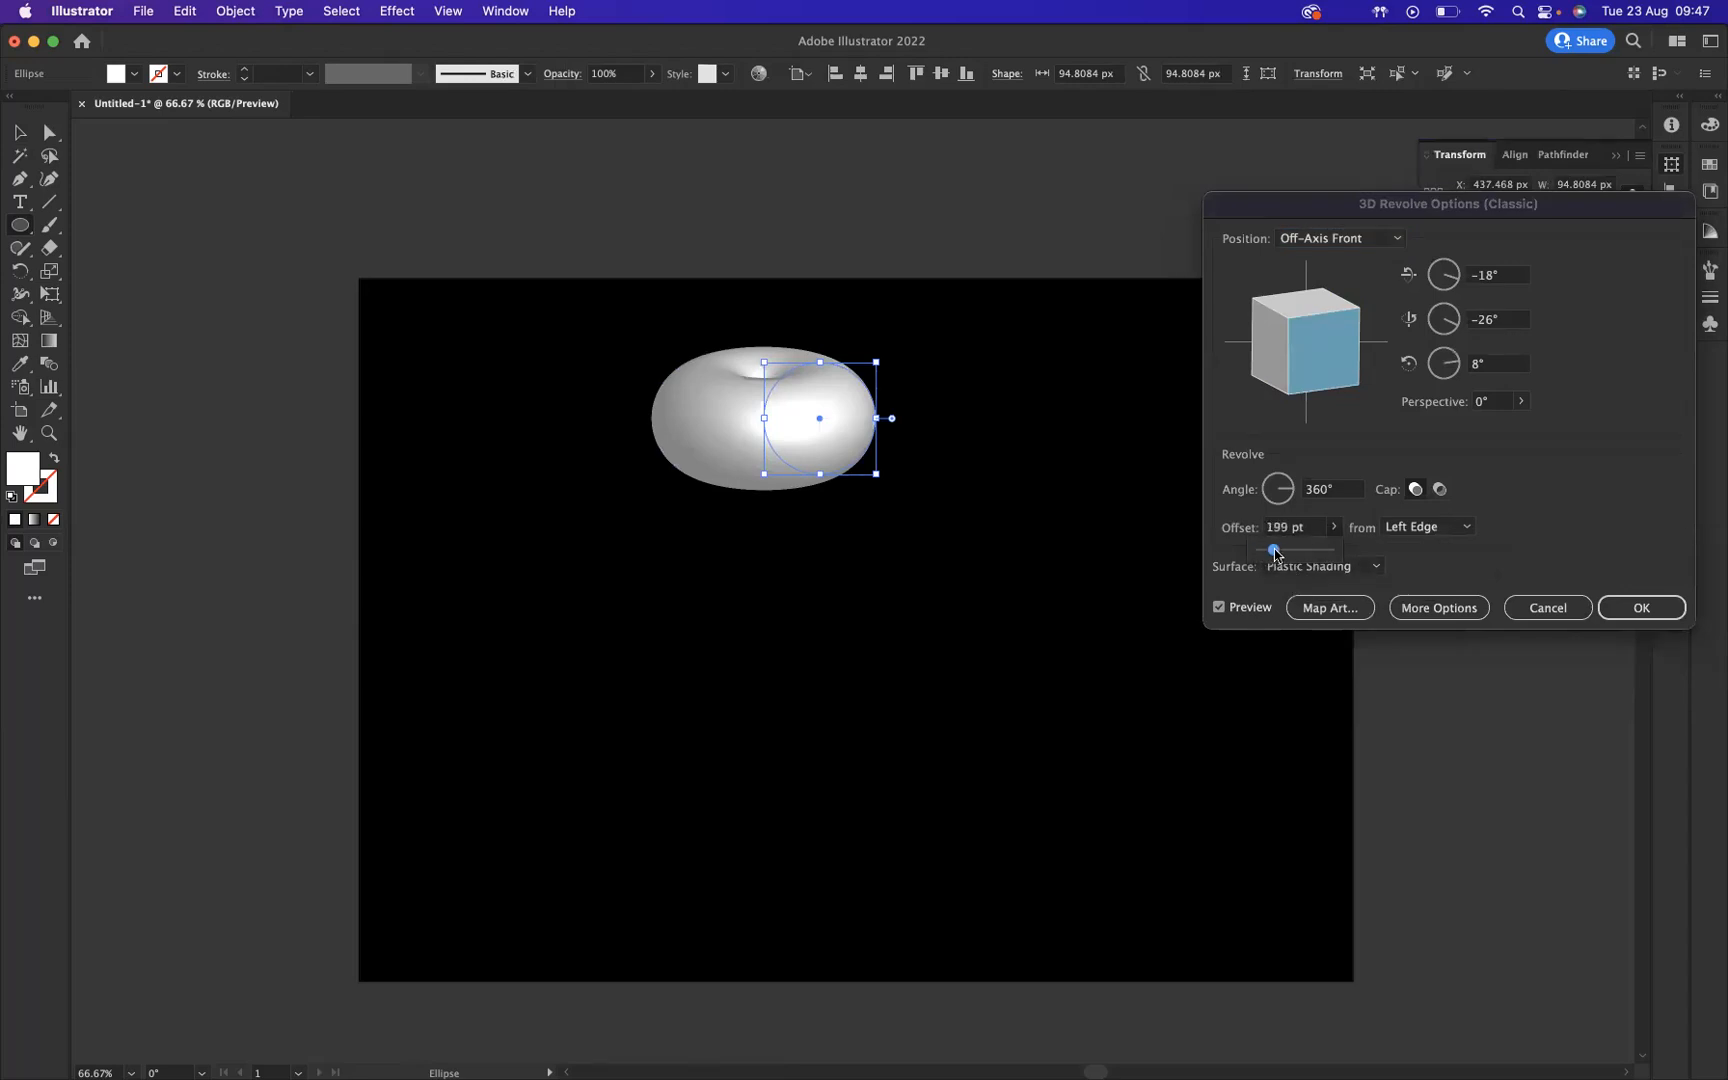
left_click_drag(1273, 551, 1295, 551)
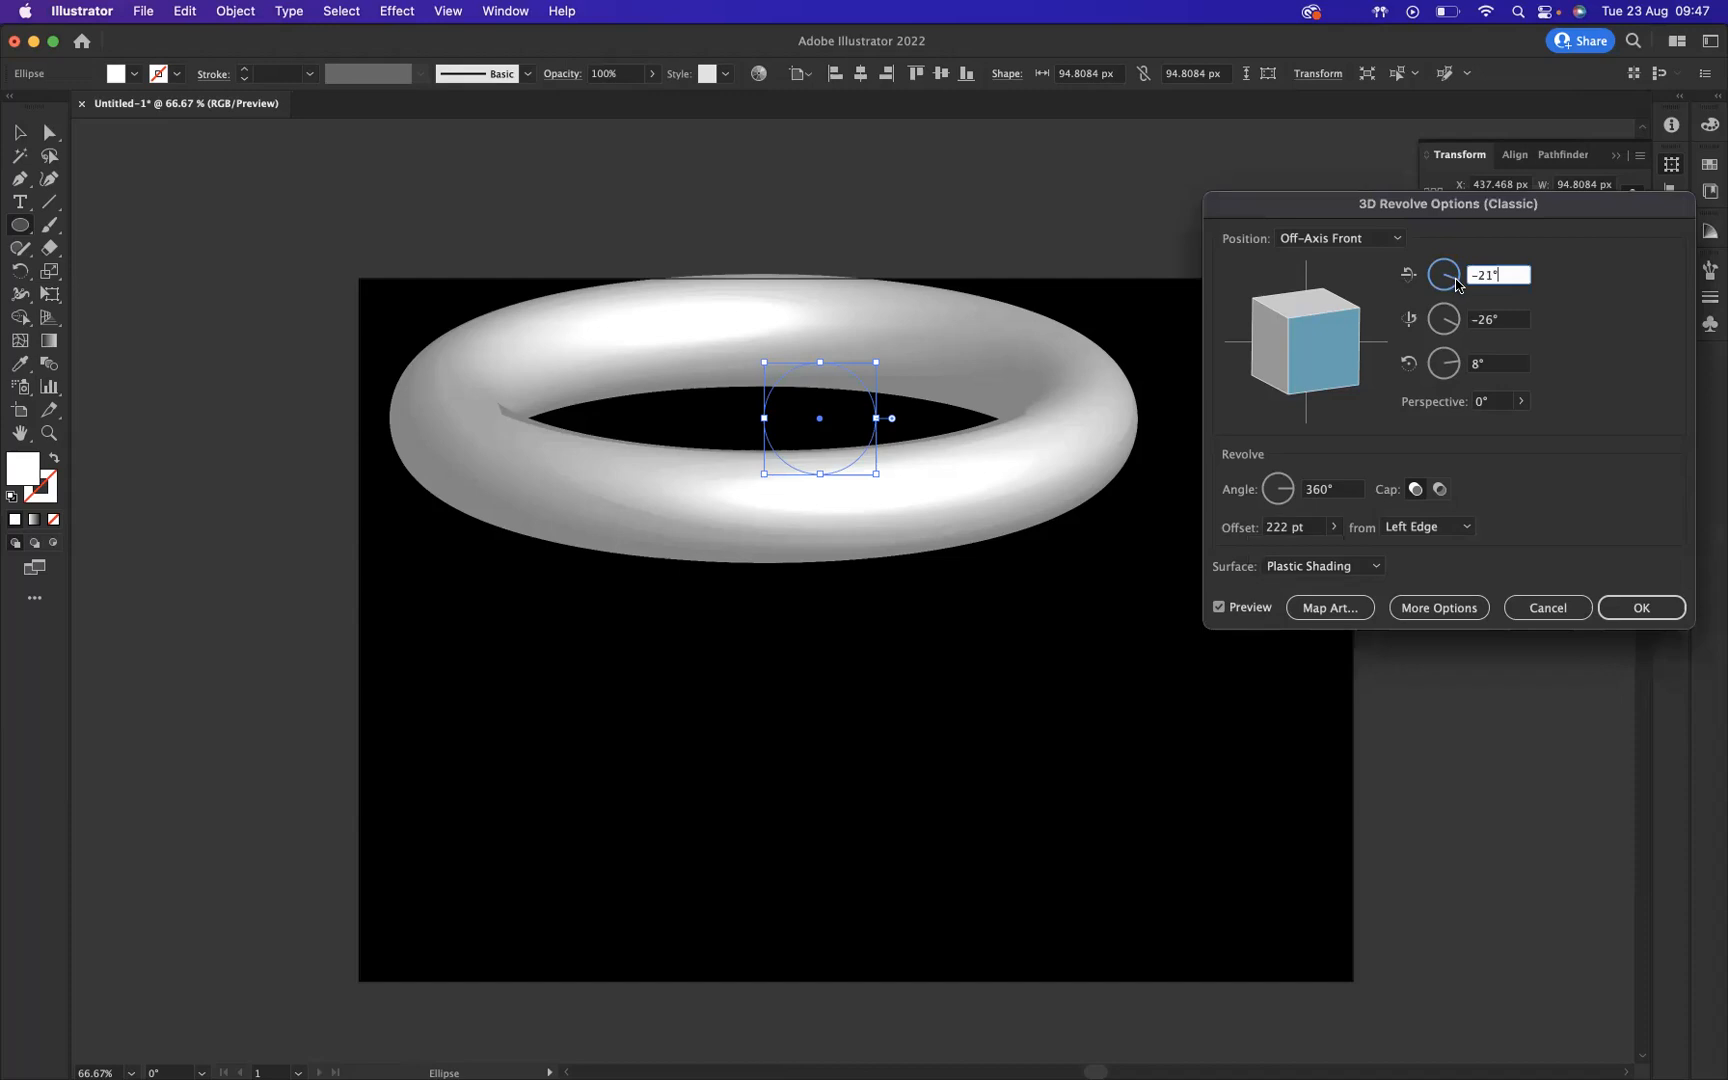
Step: Set the torus rotation to -34°, -38°, -14° with about 29° perspective
type("-34")
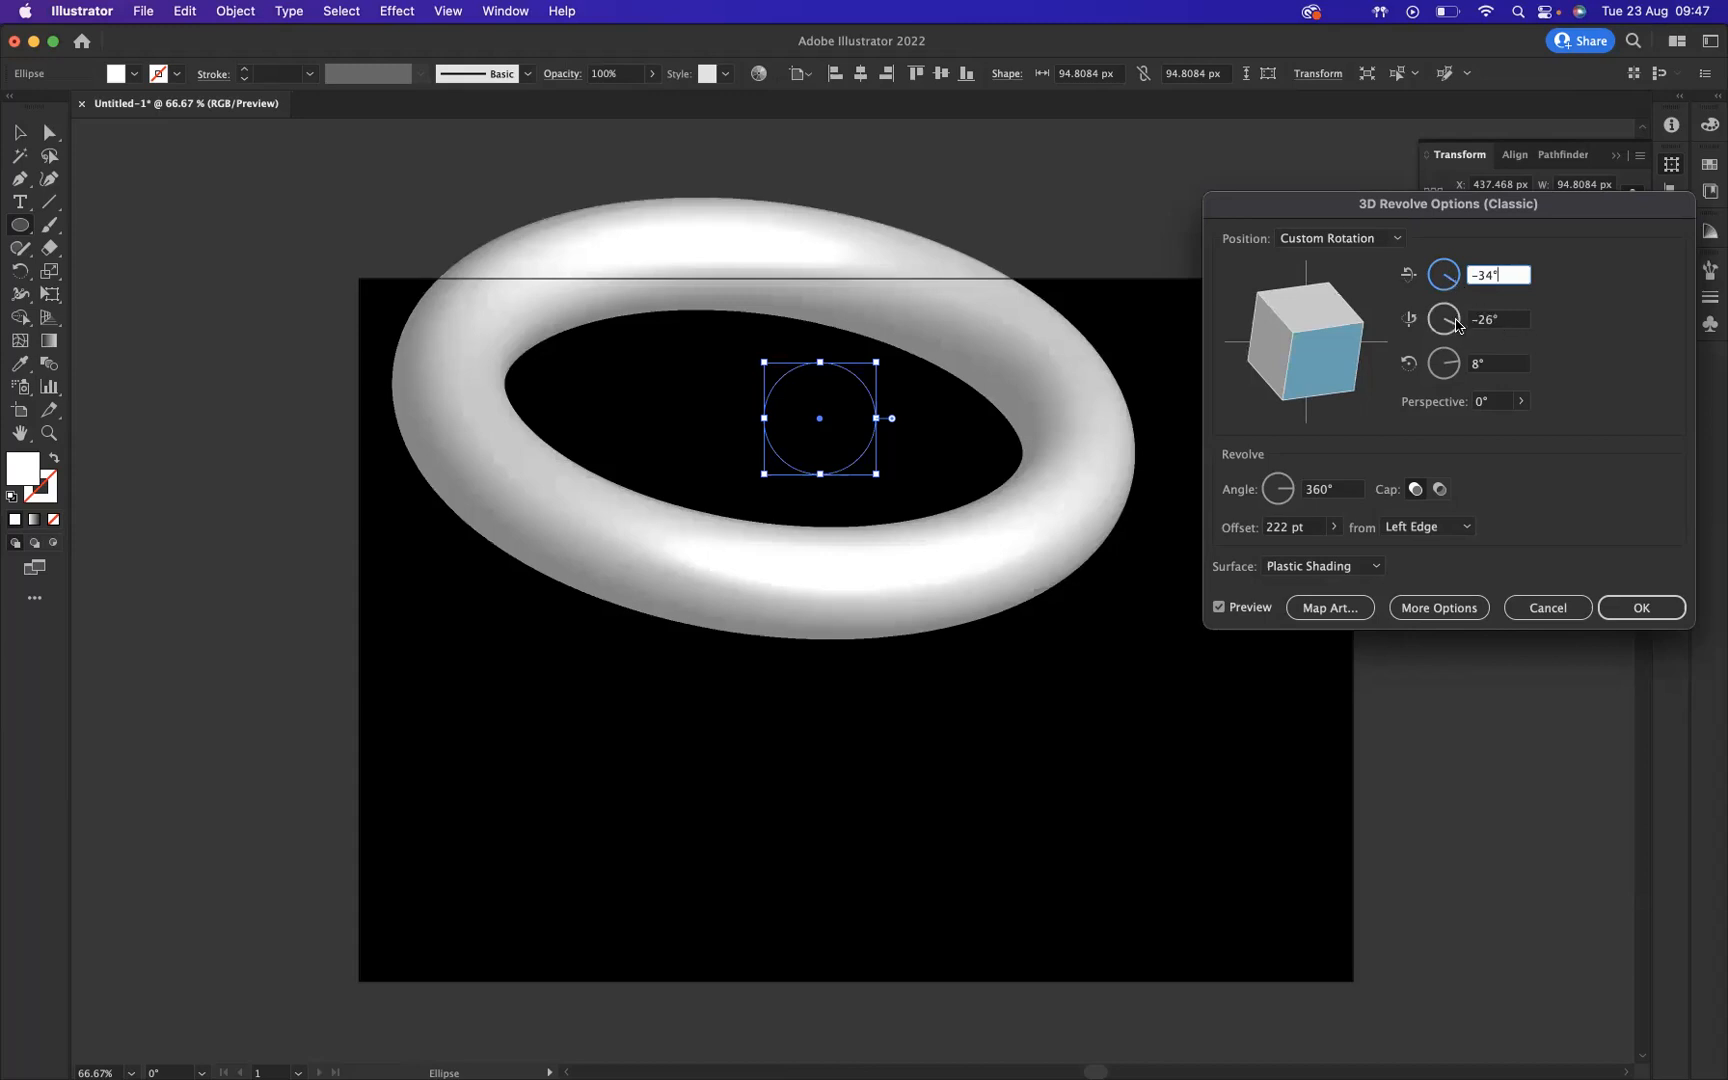
type("-42")
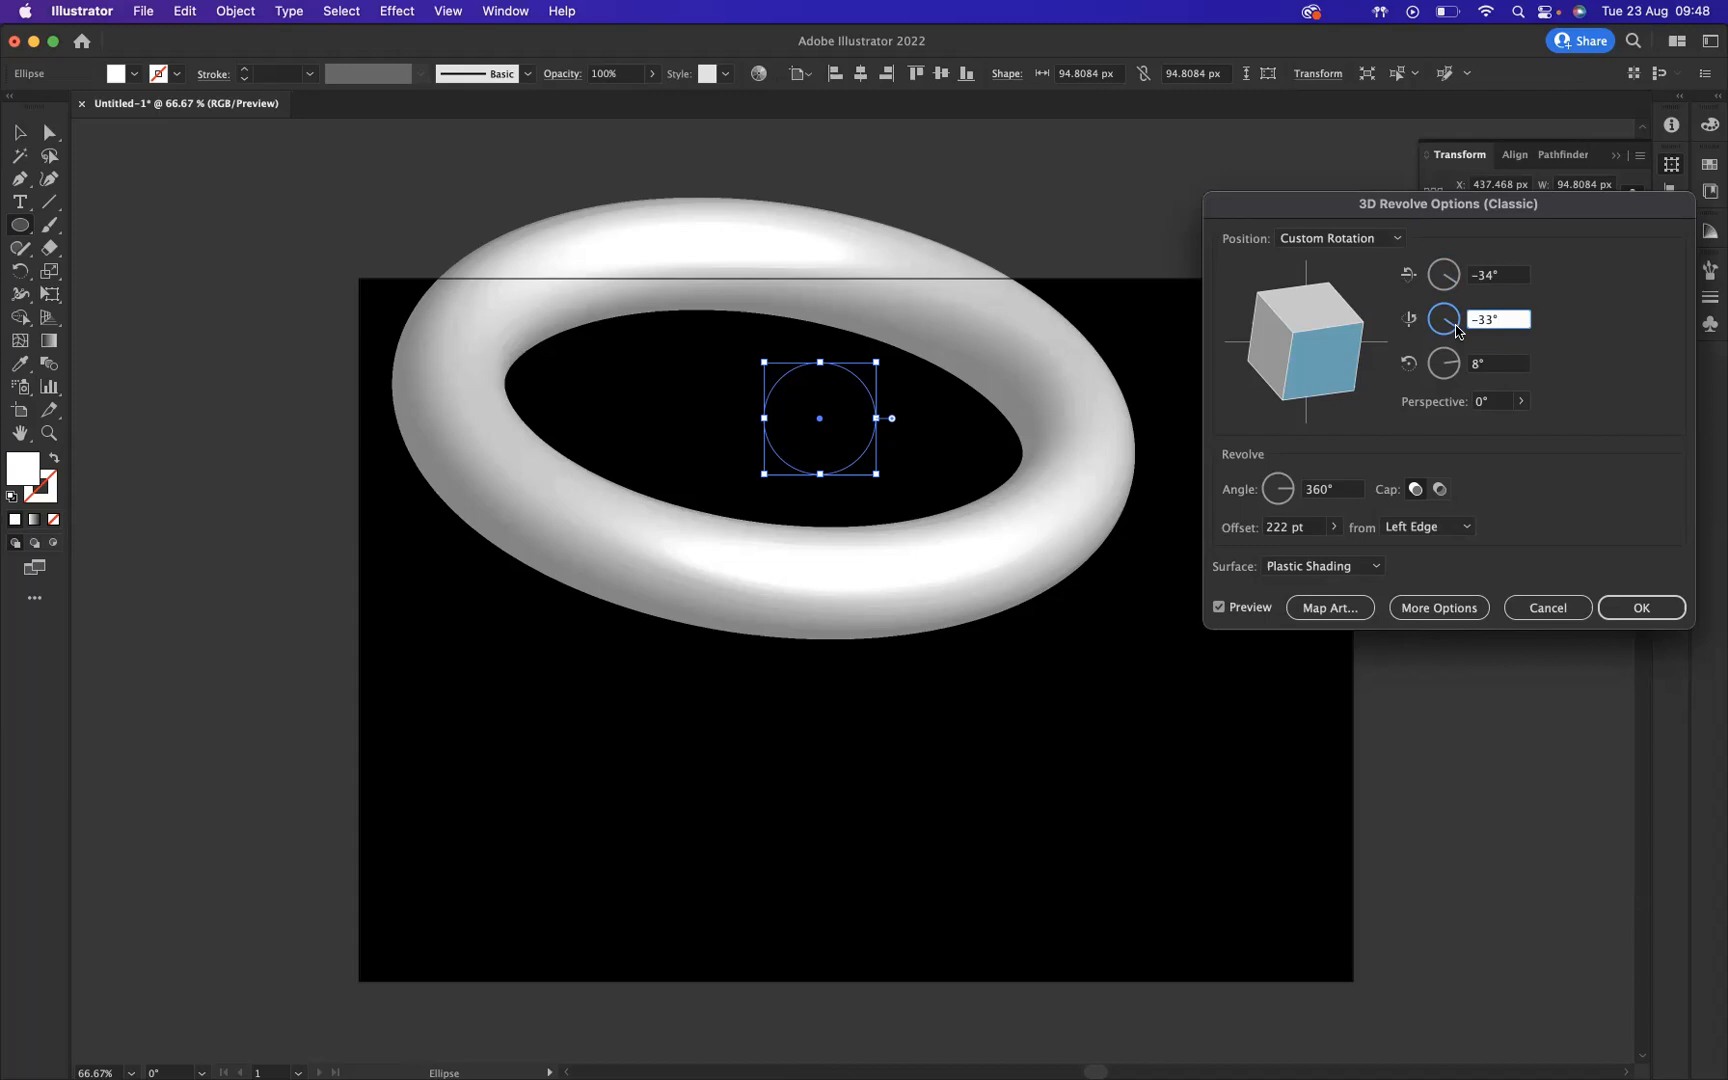
type("-37")
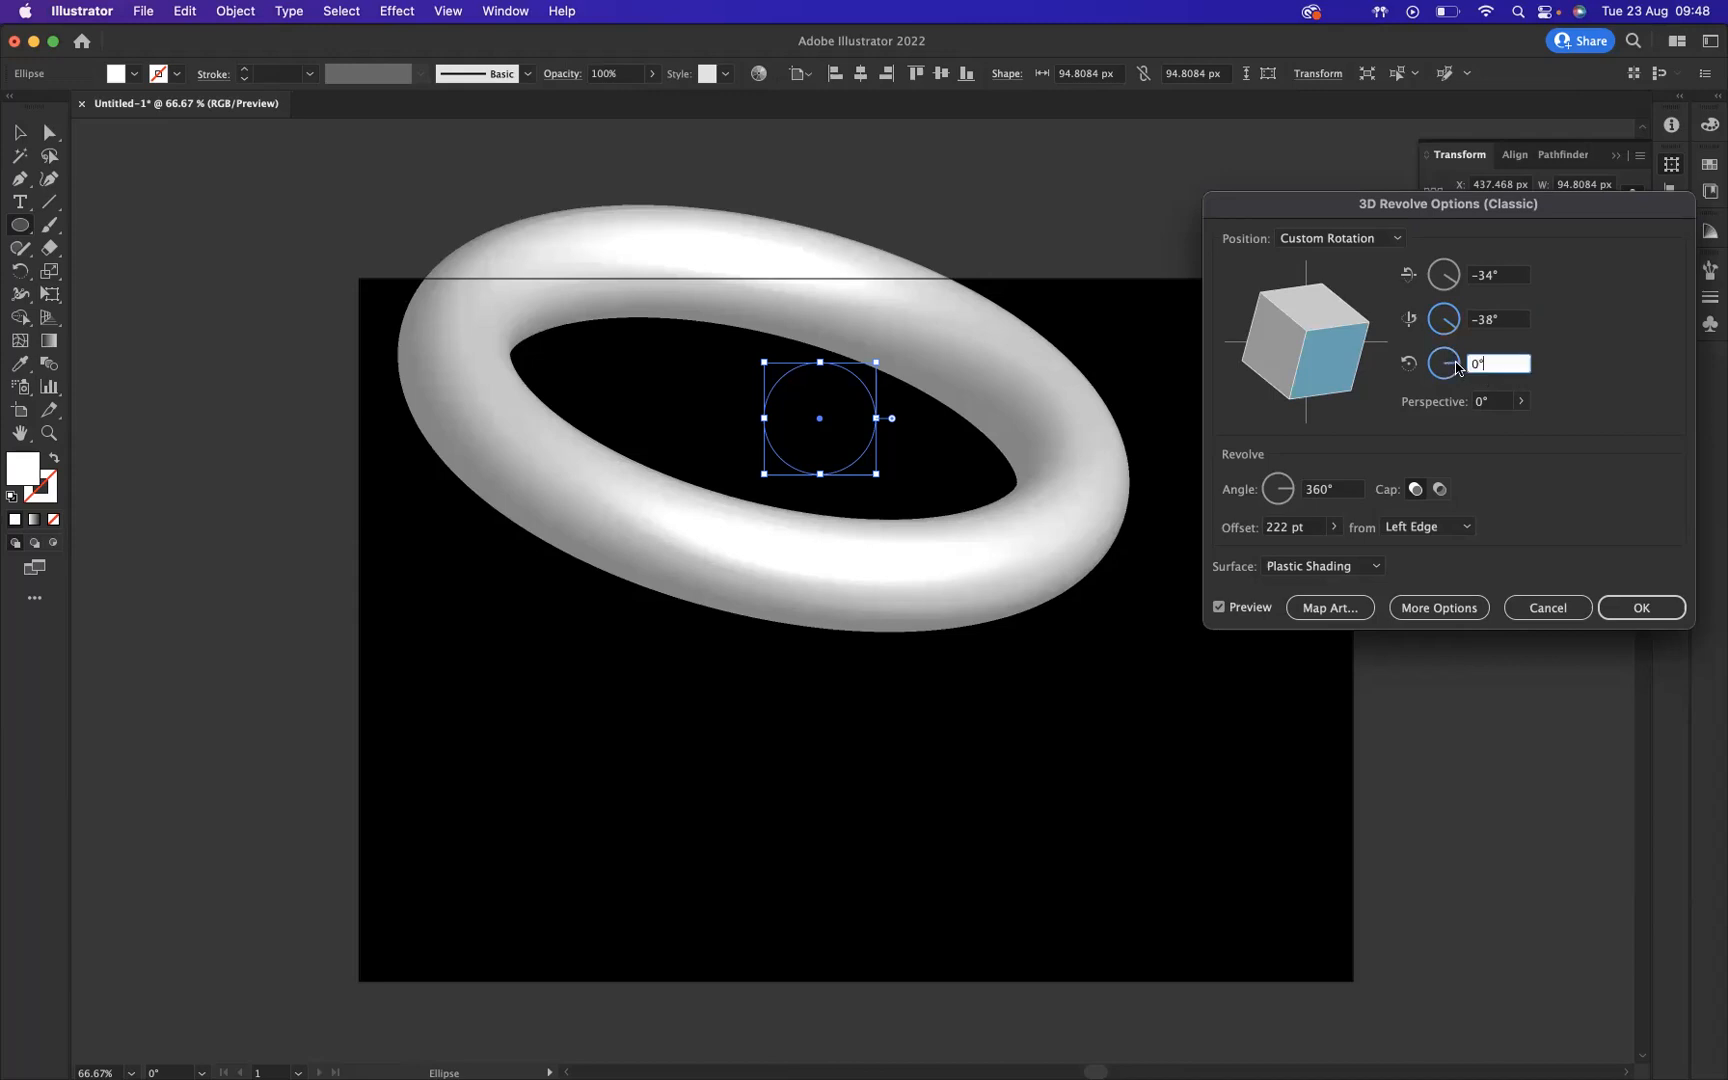
type("-24")
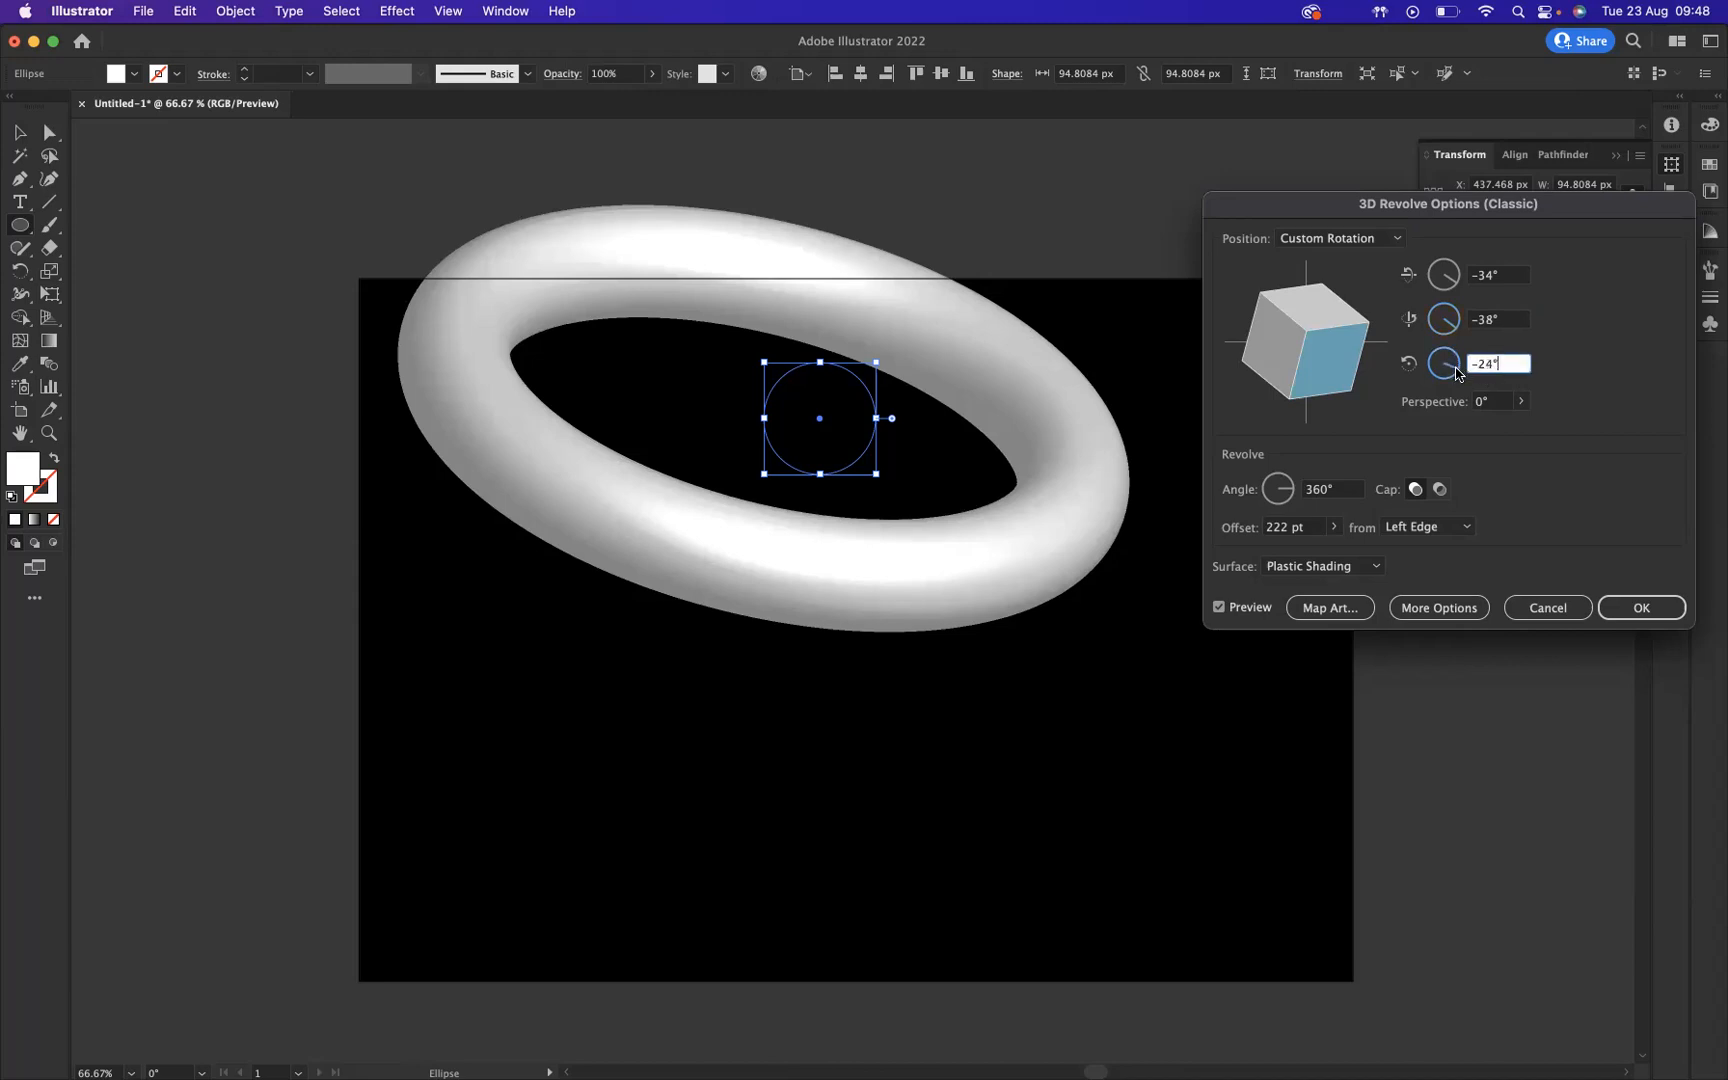
type("-14")
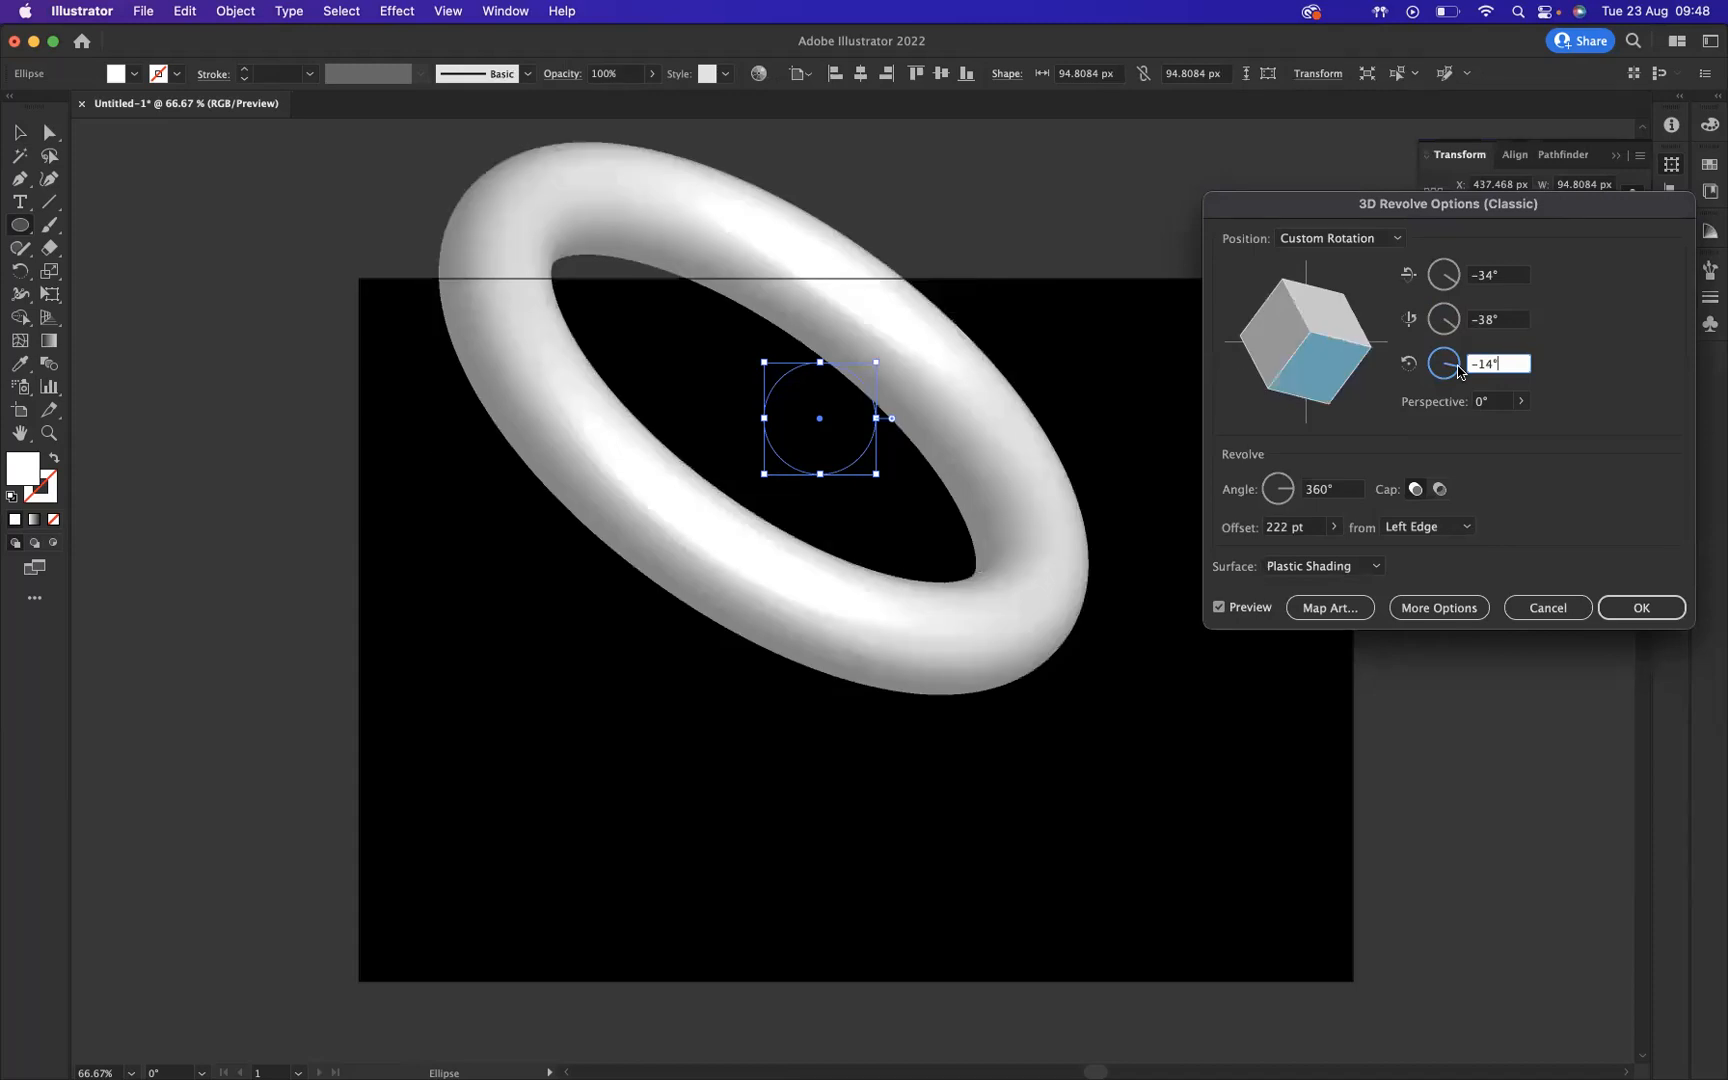
mouse_move(1506, 455)
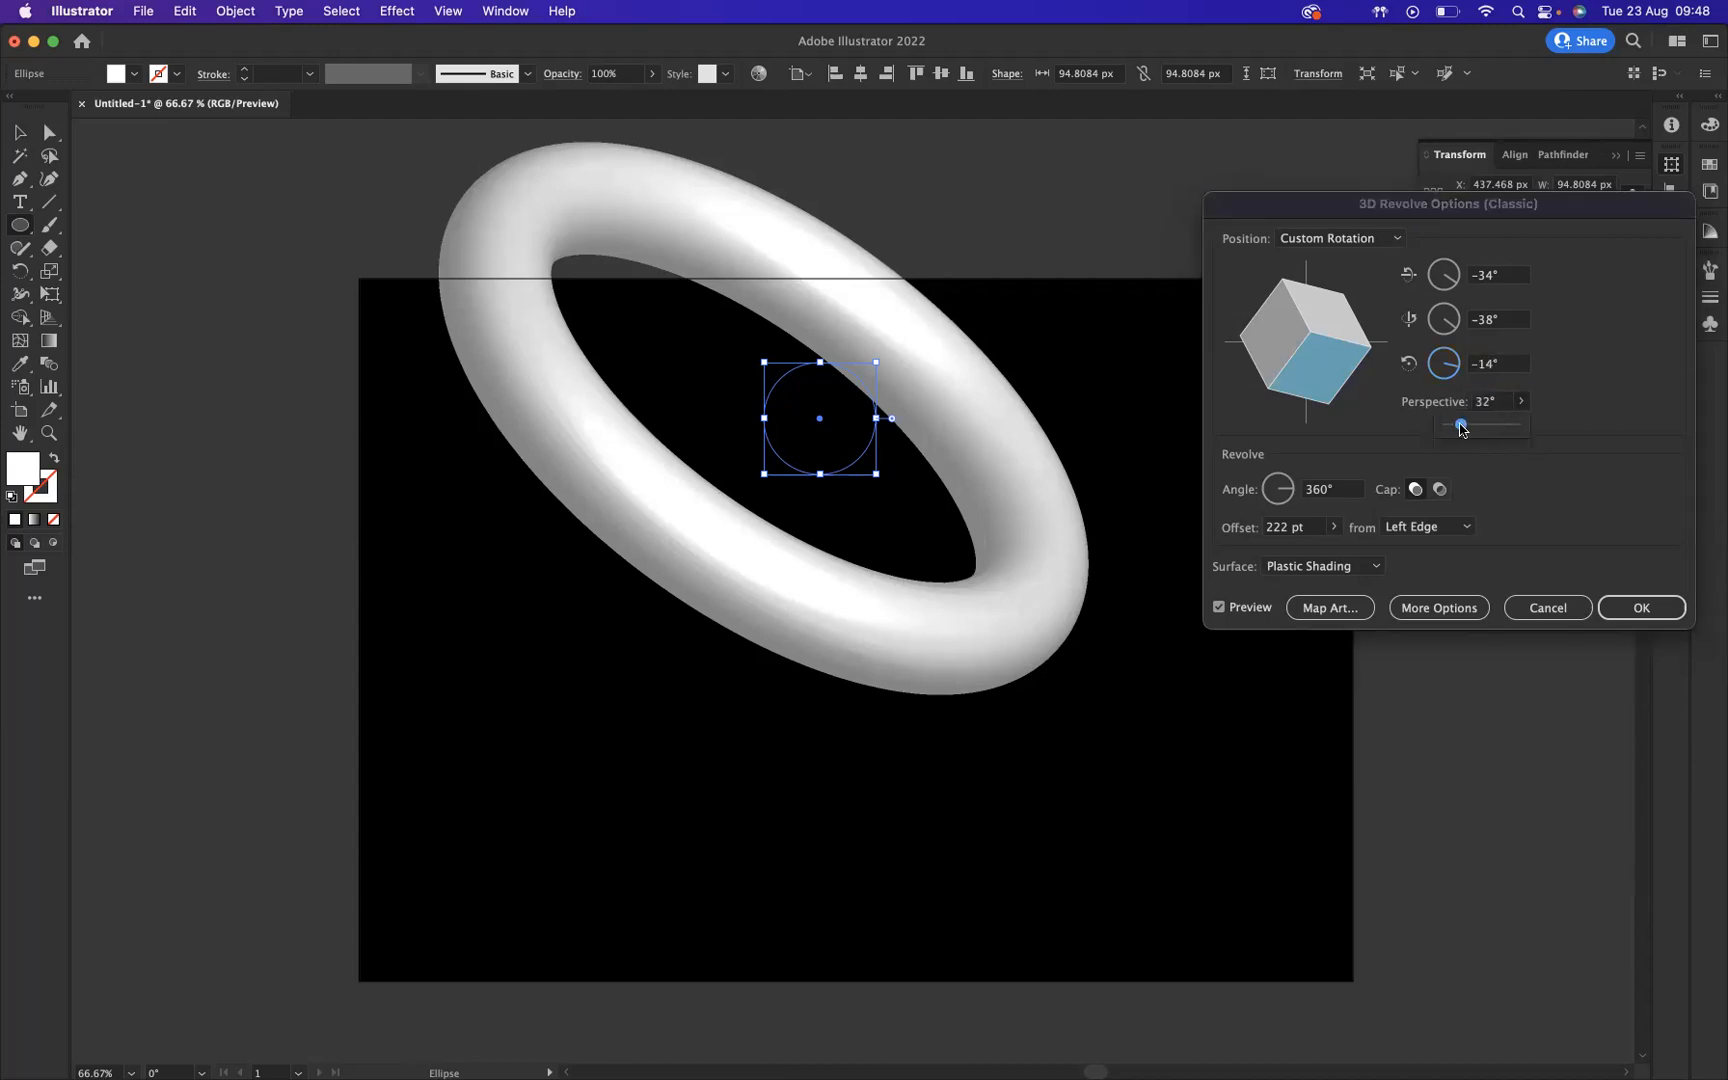
left_click_drag(1466, 426, 1457, 426)
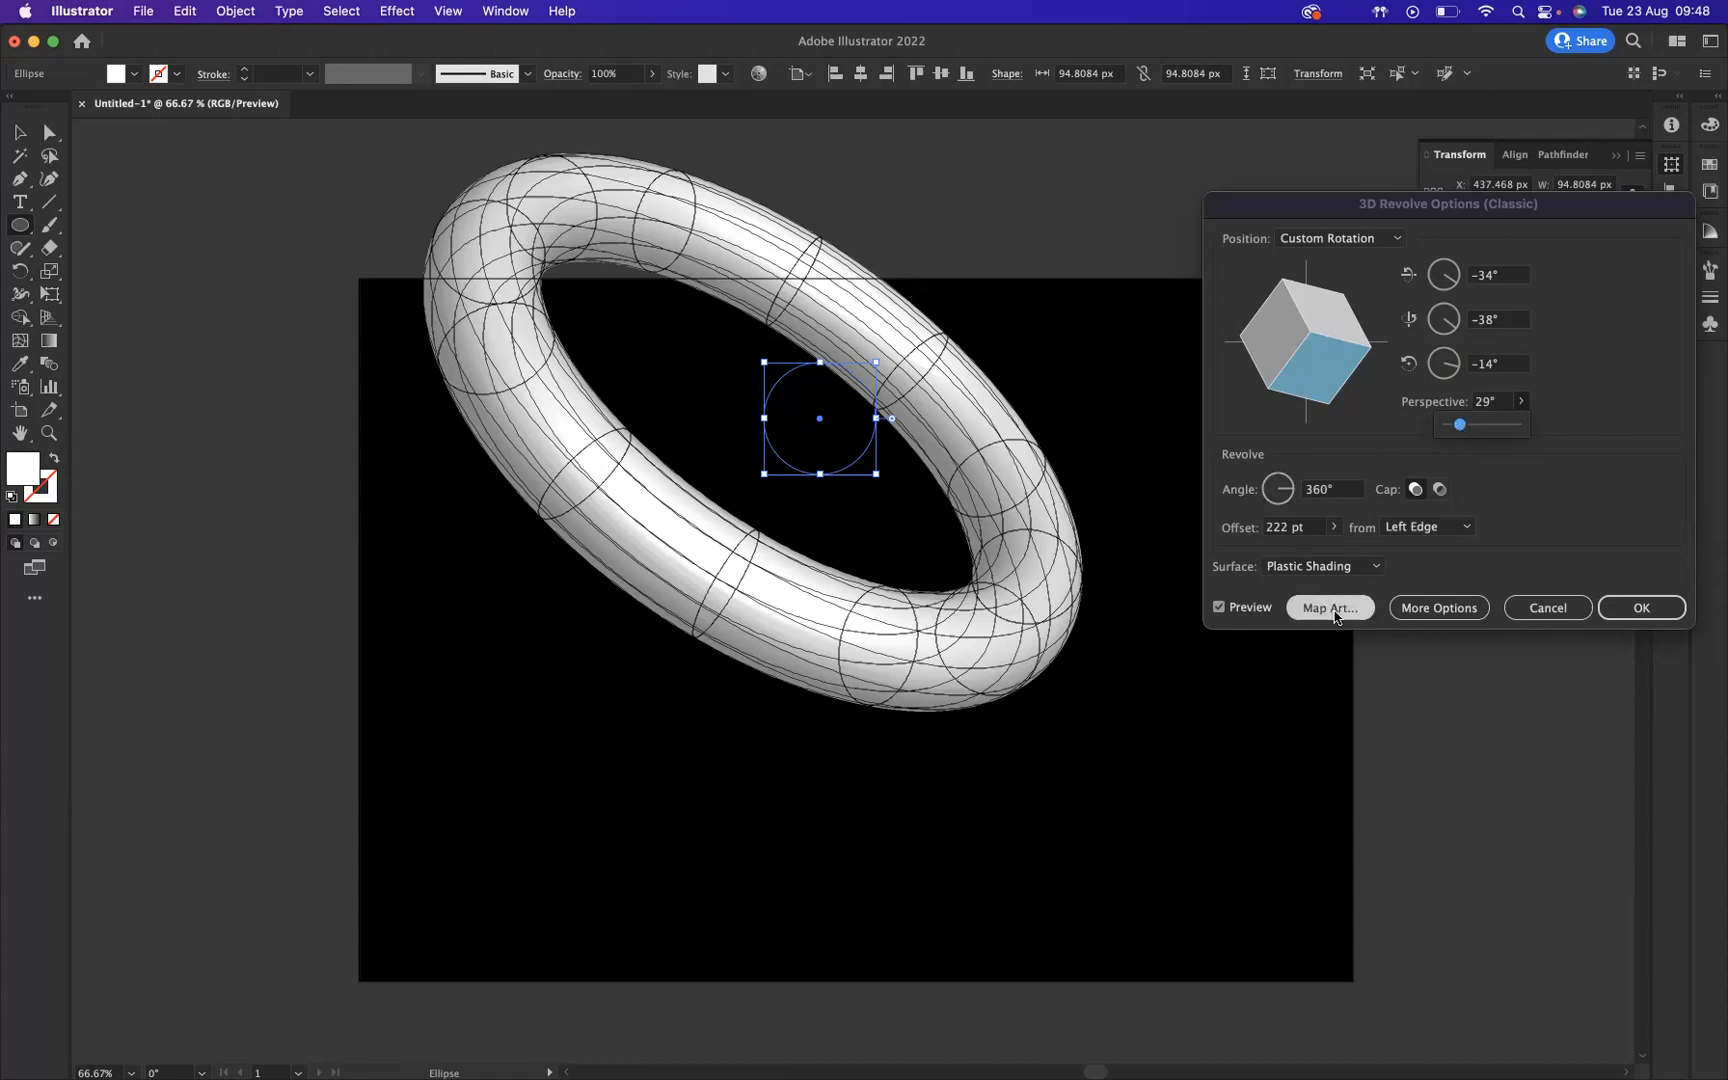
Step: Map the 'blue sky graphics' symbol onto the torus surface using Scale to Fit
left_click(1329, 607)
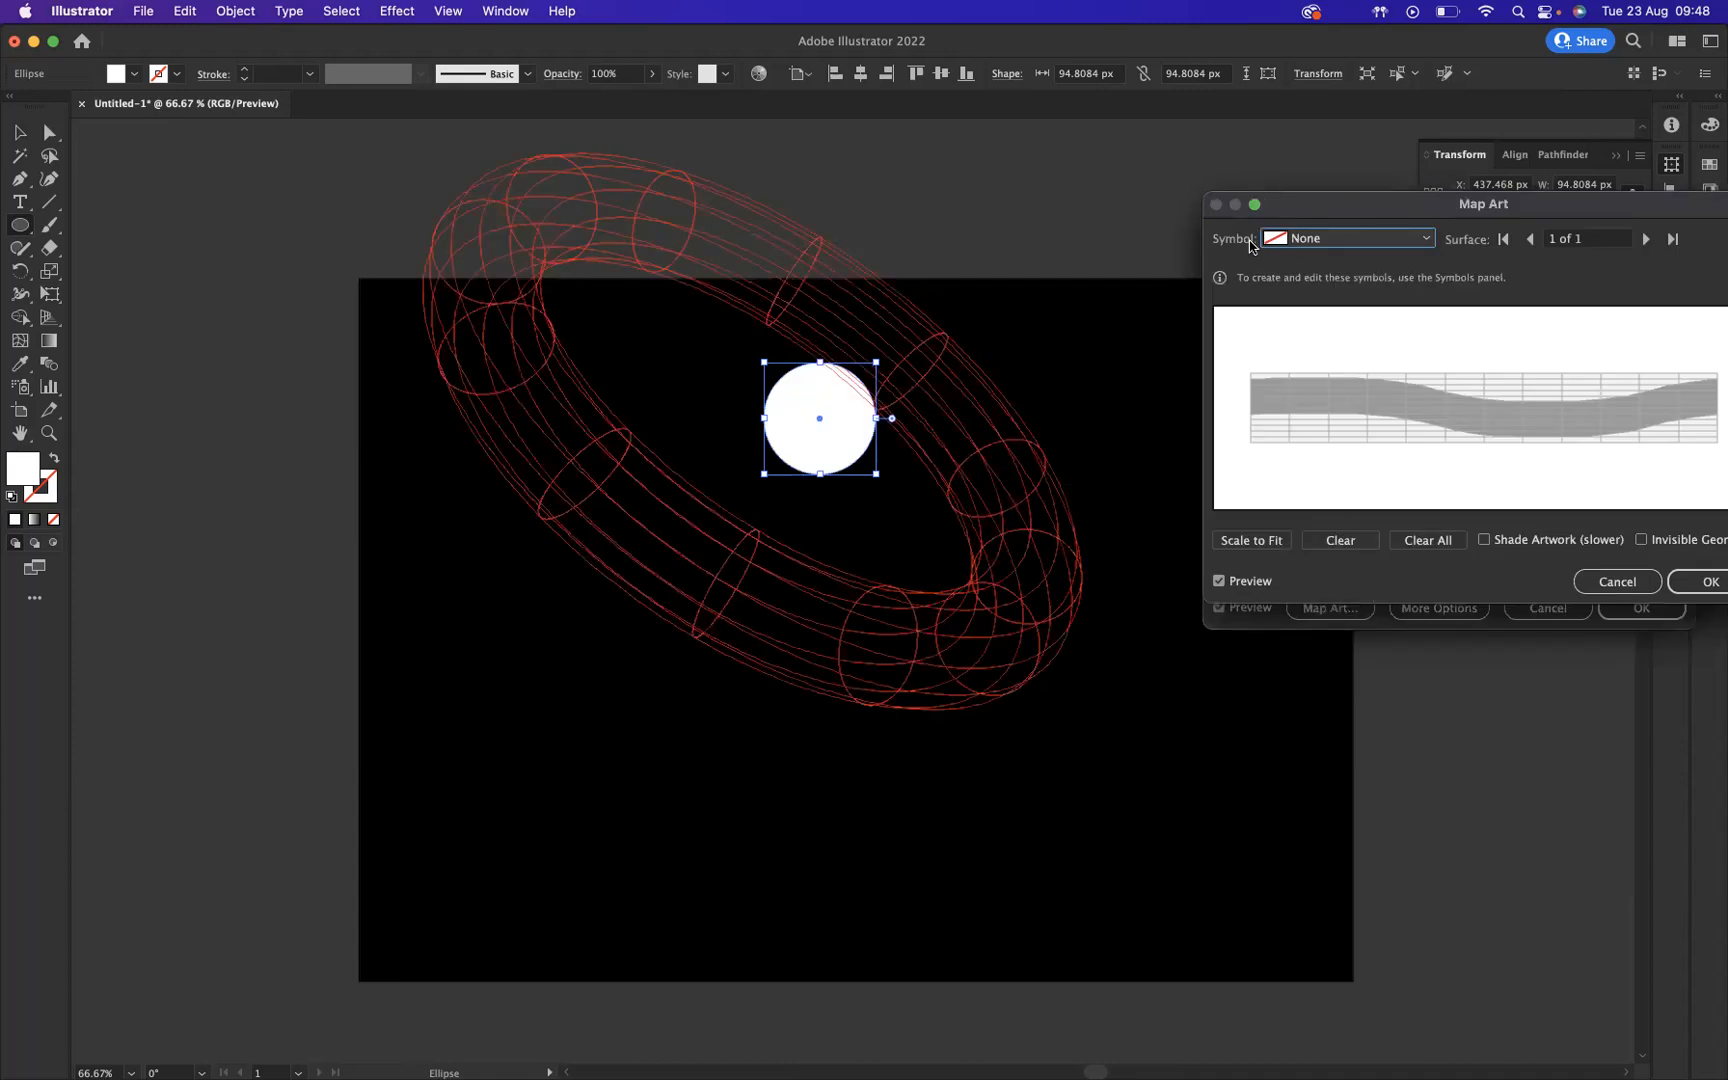
left_click(1346, 238)
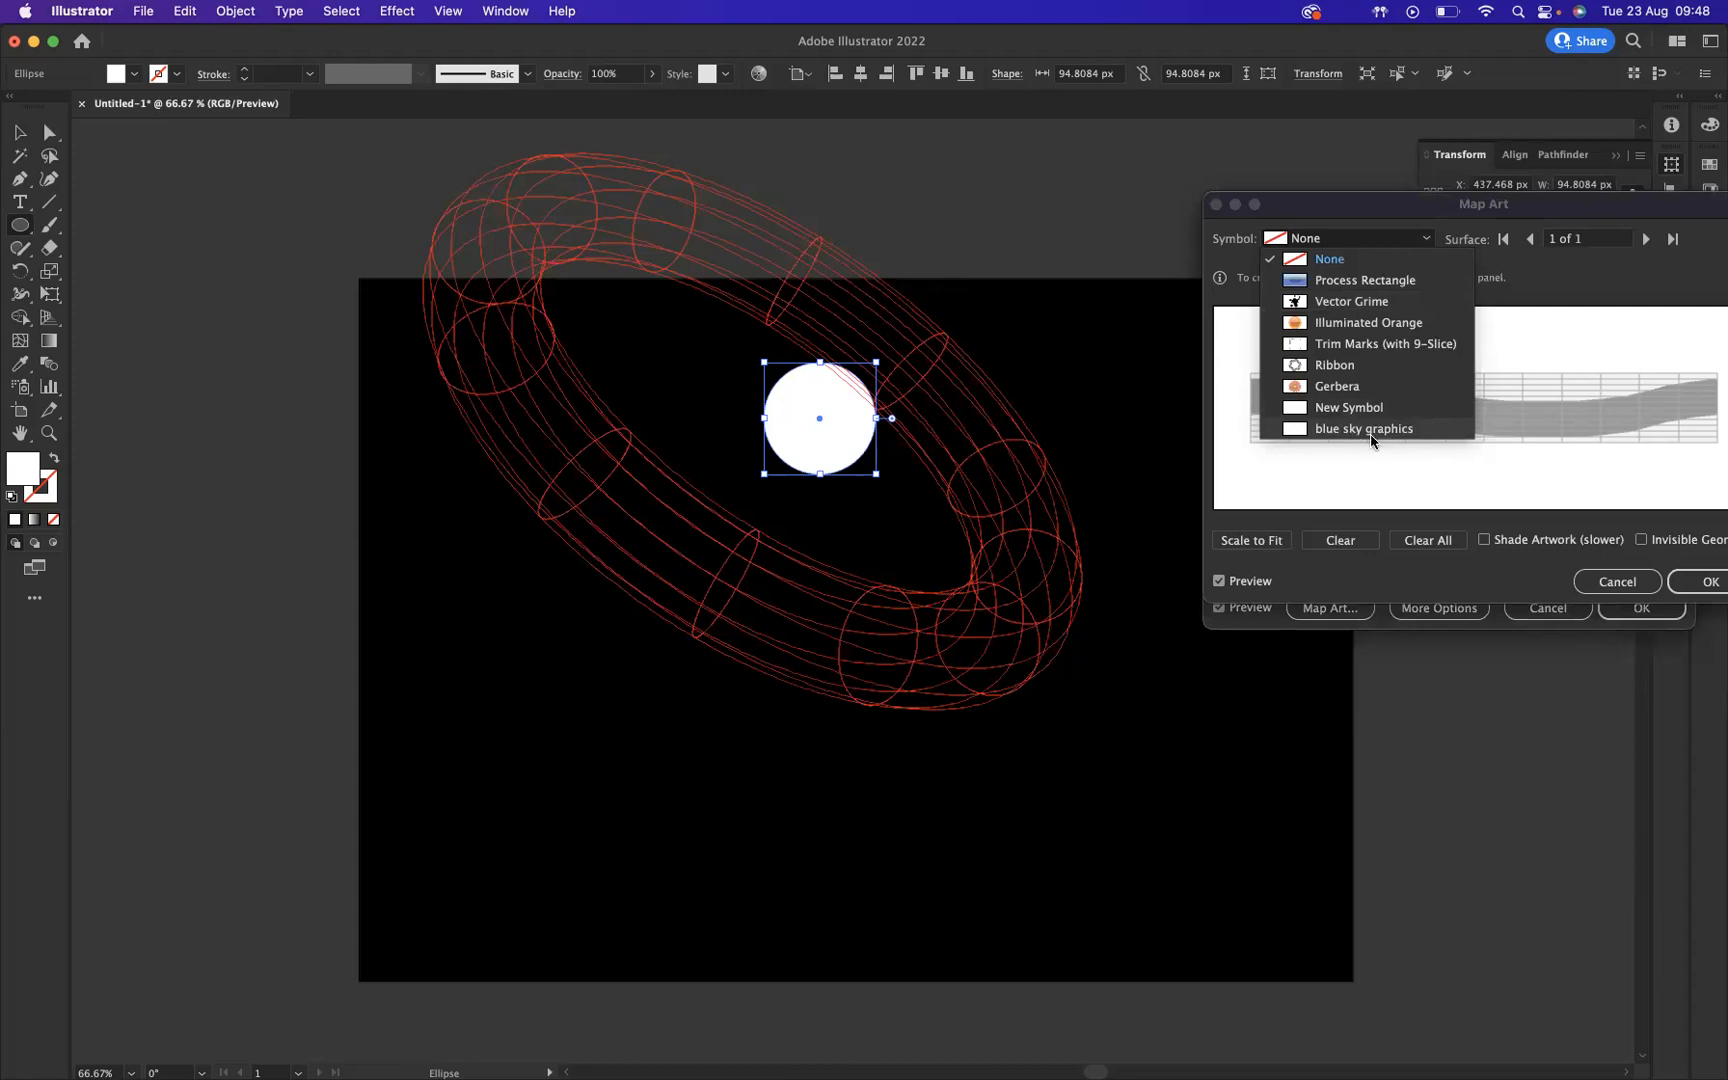
left_click(1362, 428)
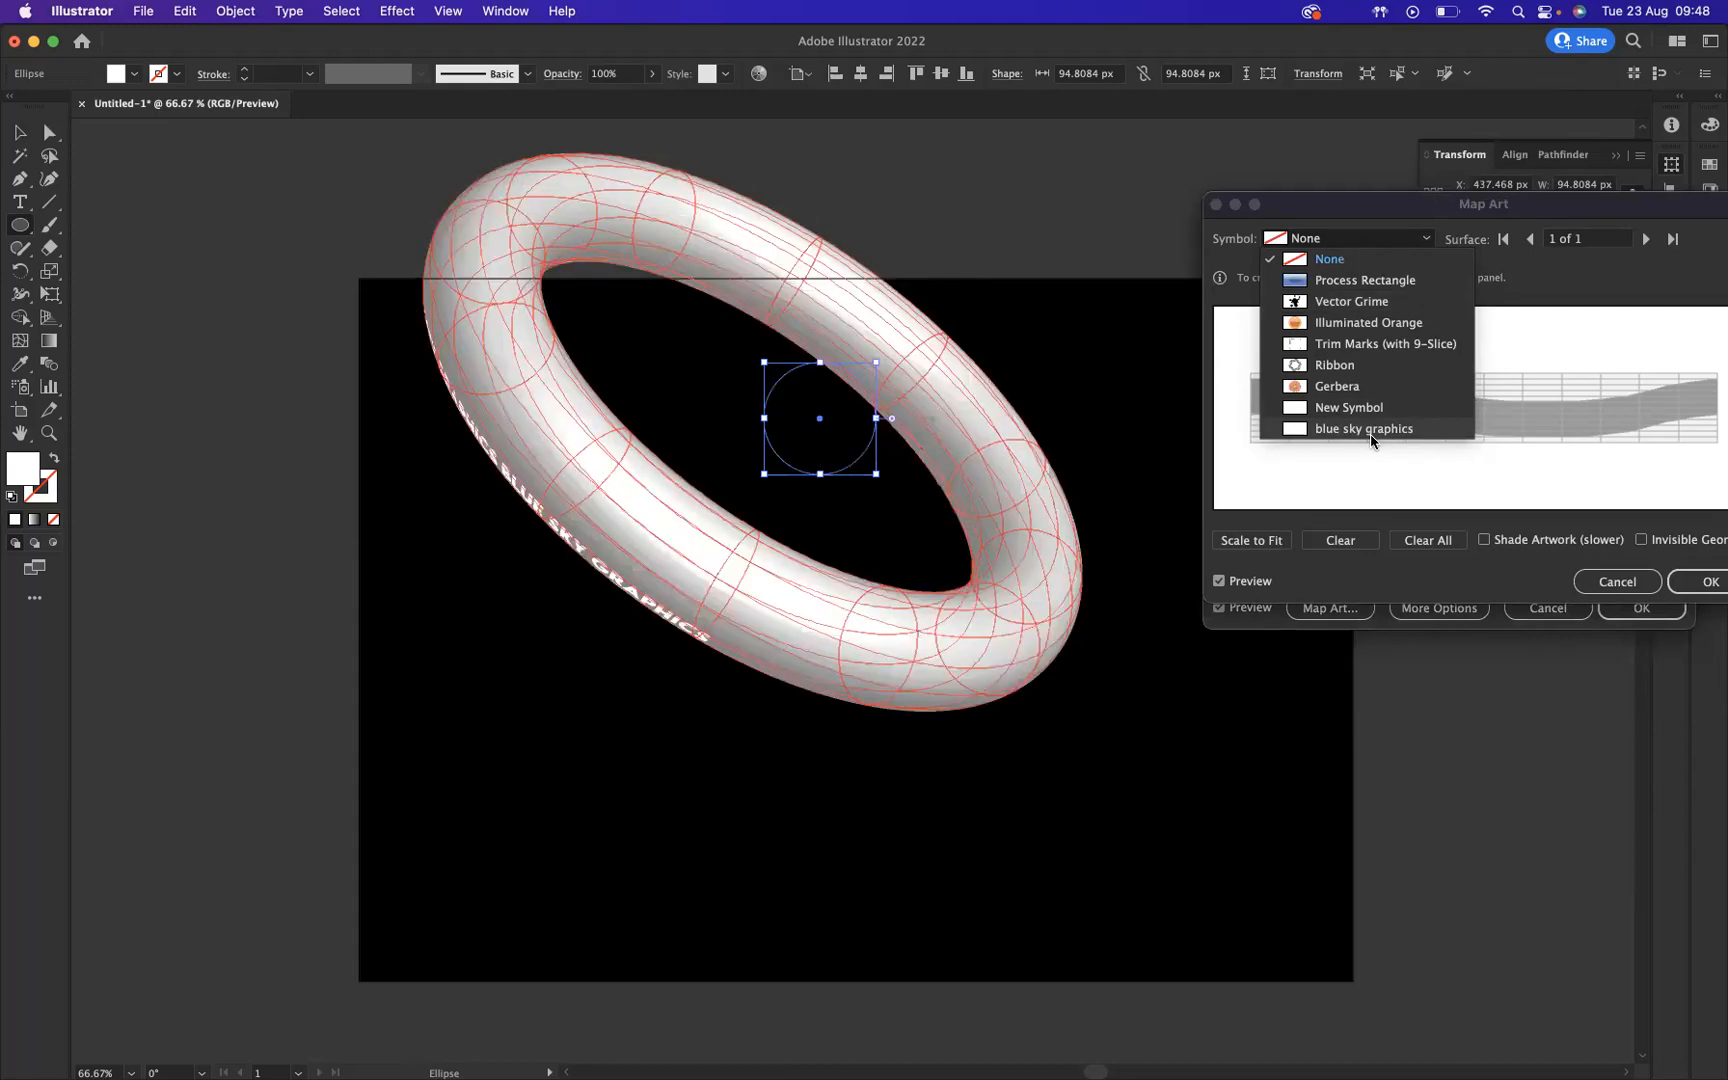
left_click(1363, 428)
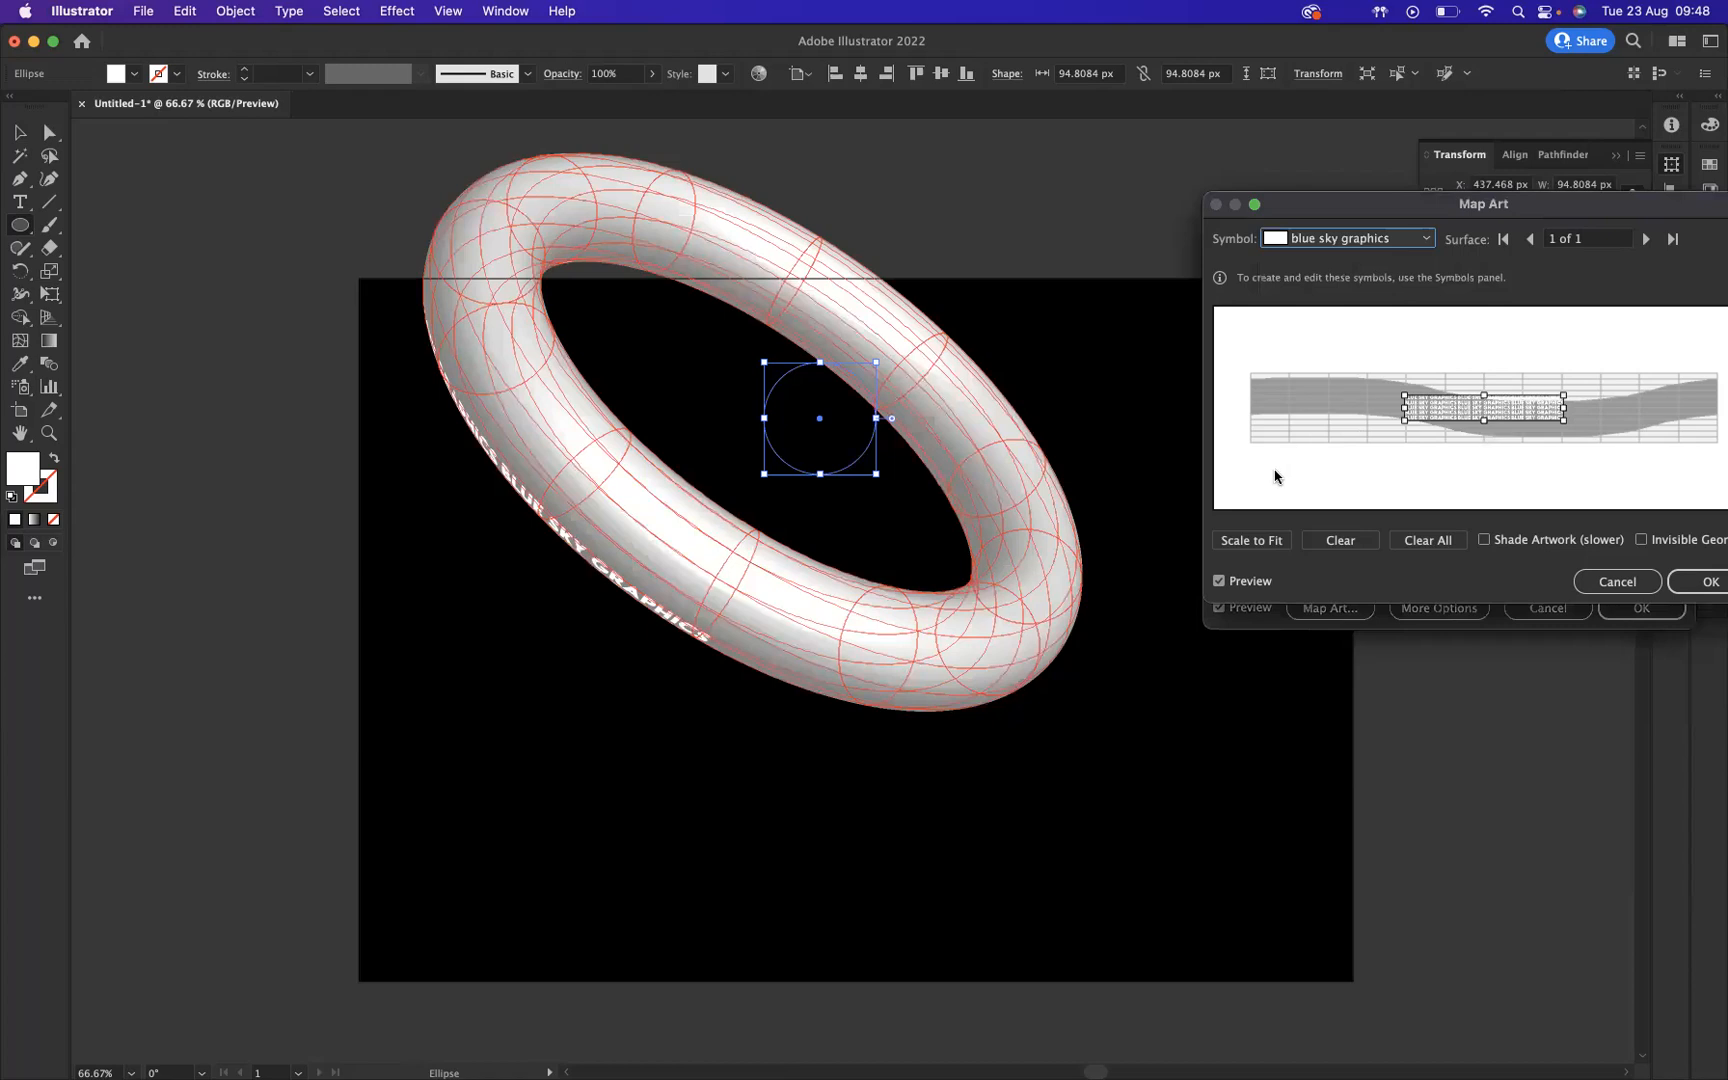
mouse_move(1254, 540)
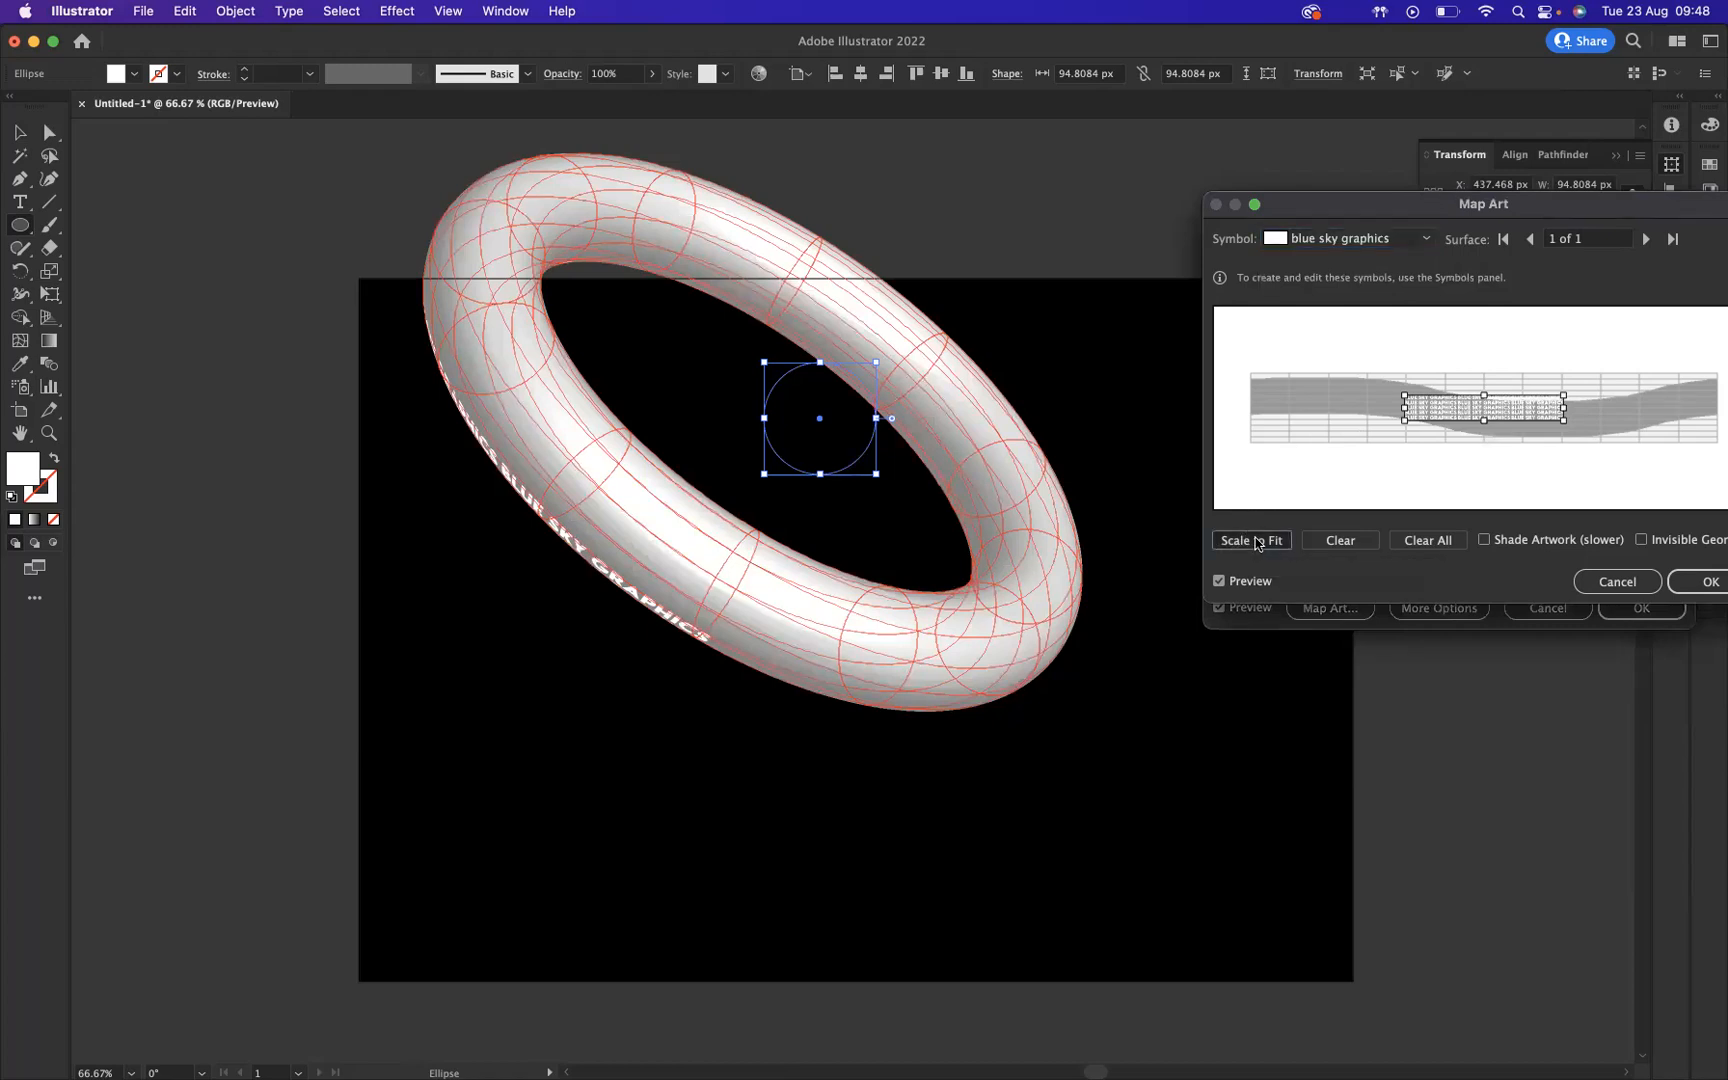
left_click(1251, 540)
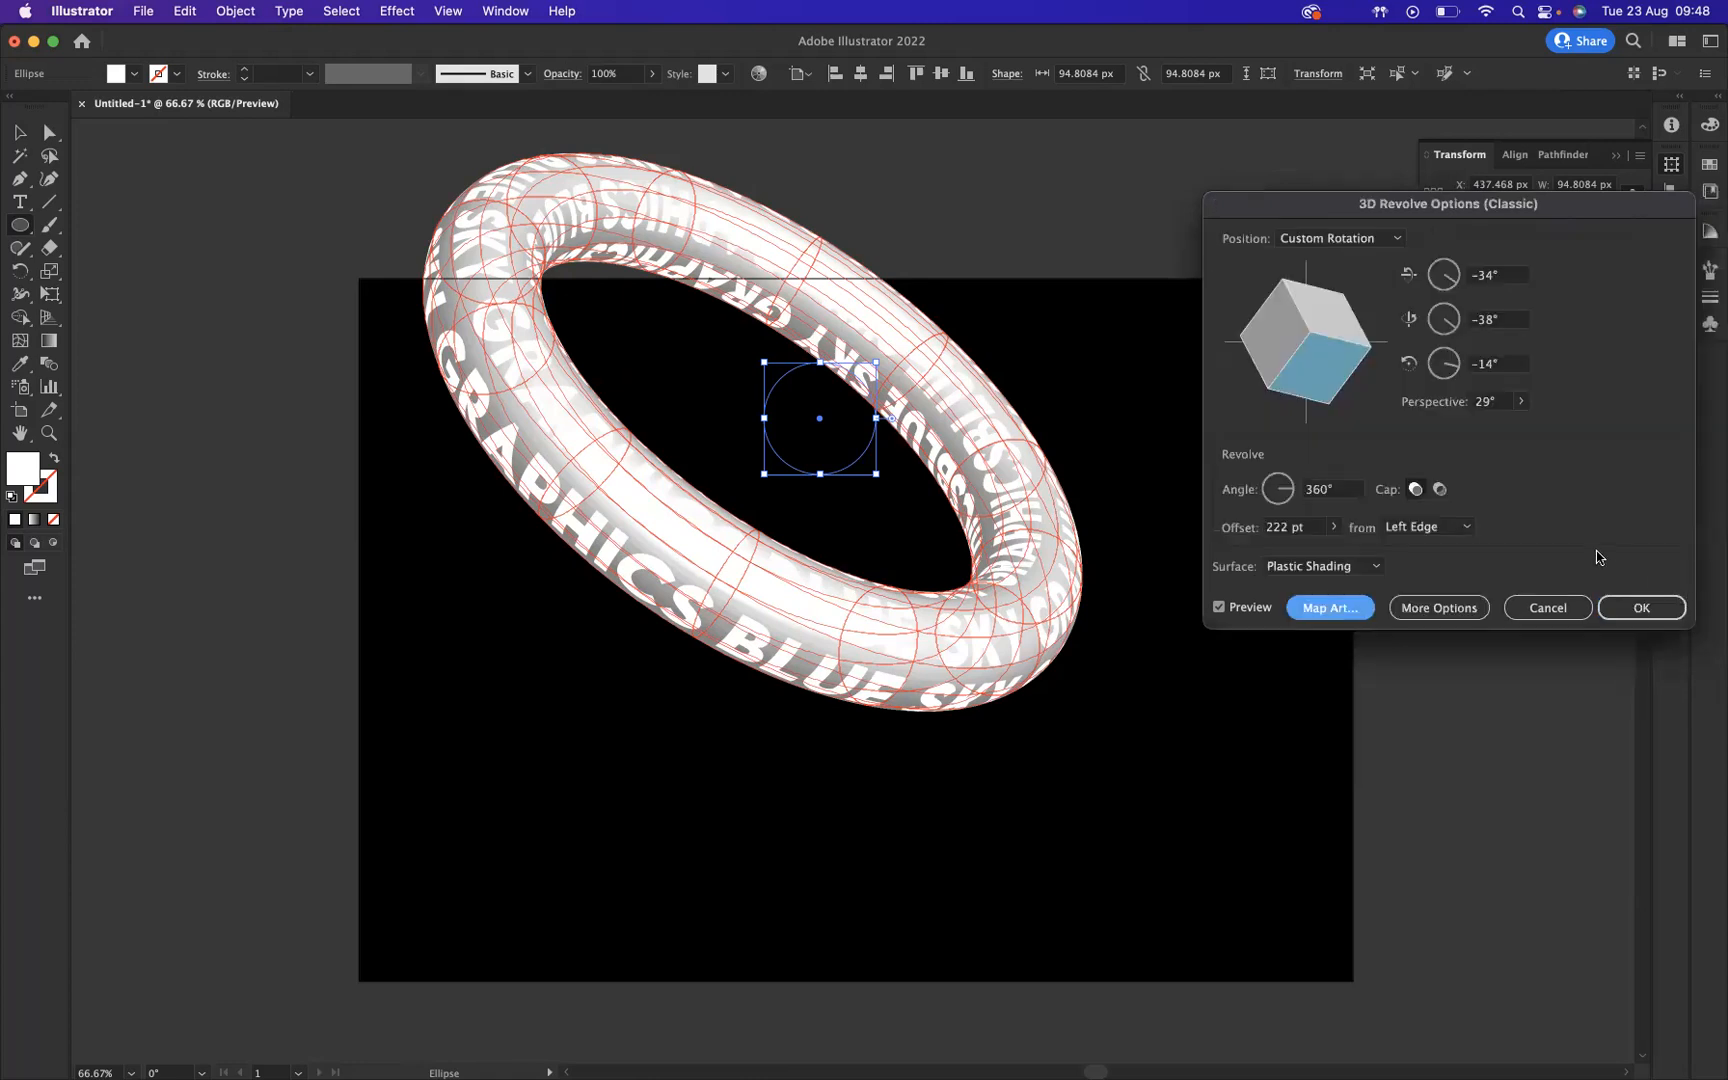
Step: Confirm the 3D revolve and set the ring's fill colour to black (000000)
left_click(1640, 607)
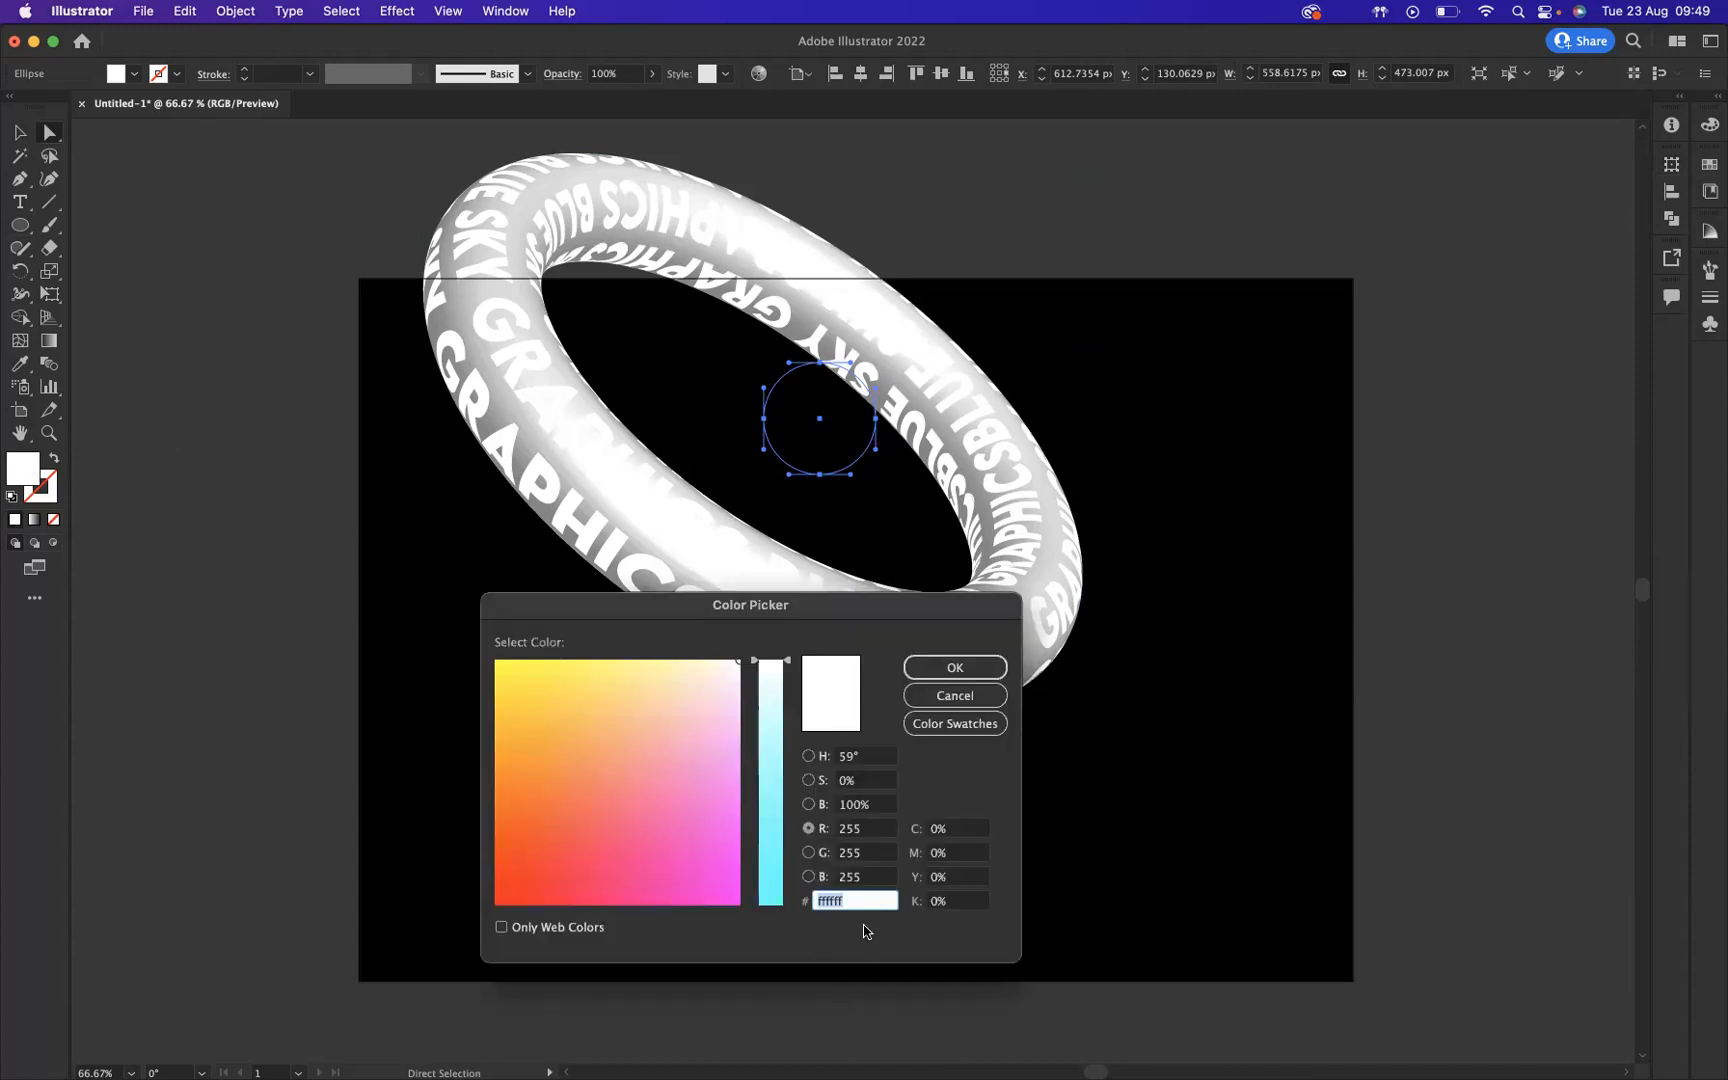
type("00")
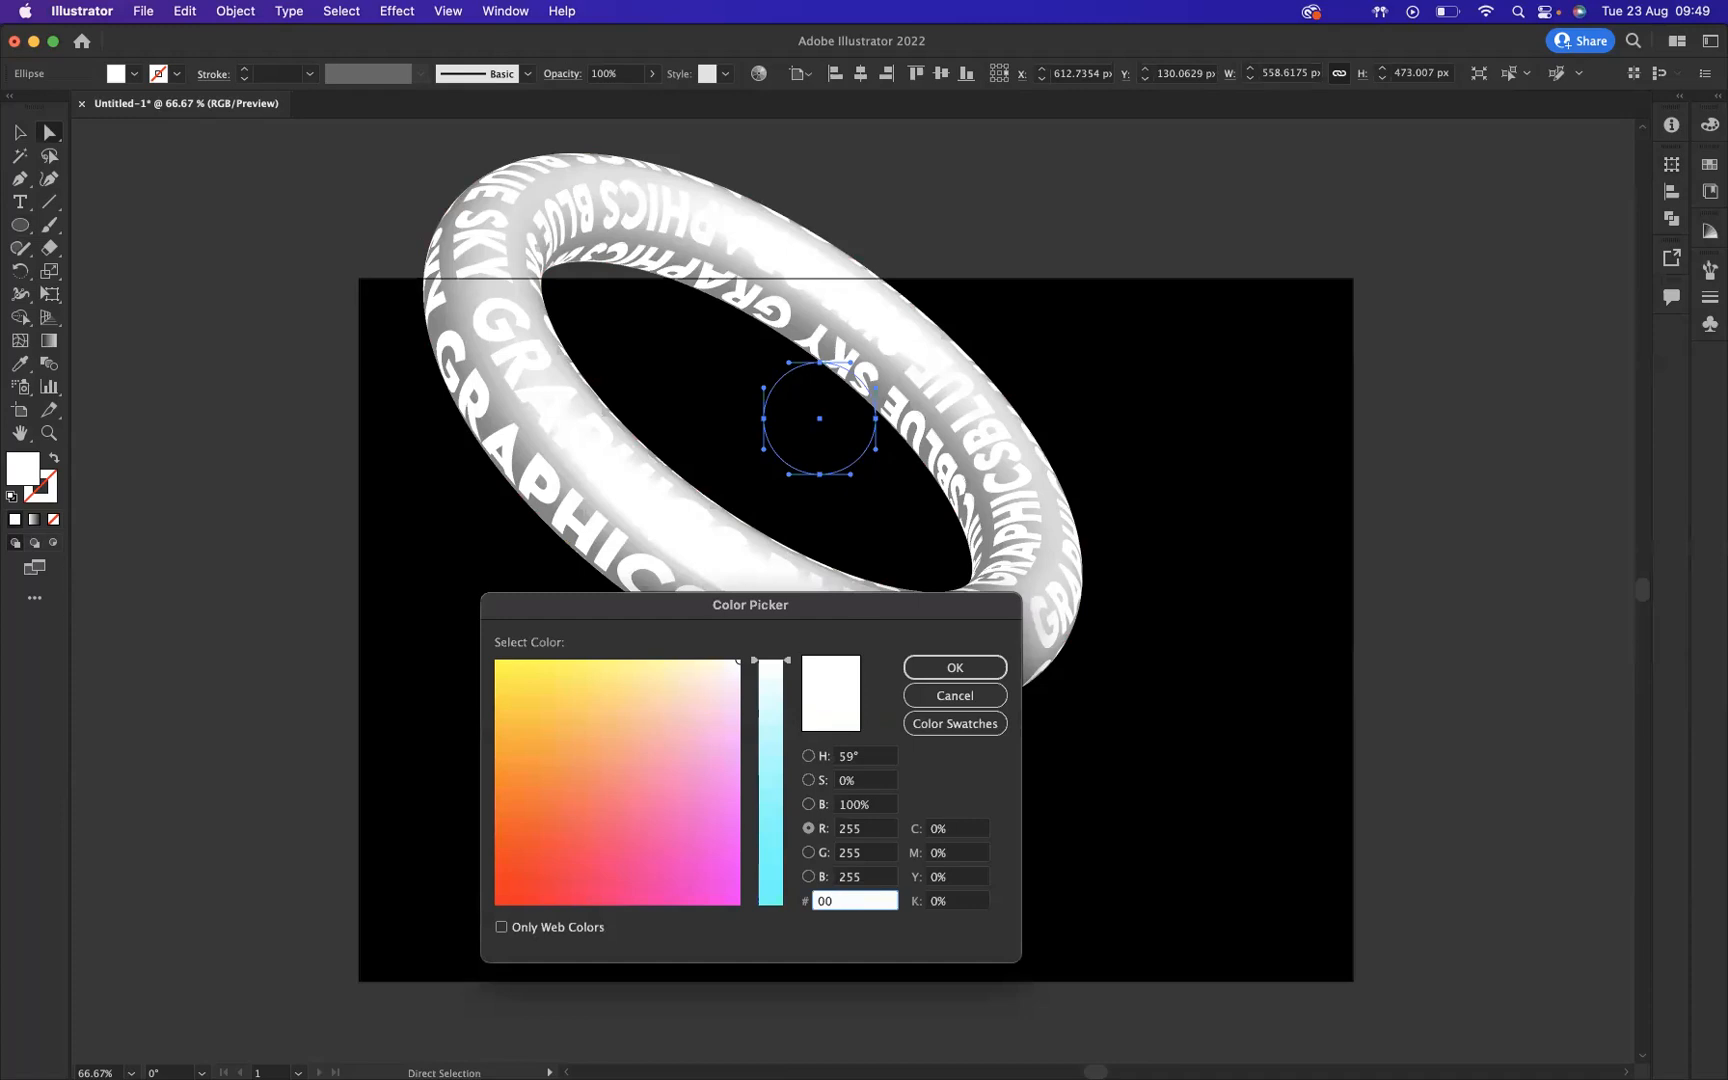
type("000000")
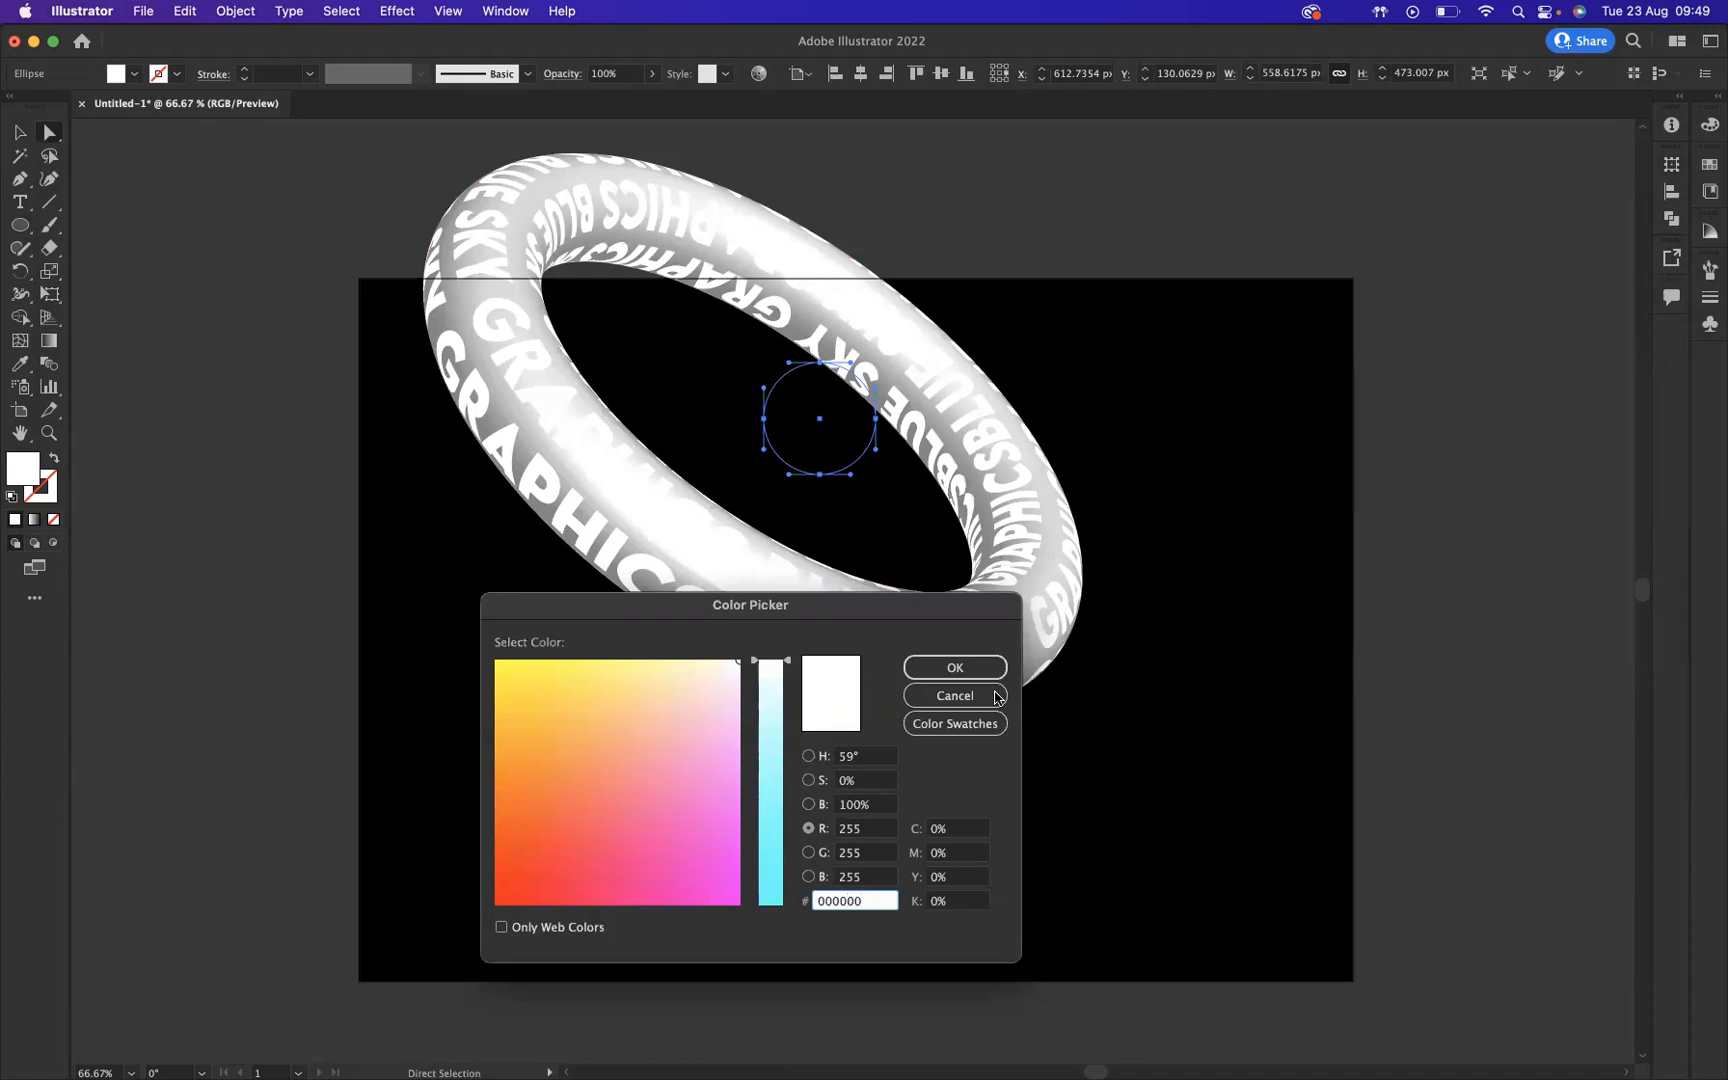
left_click(953, 668)
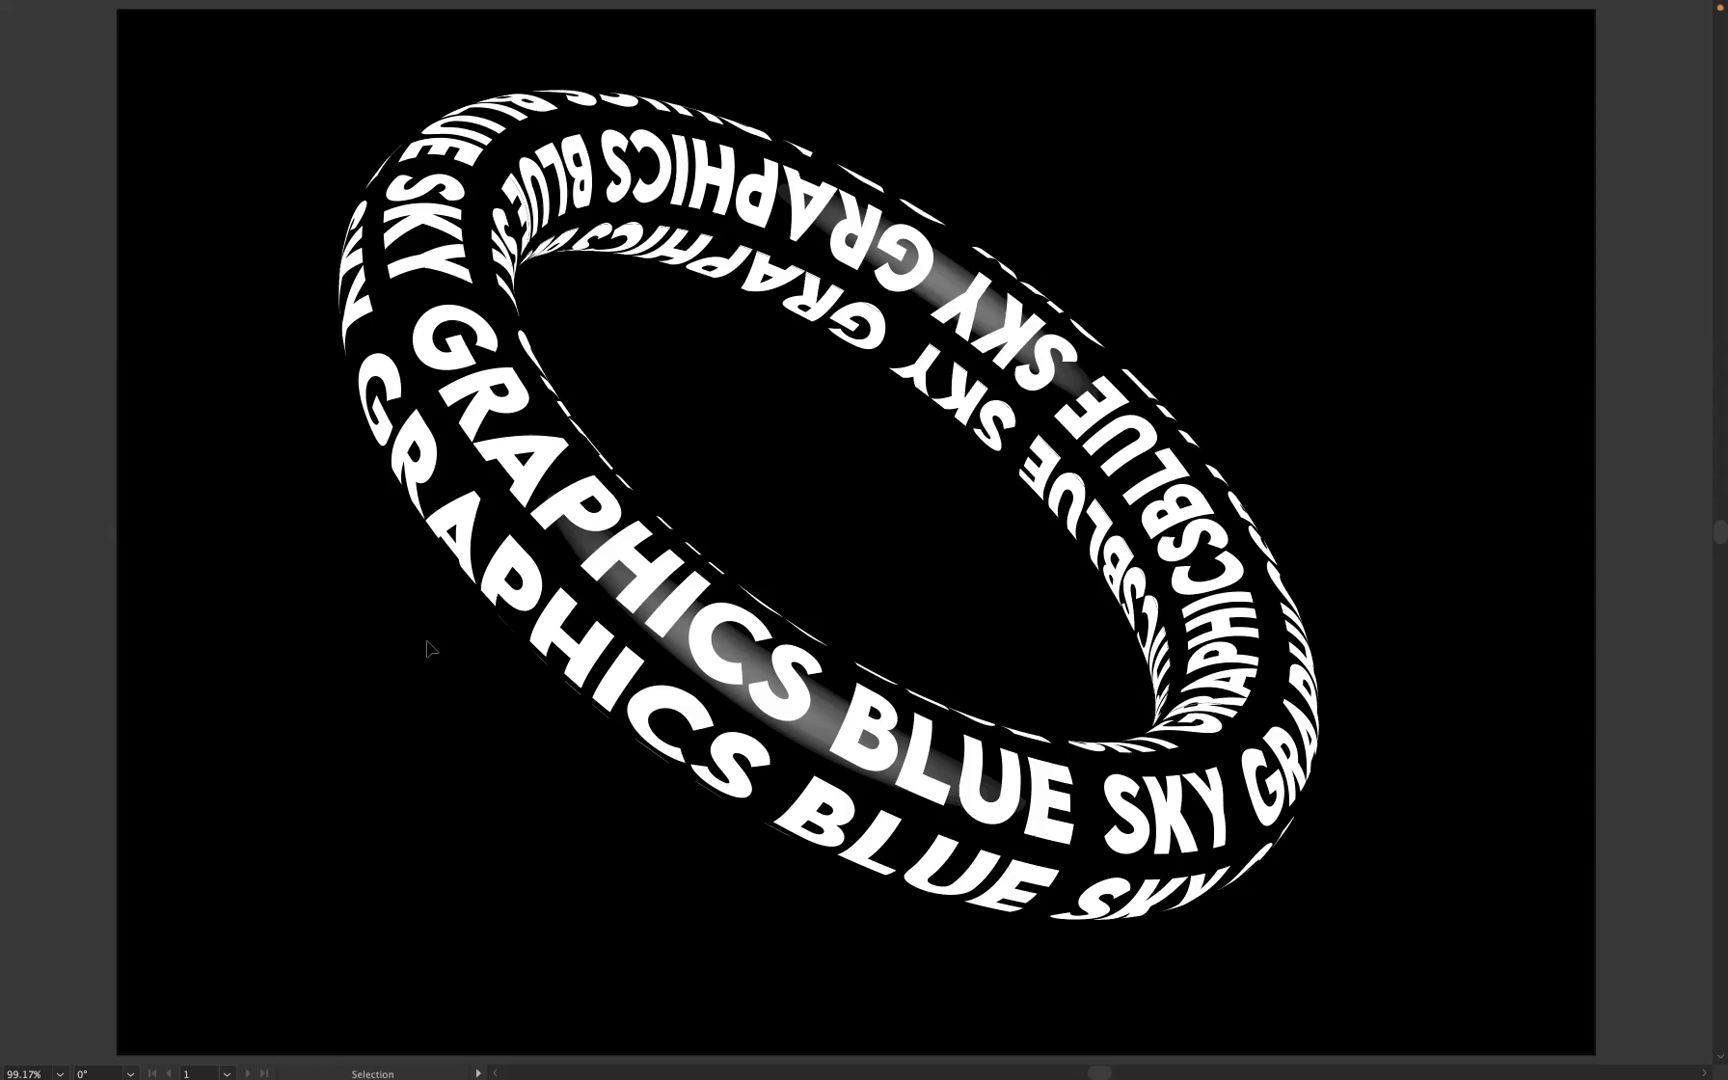
mouse_move(366, 614)
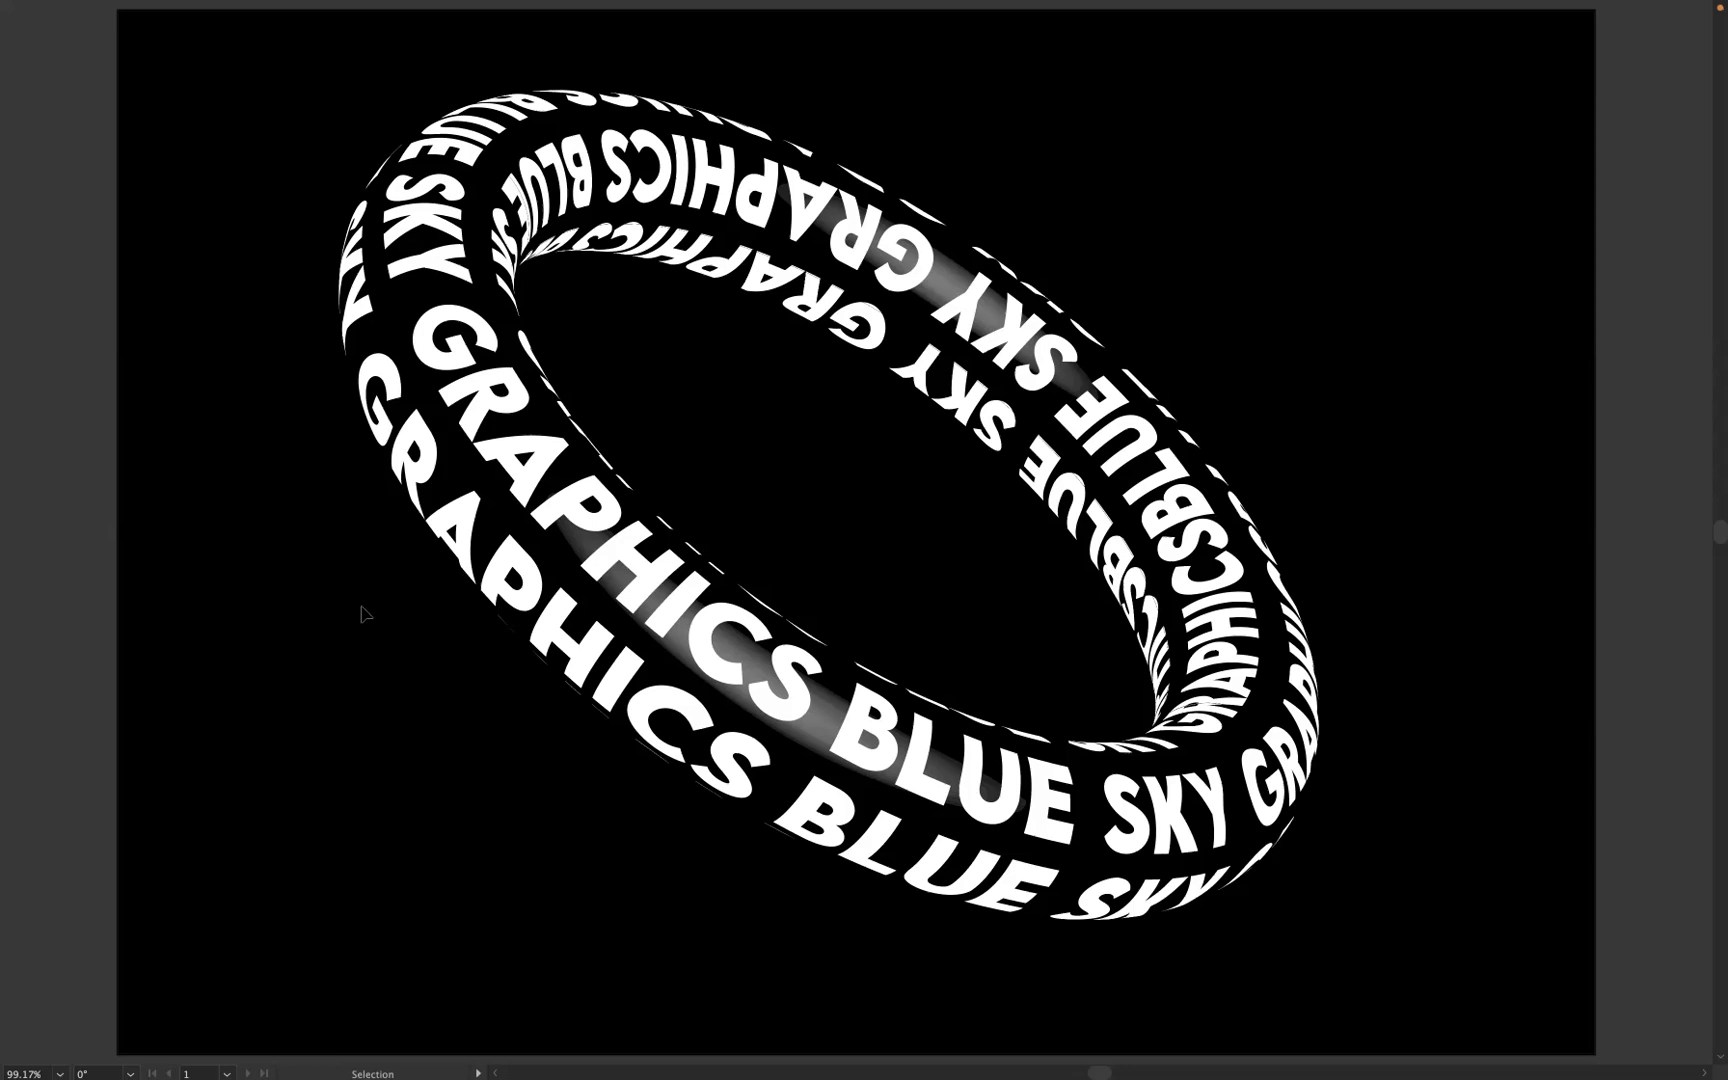